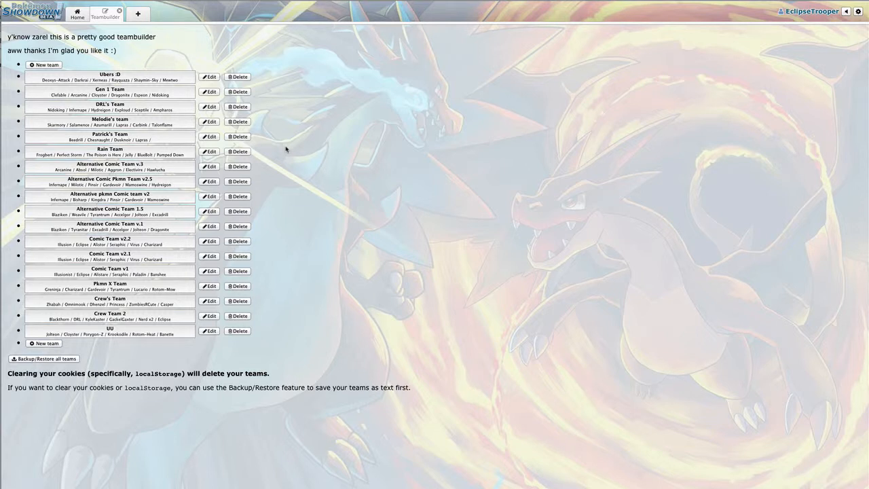
mouse_move(342, 232)
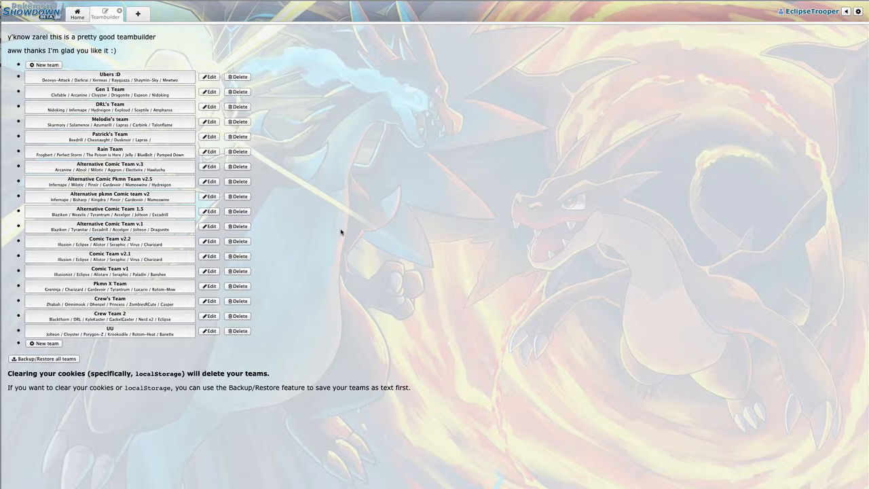
Create a new empty team (Untitled 19) in the teambuilder.
click(44, 65)
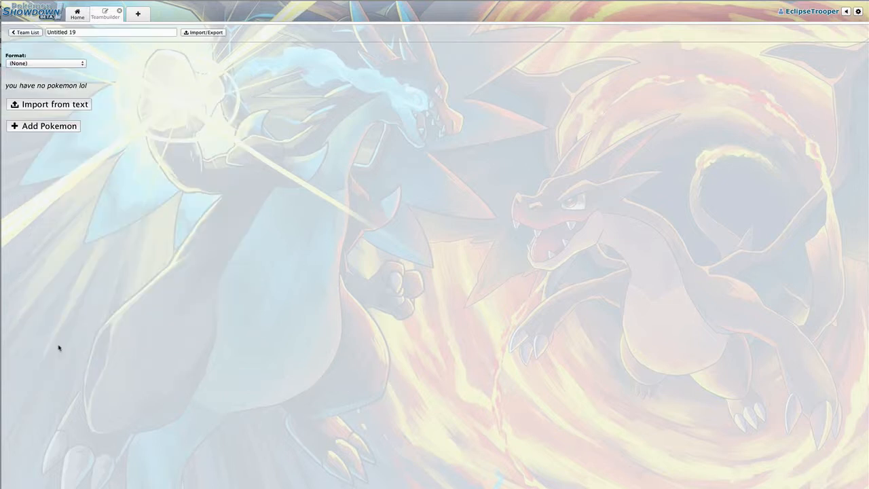
Rename the team to 'OU' and add its first Pokémon slot.
click(112, 33)
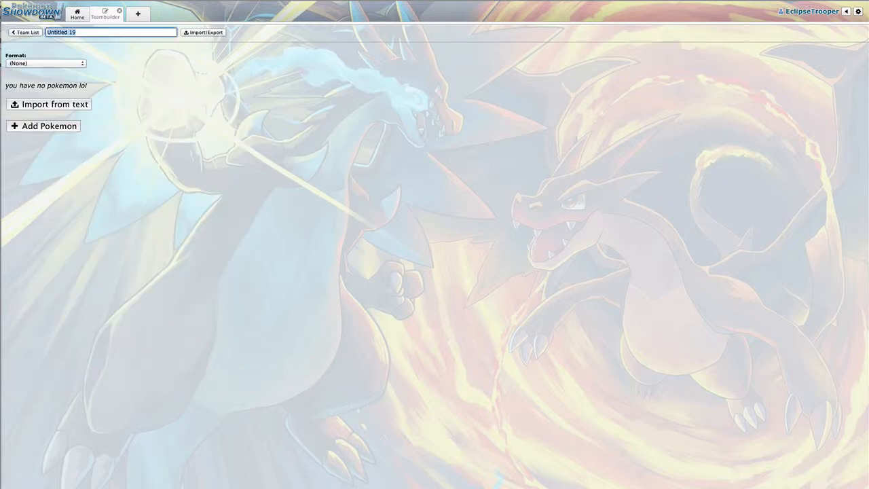
text(OU)
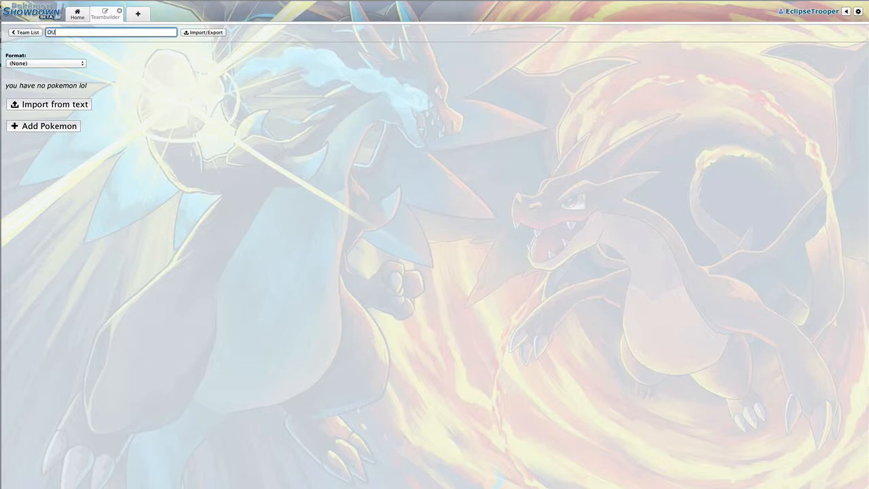
click(43, 125)
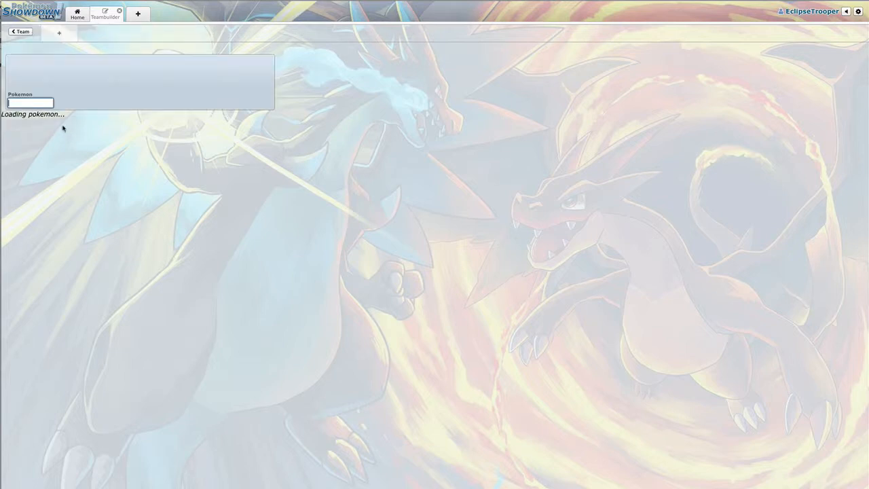
Scroll the species list down to the OU tier for the first slot.
click(30, 103)
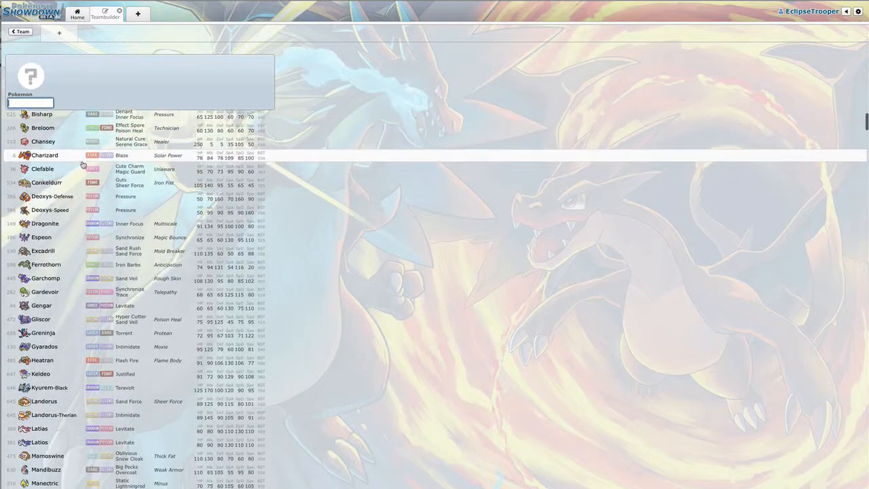
scroll(down, 3)
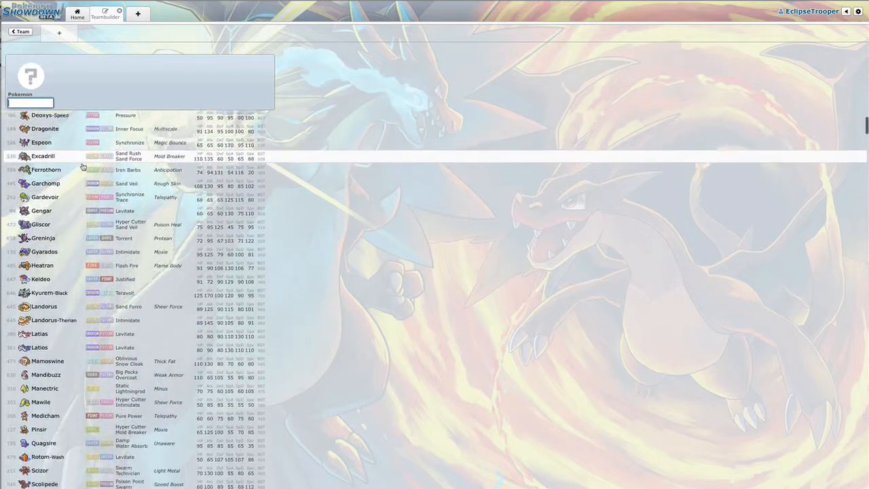
scroll(down, 3)
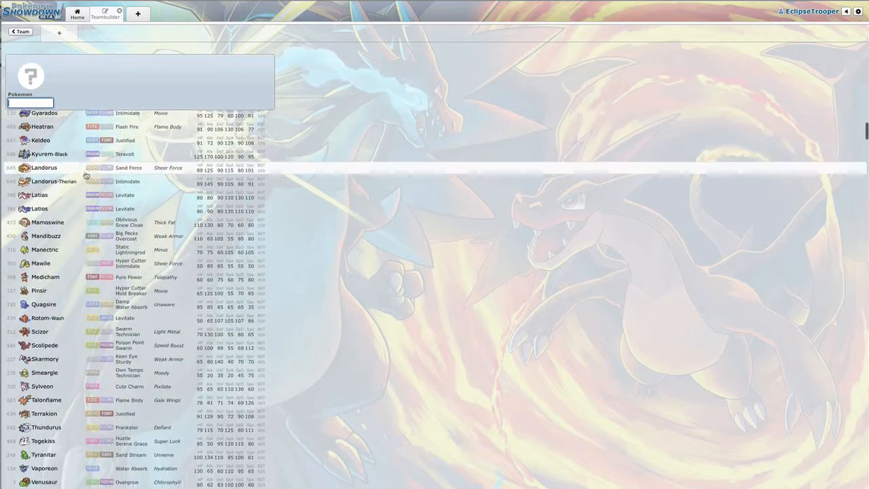
scroll(down, 3)
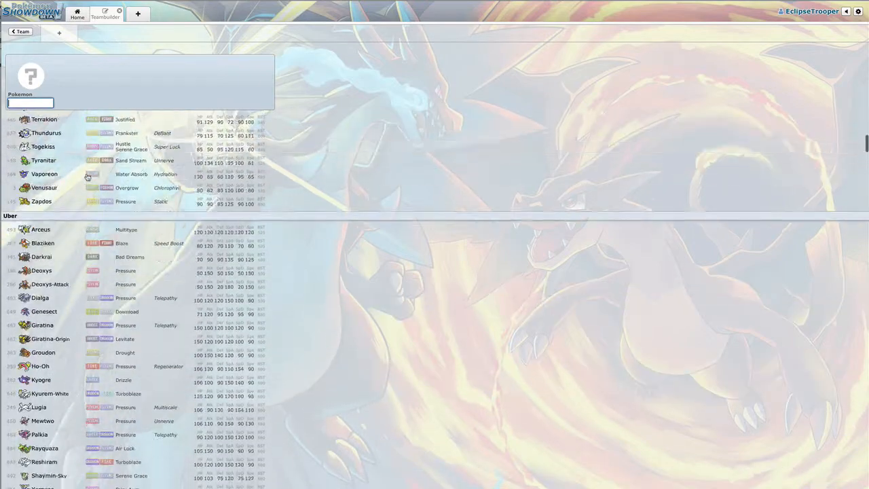
scroll(down, 3)
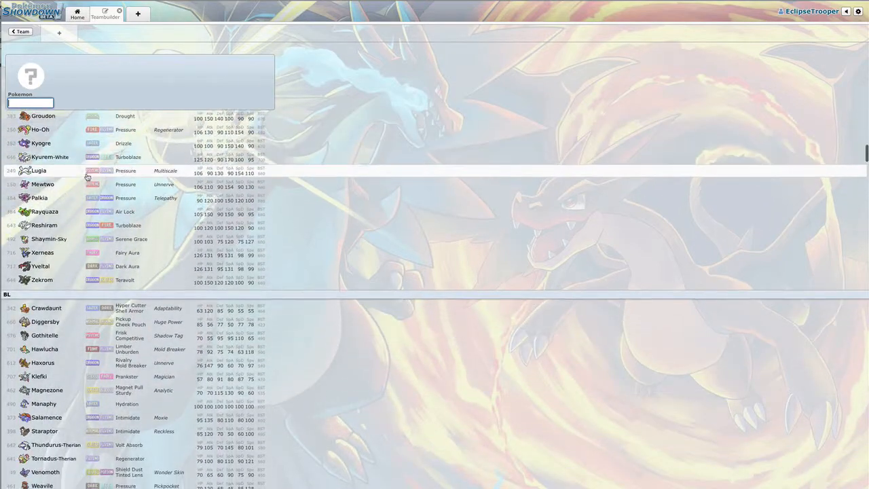
scroll(down, 3)
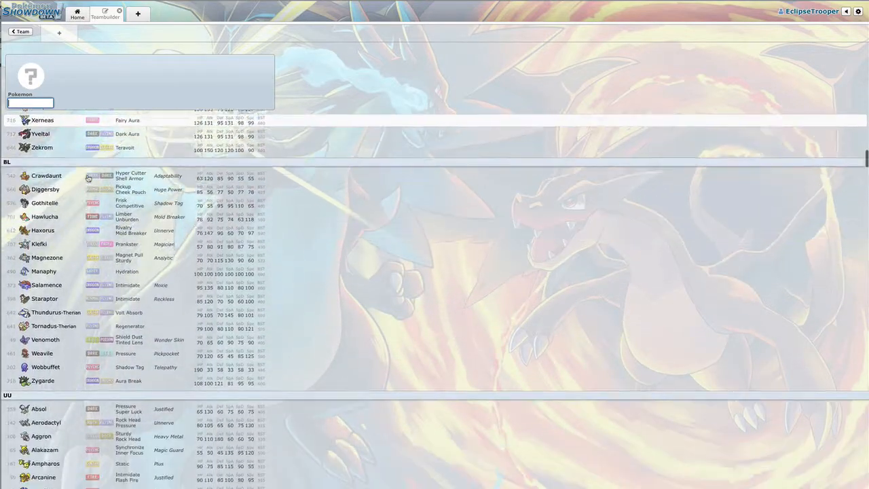
scroll(down, 3)
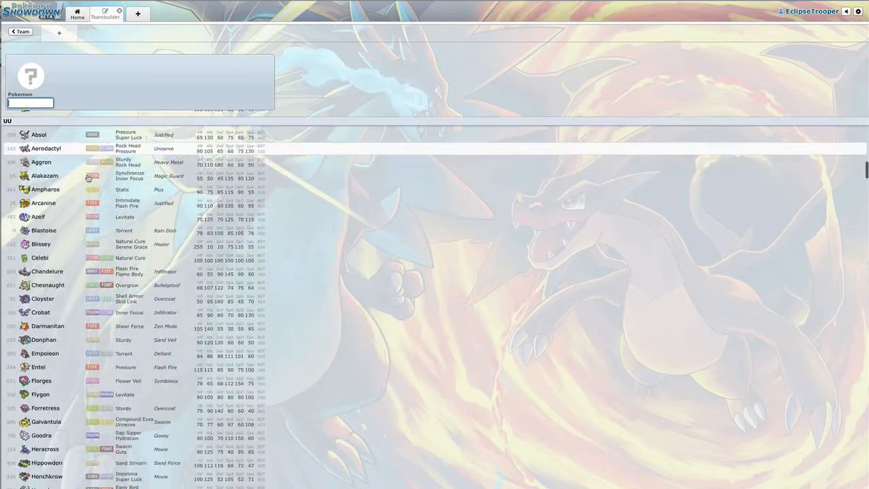
scroll(down, 3)
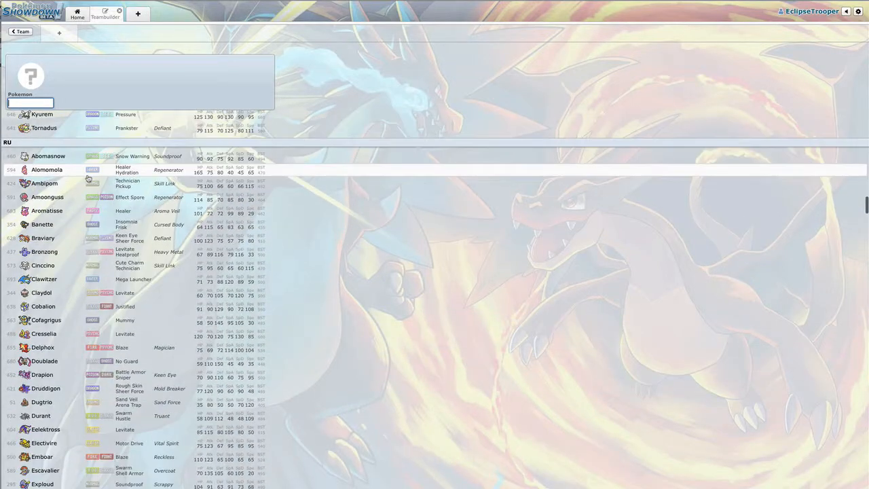
scroll(down, 3)
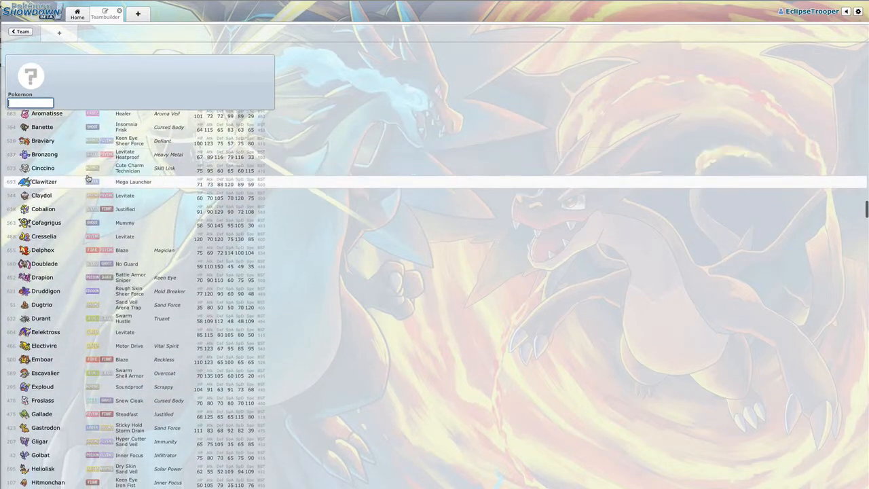
scroll(down, 3)
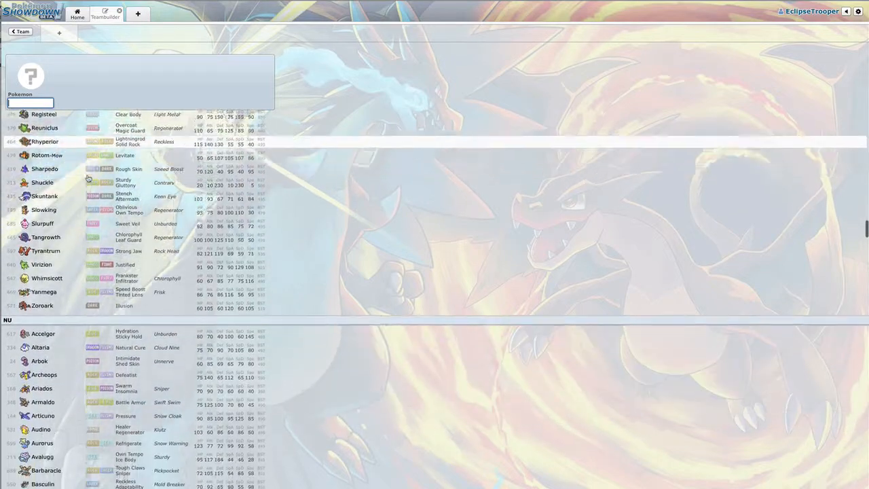
scroll(down, 3)
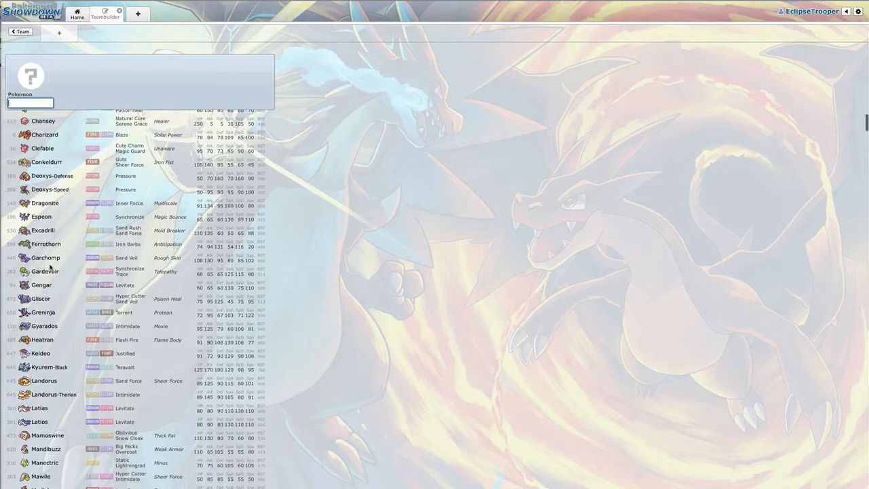
scroll(down, 3)
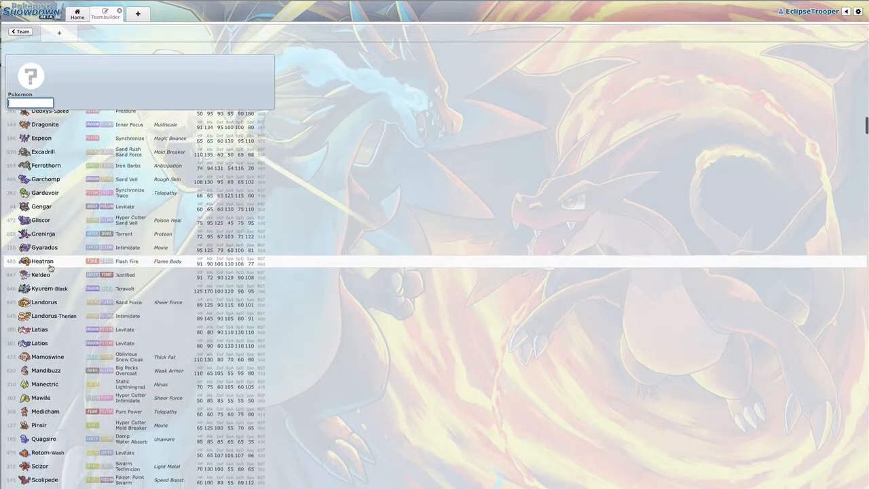
scroll(down, 3)
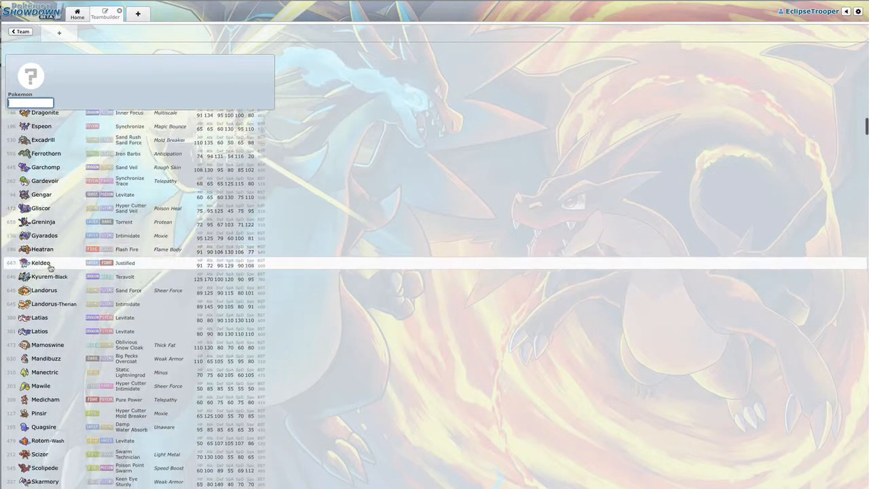
scroll(down, 3)
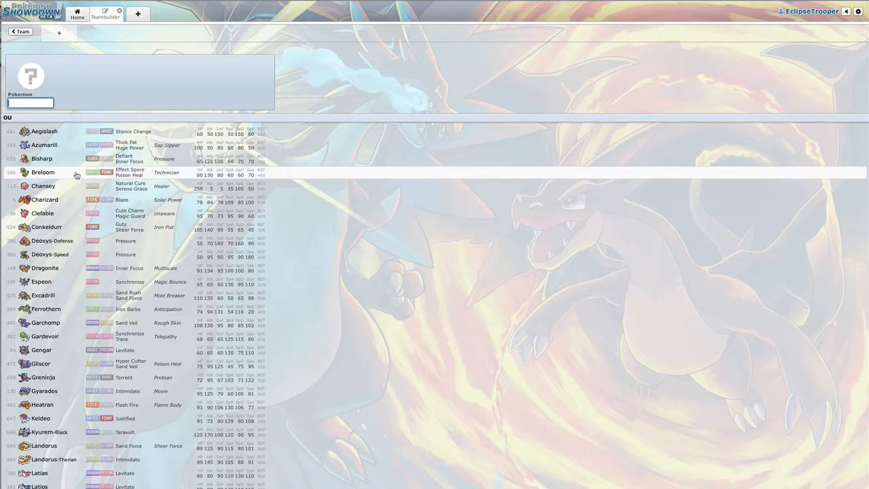
Pick Breloom as the first Pokémon with Bullet Seed as its first move.
click(43, 171)
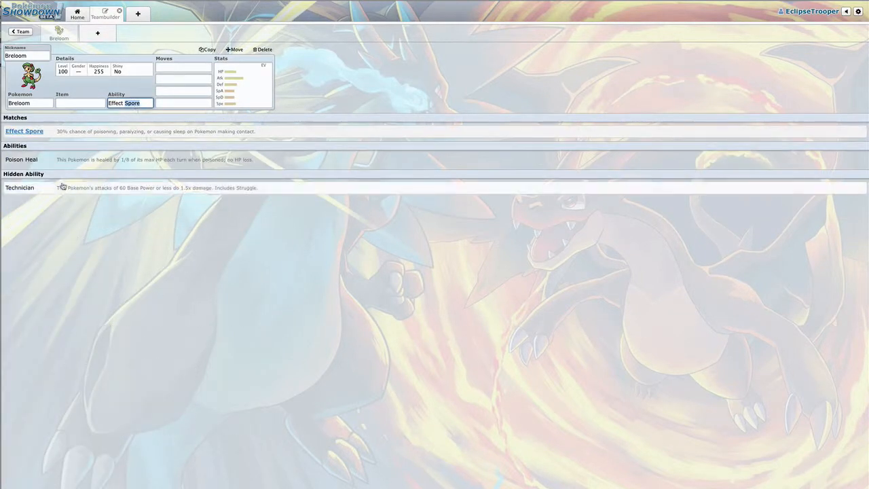
click(19, 187)
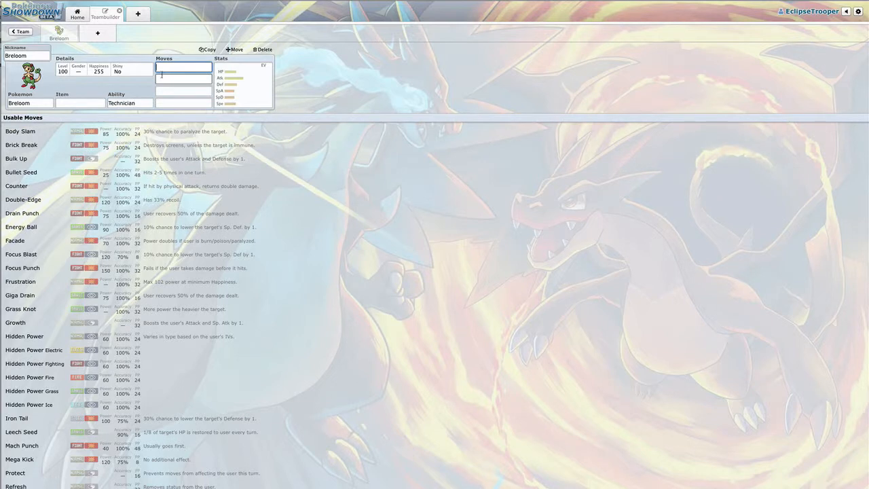
click(20, 171)
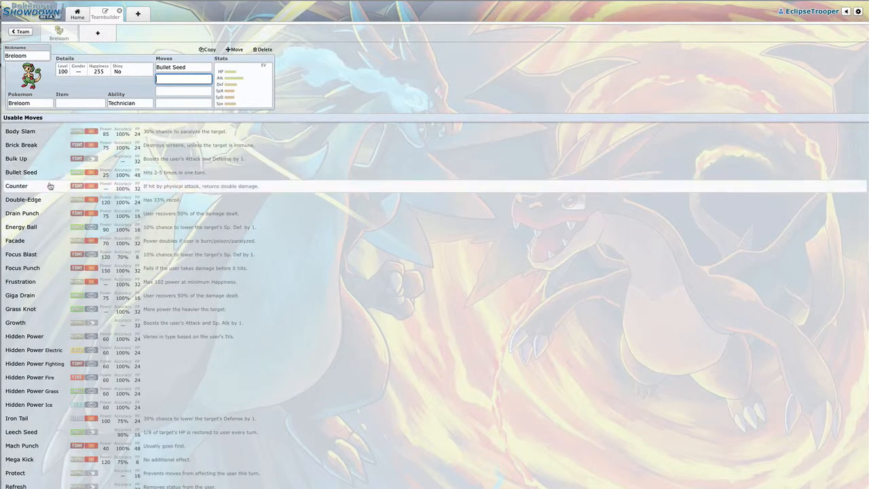
mouse_move(84, 260)
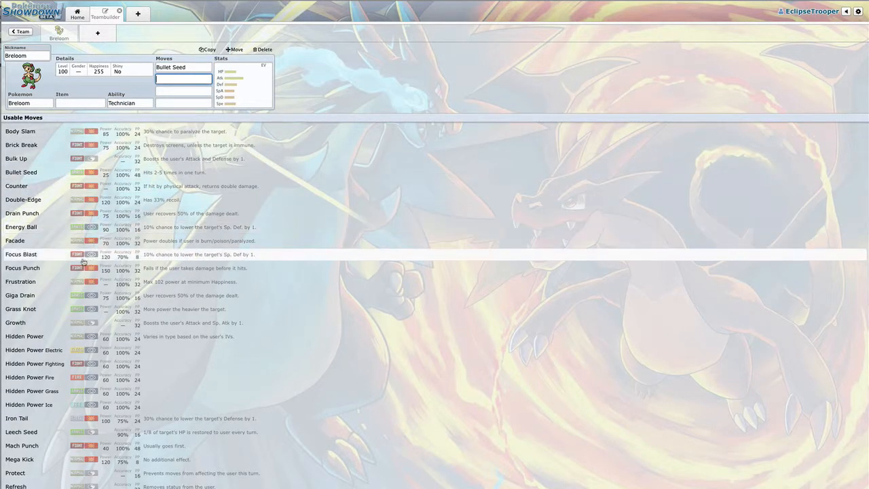
Add Rock Tomb and Mach Punch as Breloom's second and third moves.
scroll(down, 3)
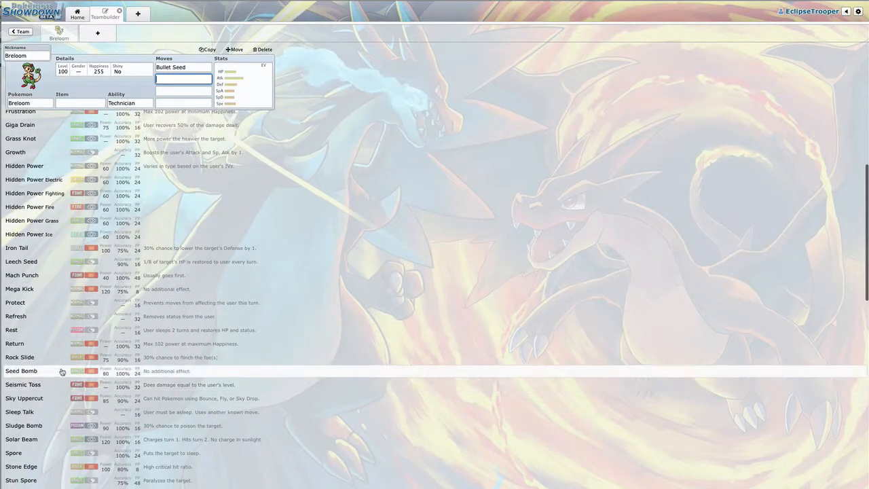
scroll(down, 3)
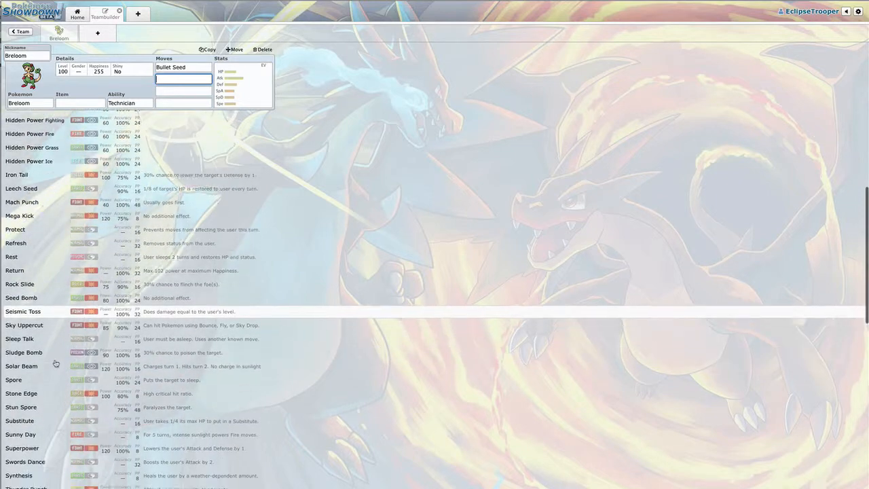
scroll(down, 3)
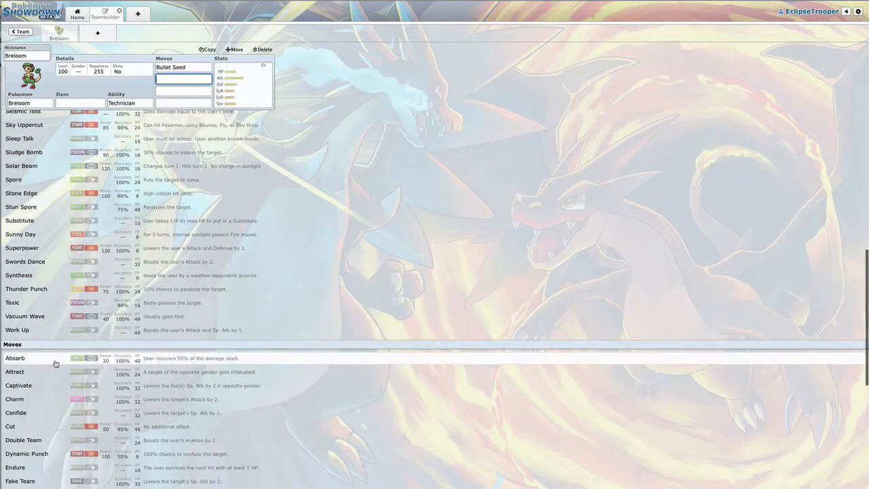
scroll(down, 3)
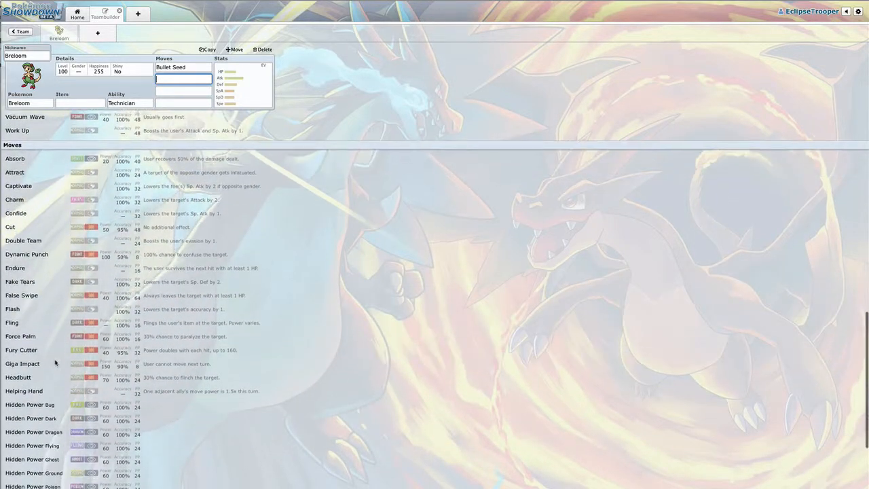
scroll(down, 3)
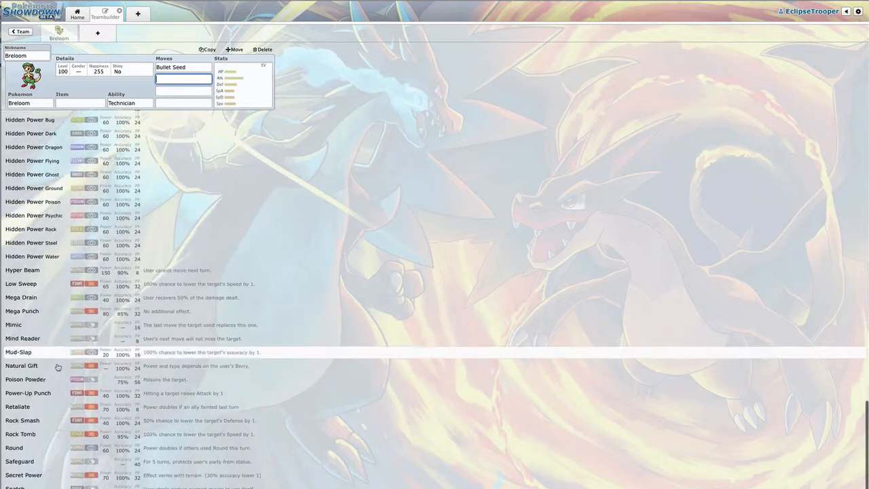
click(21, 435)
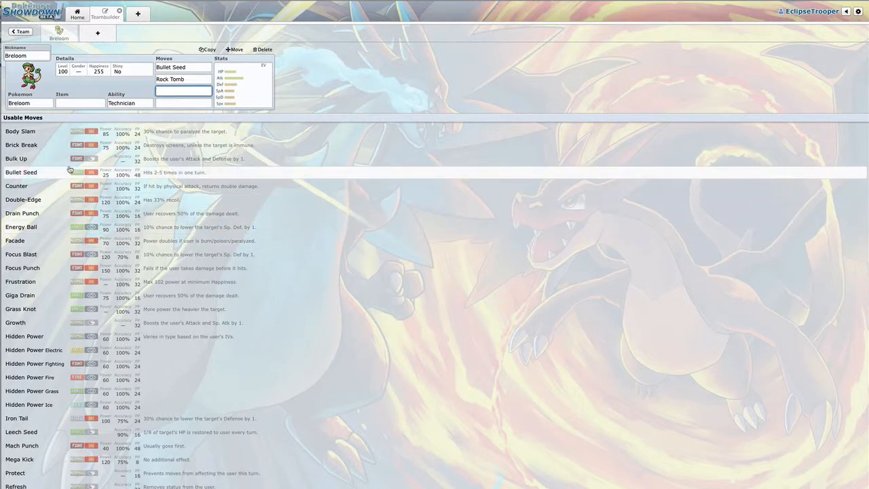
scroll(down, 3)
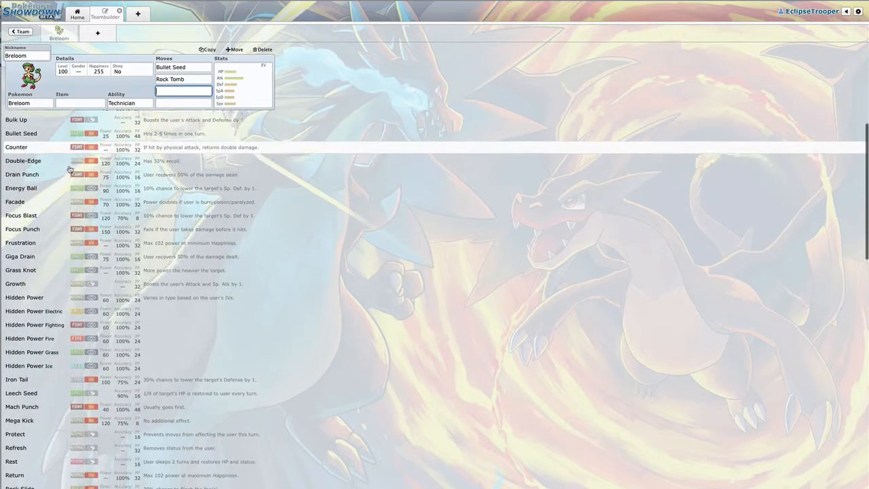
scroll(down, 3)
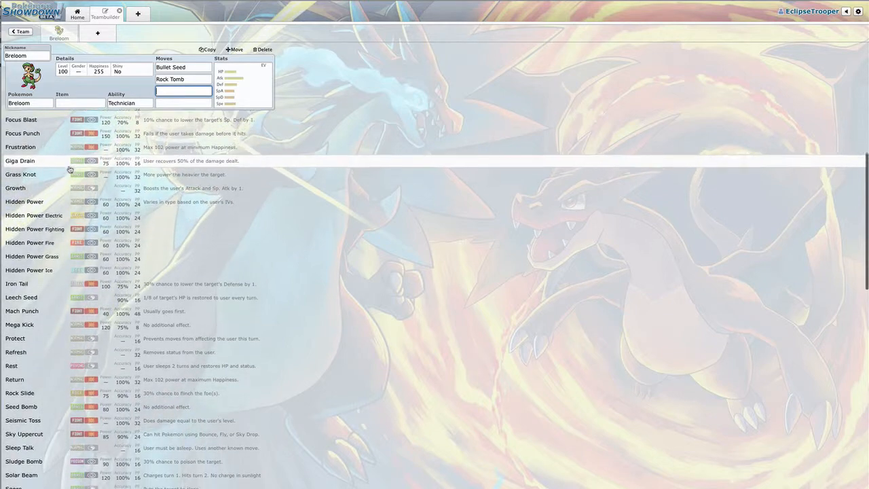
click(22, 311)
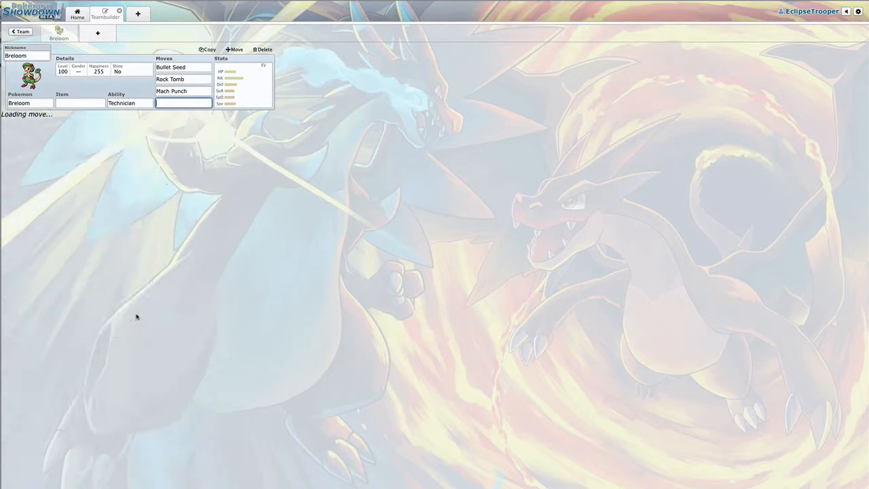
Give Breloom Spore as its fourth move and Focus Sash as its item.
text(Spore)
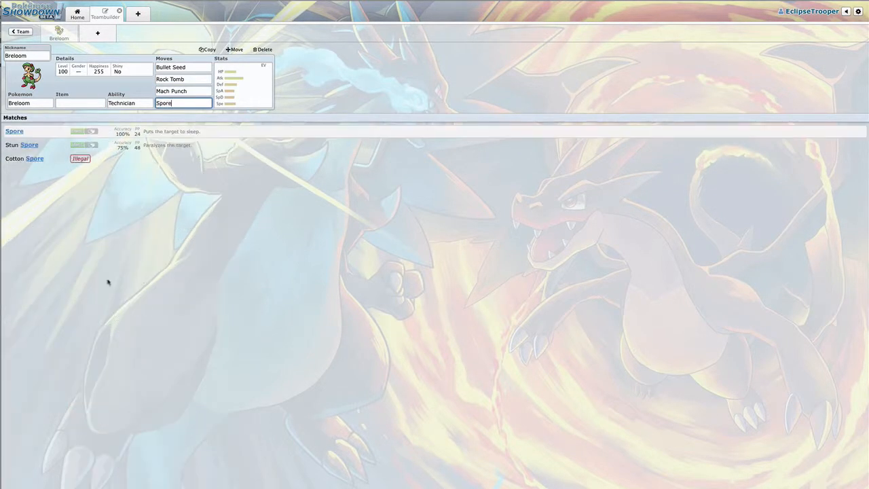
click(79, 104)
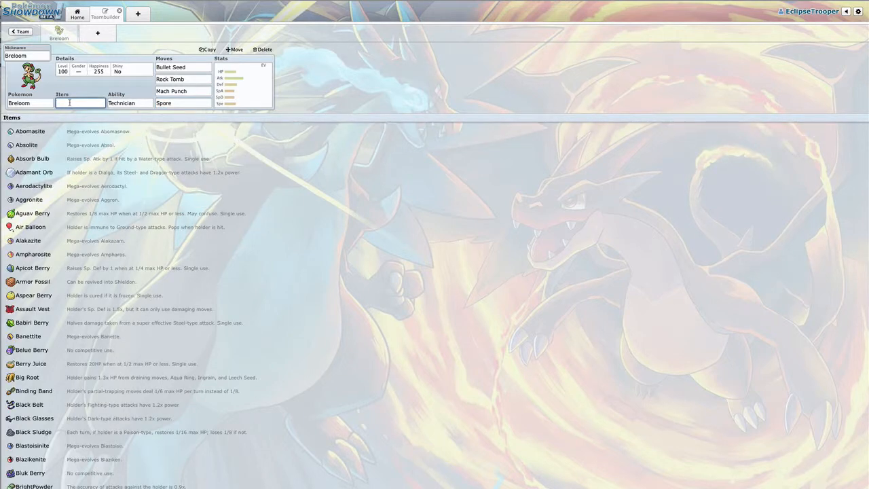
text(Focus)
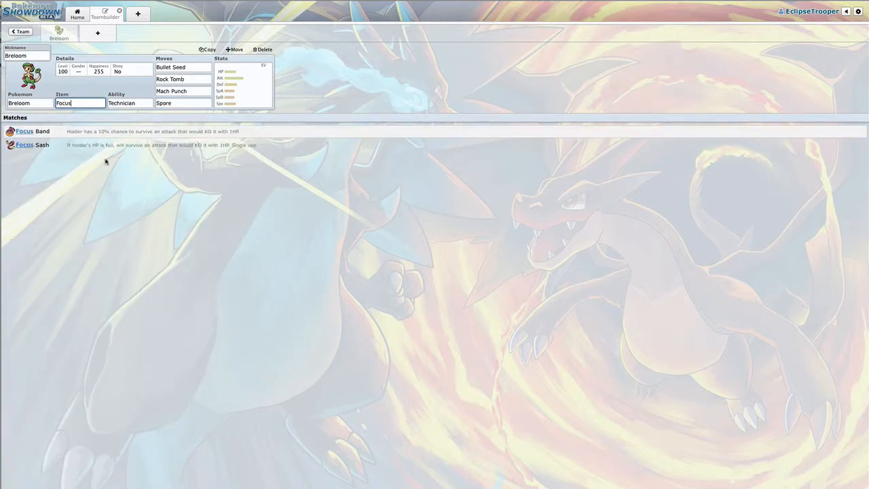
click(30, 144)
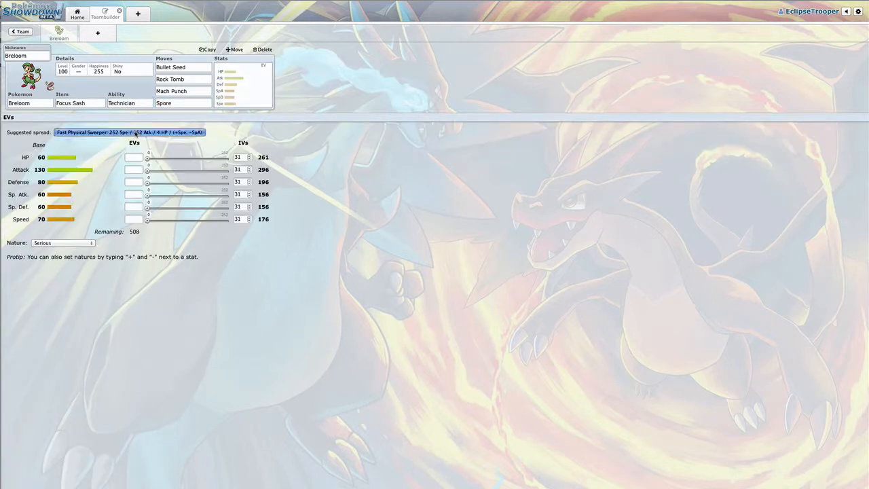
Apply the suggested 252 Atk / 252 Spe Jolly spread and make Breloom male.
click(129, 131)
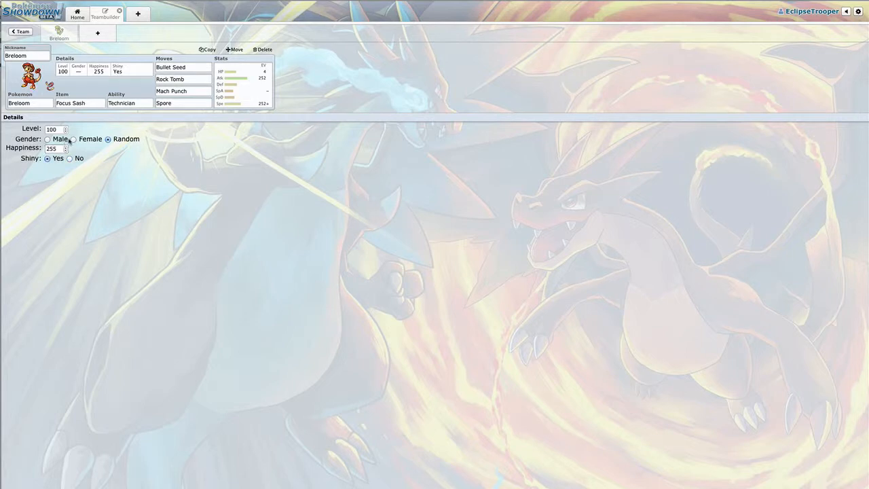
click(48, 139)
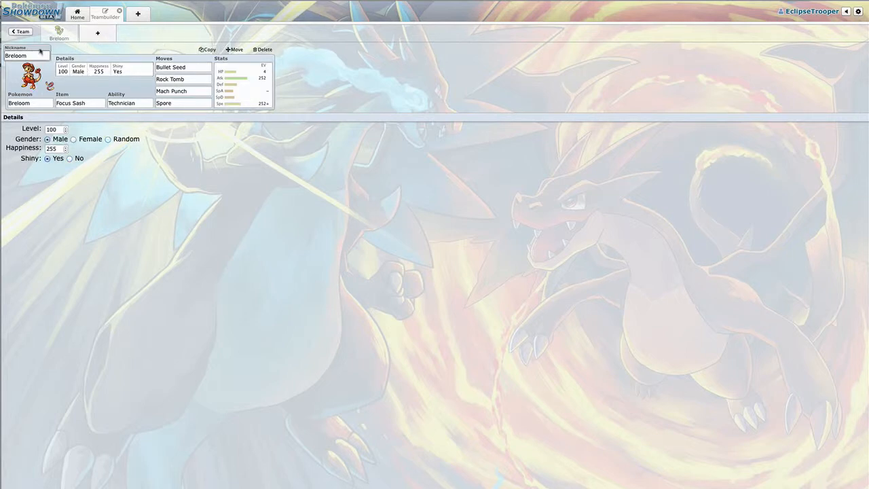
click(183, 67)
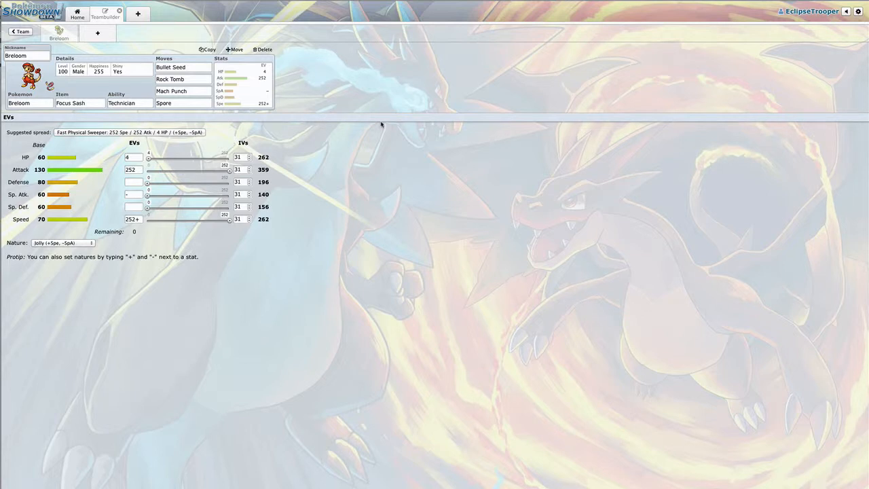
Review Breloom's moves and add a second team slot.
click(183, 79)
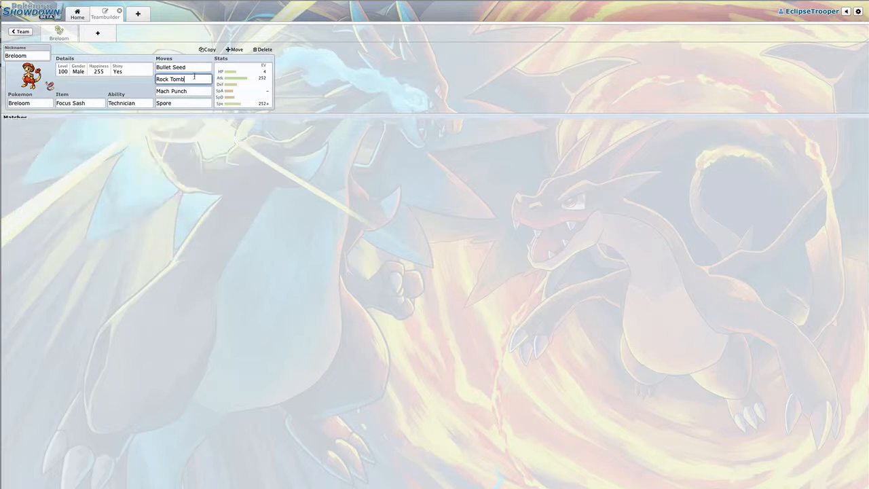
click(182, 79)
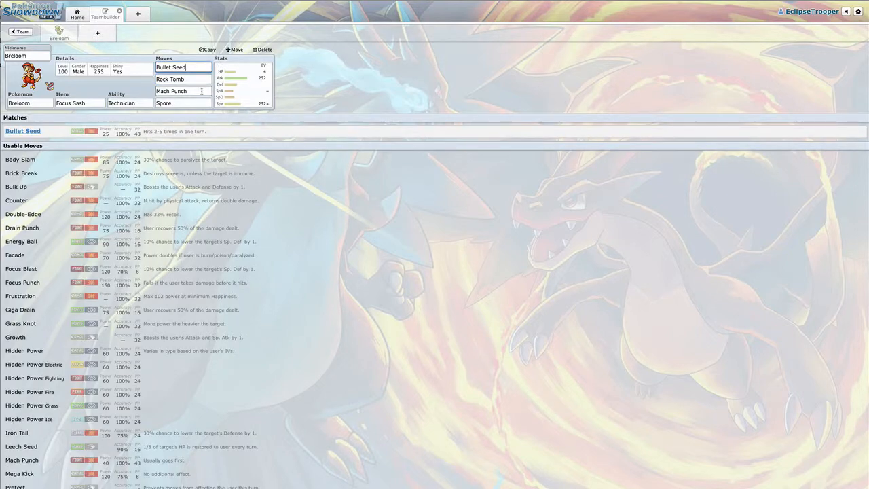
click(183, 91)
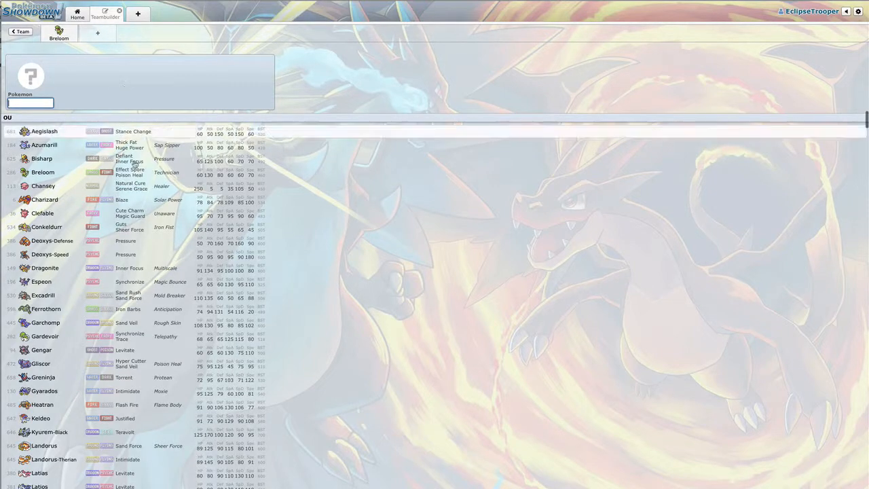
Add Keldeo to the second slot and switch it to its Resolute forme.
scroll(down, 3)
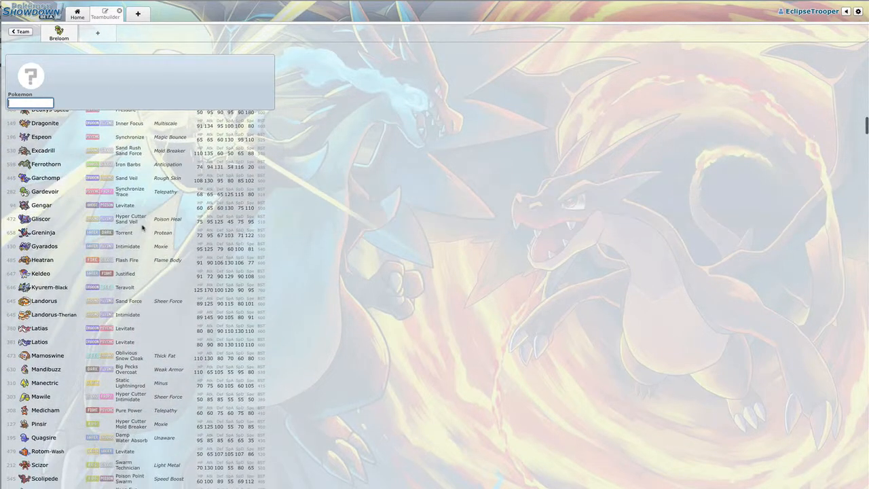
scroll(down, 3)
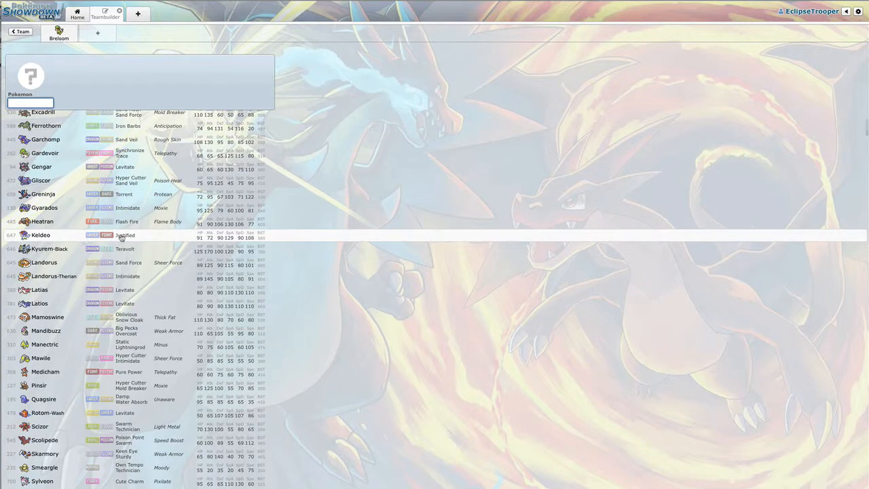
scroll(down, 3)
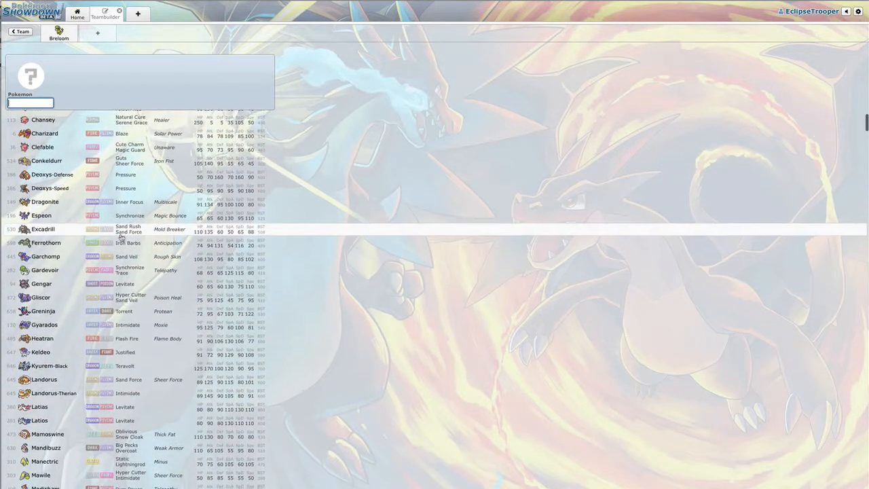
click(41, 351)
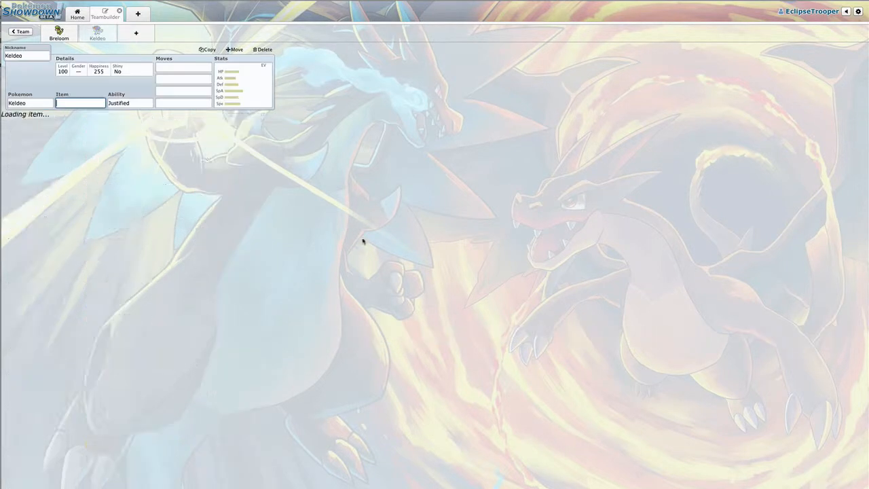
click(129, 103)
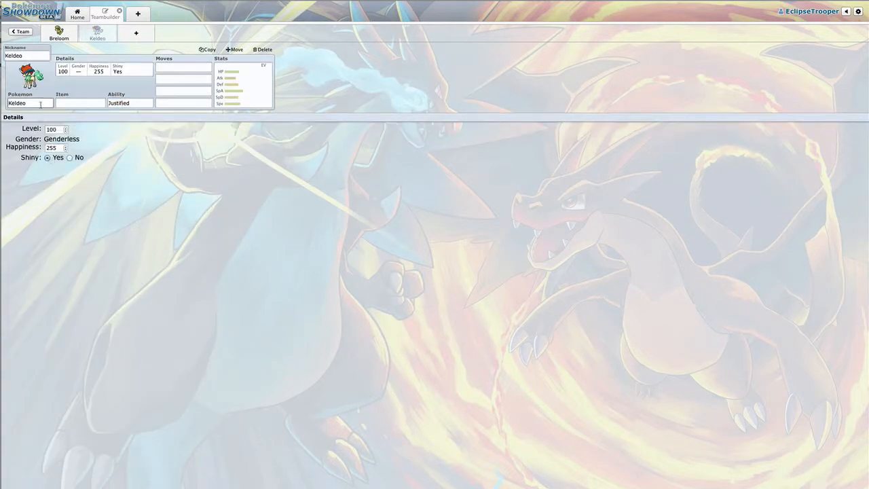
click(79, 104)
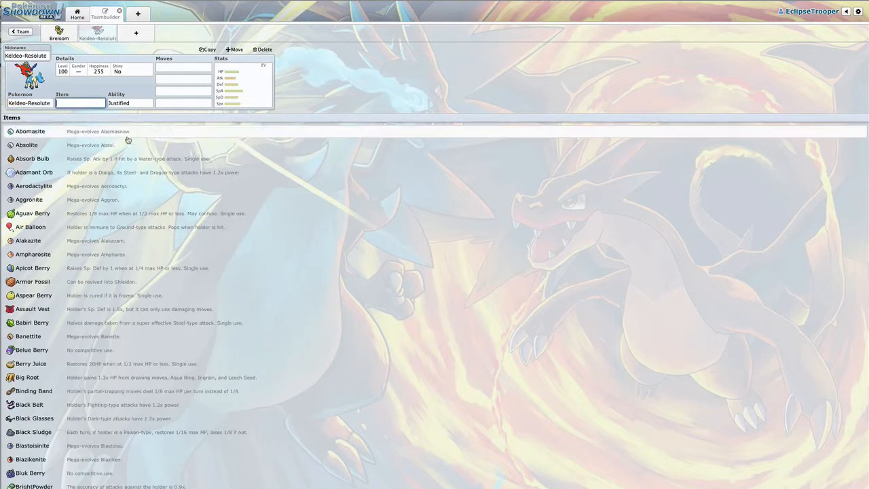
Give Keldeo-Resolute Hydro Pump, Secret Sword and Aqua Jet as its first three moves.
click(64, 71)
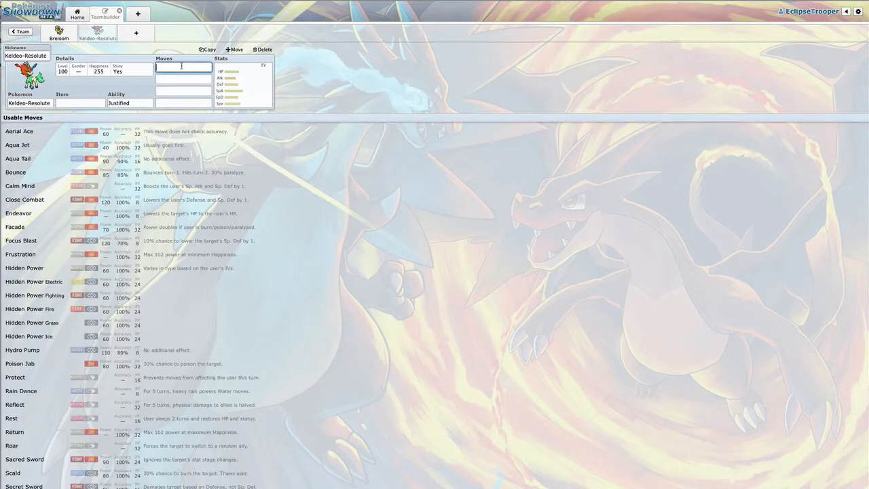
scroll(down, 3)
text(Hydro Pump)
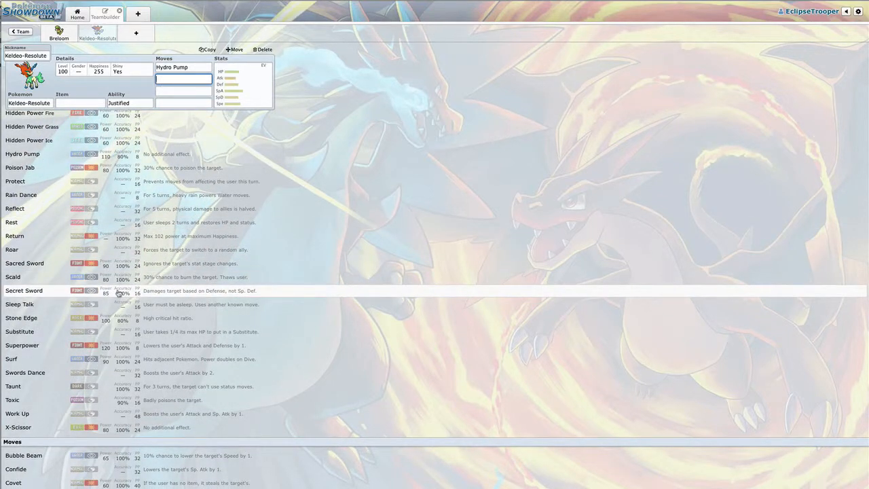
click(23, 291)
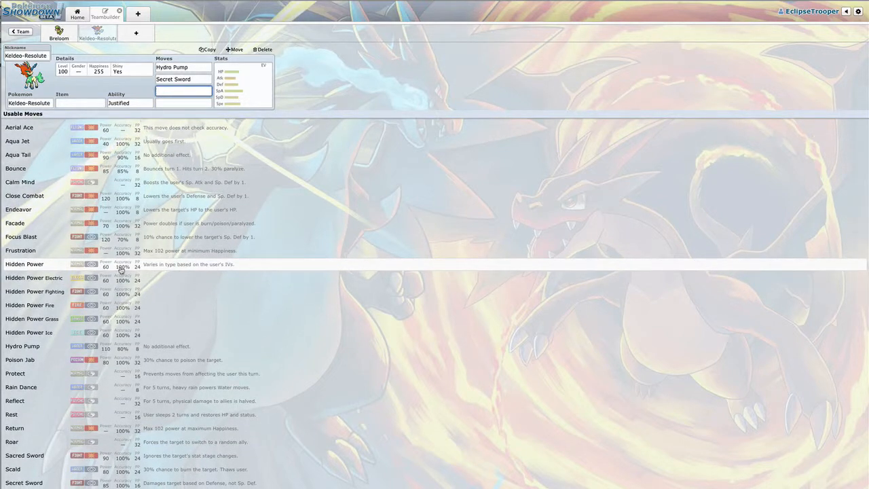
scroll(down, 3)
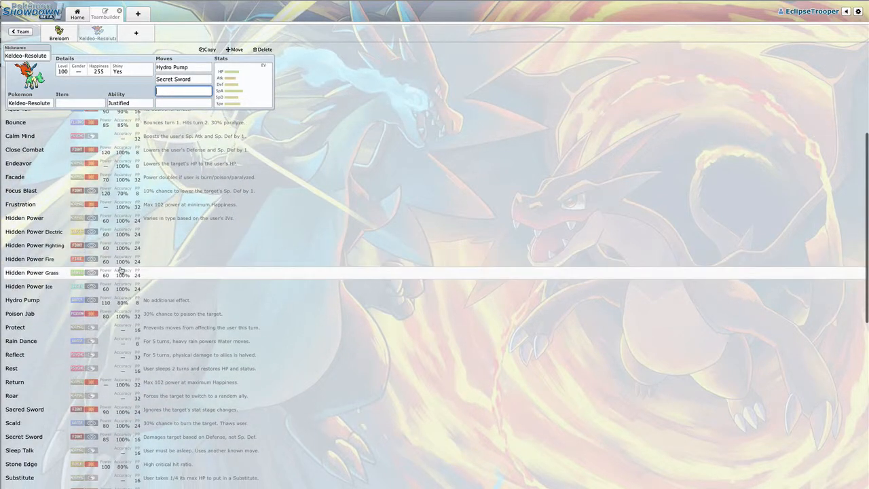
scroll(down, 3)
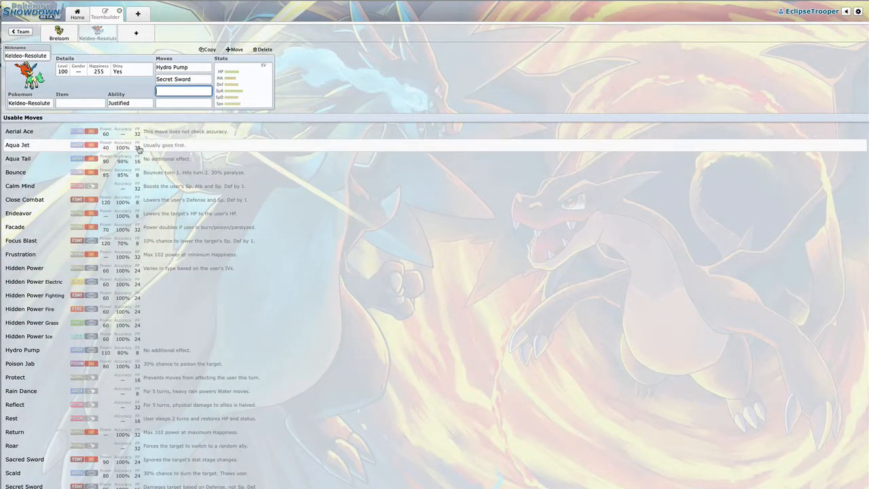
click(17, 144)
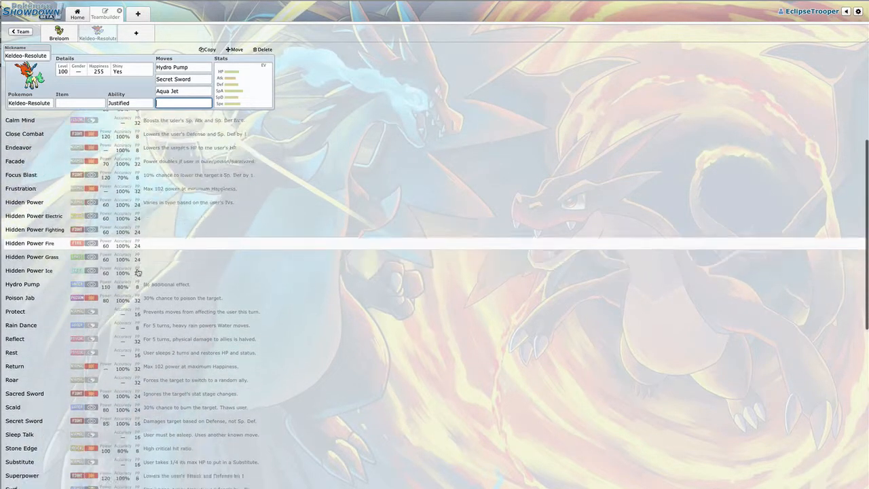
scroll(down, 3)
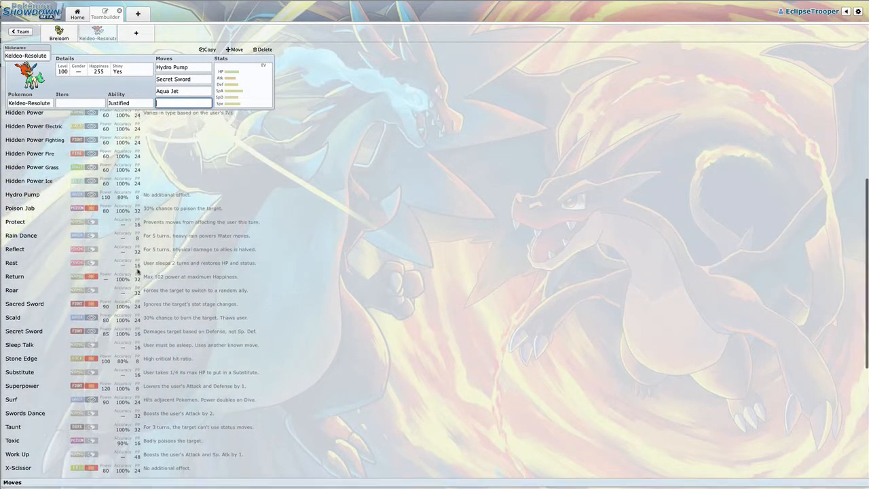
scroll(down, 3)
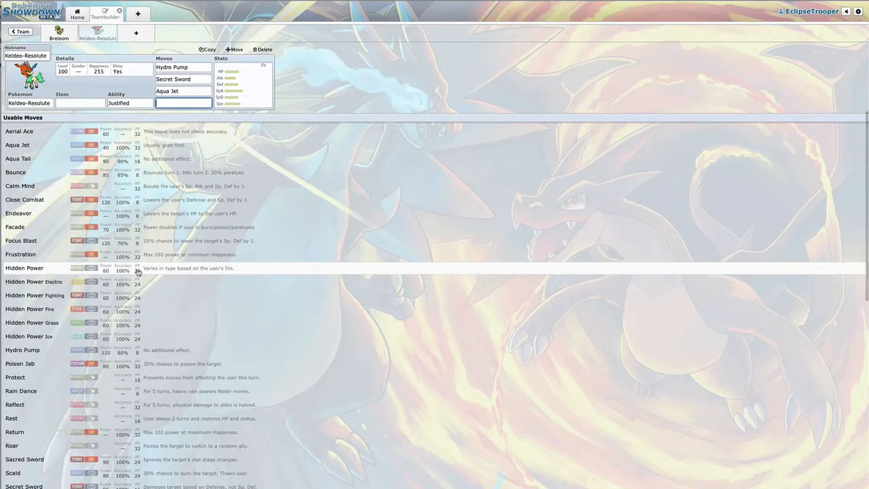
scroll(down, 3)
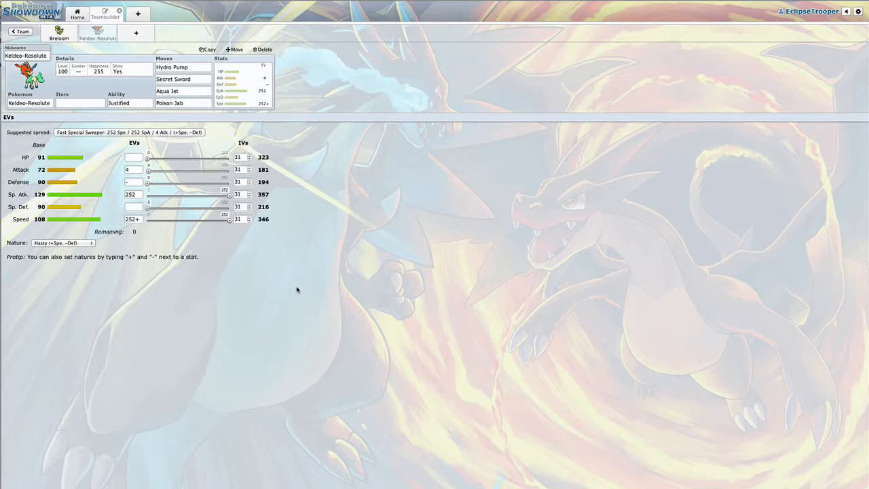
mouse_move(271, 183)
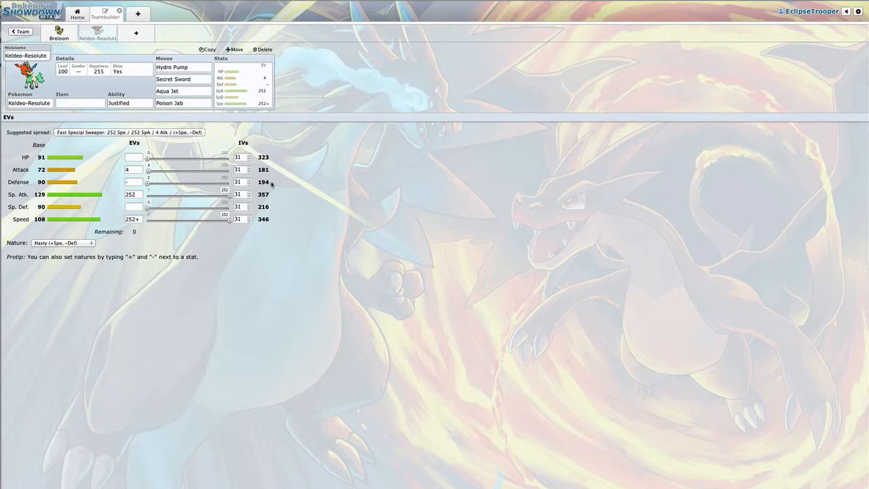
Replace Keldeo-Resolute's fourth move with Hidden Power Fire.
click(182, 104)
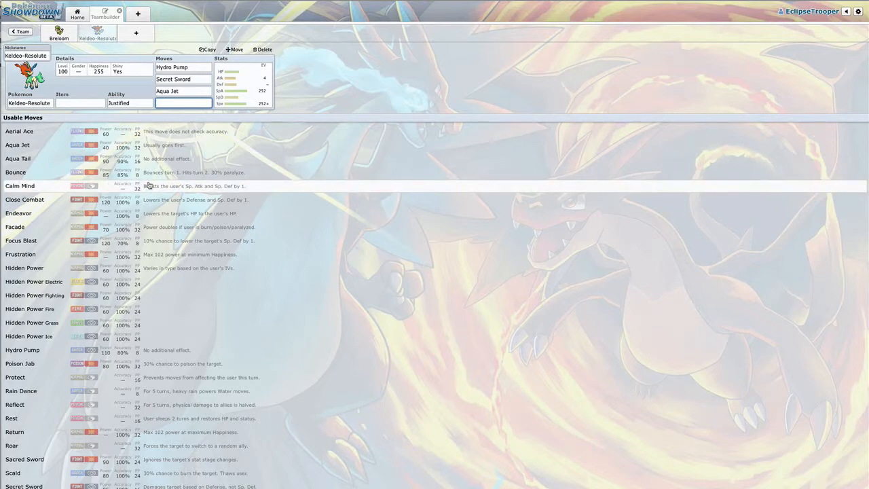
scroll(down, 3)
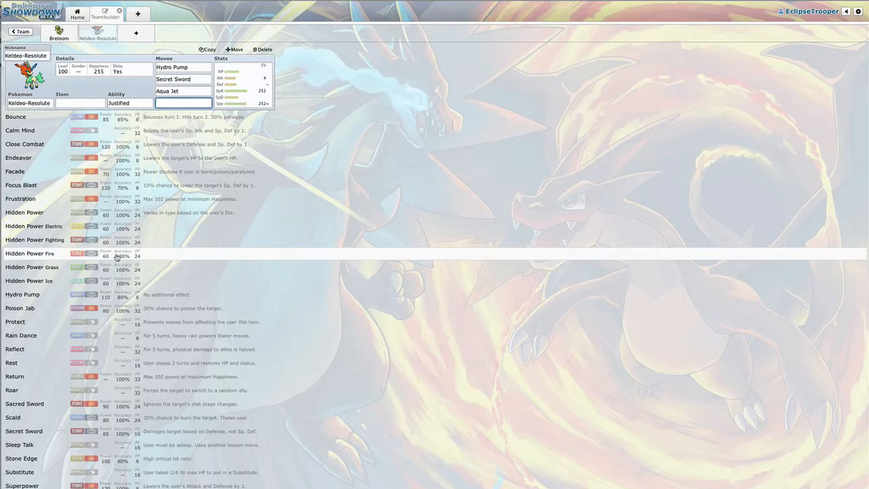
click(30, 254)
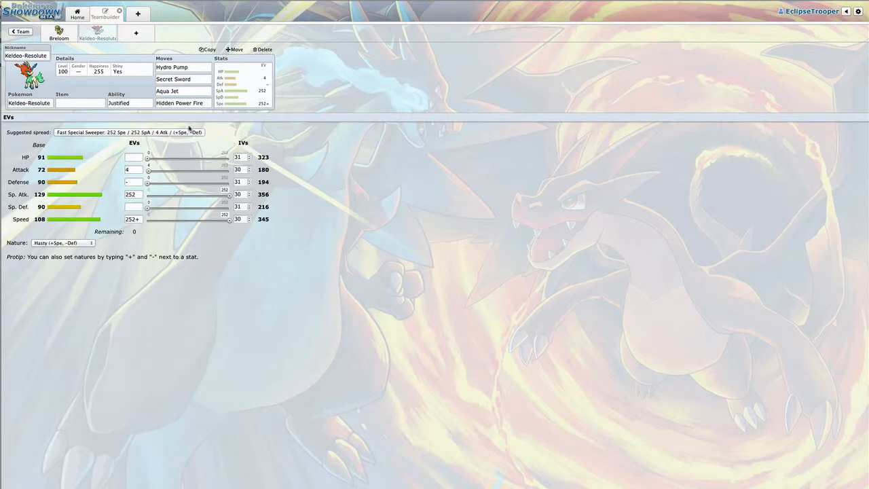
click(183, 103)
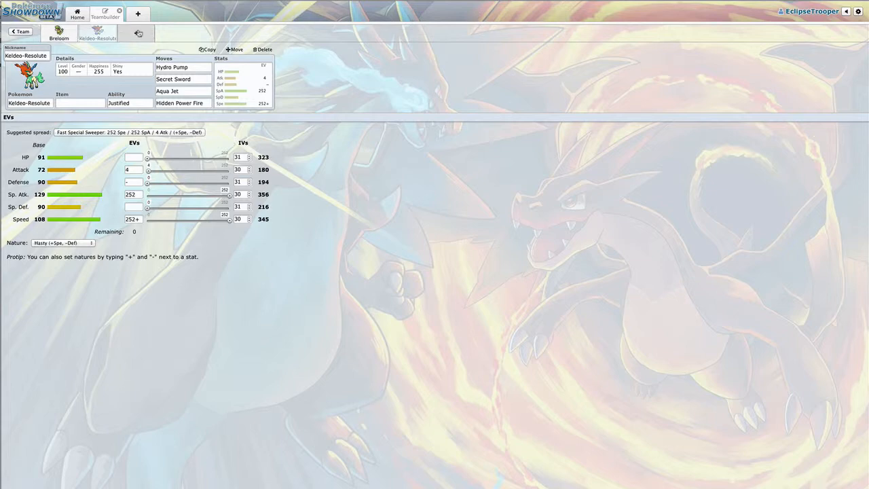
Add a third team slot and scroll the OU species list to Latias.
click(137, 32)
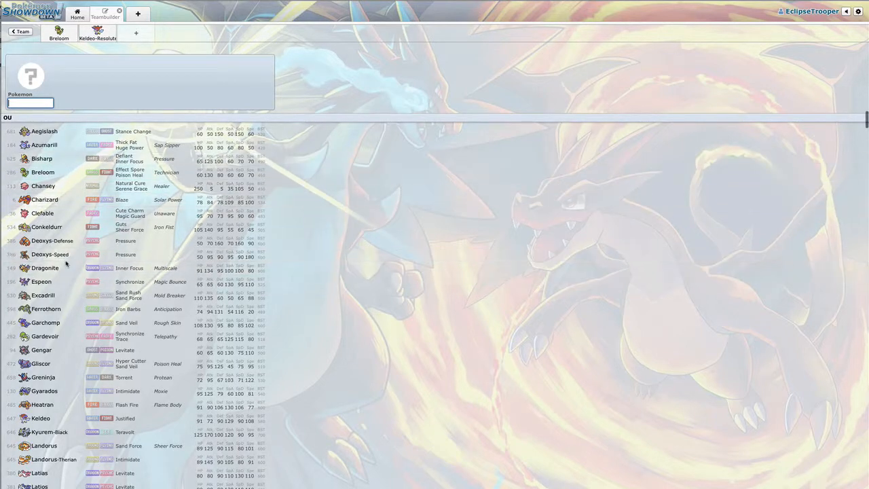
scroll(down, 3)
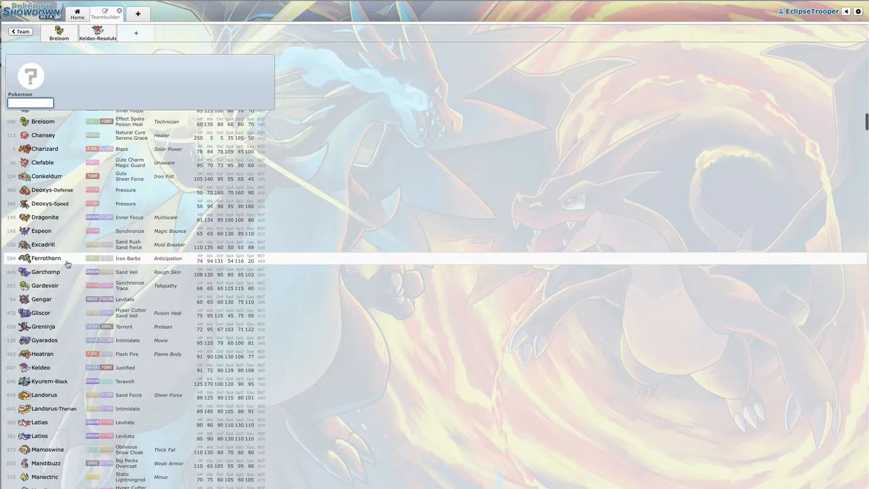
scroll(down, 3)
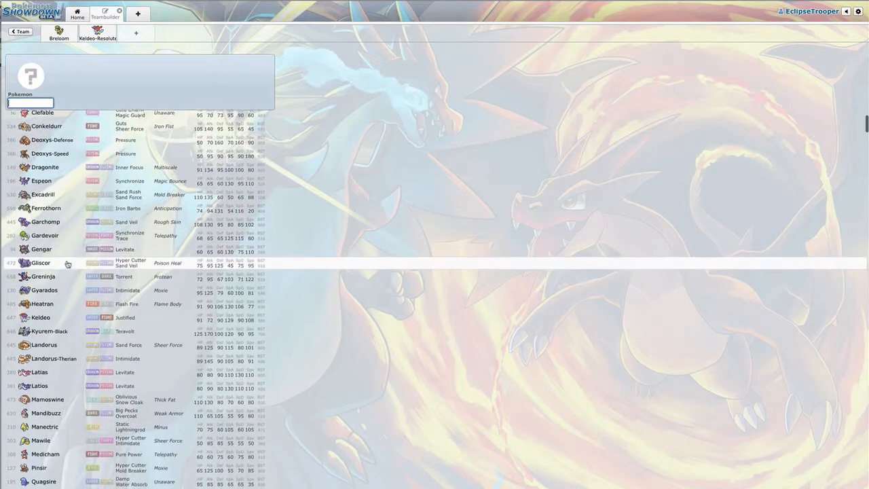
scroll(down, 3)
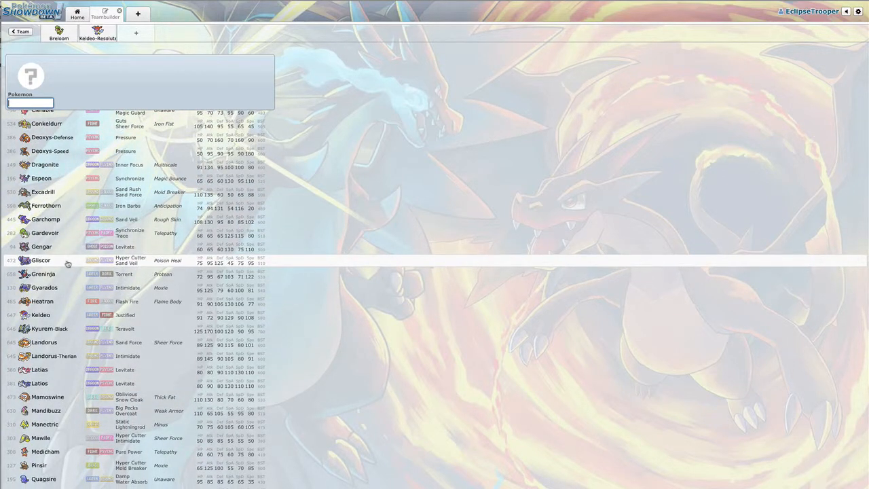
scroll(down, 3)
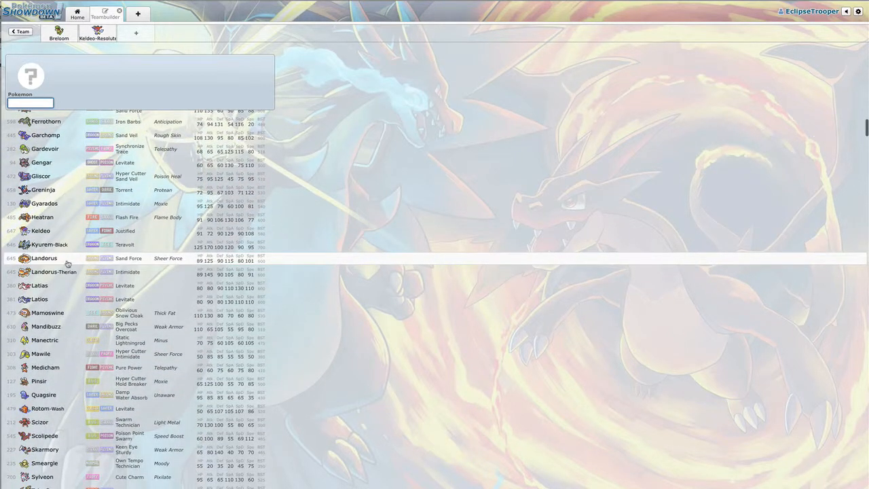
scroll(down, 3)
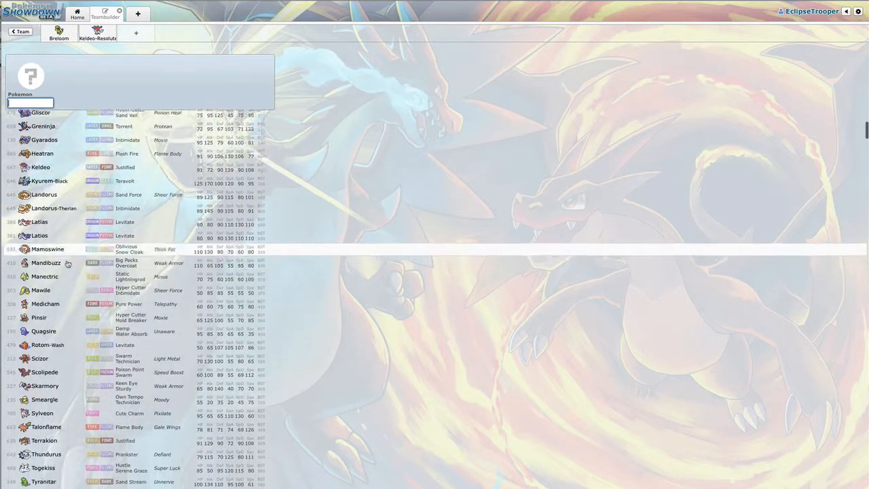
scroll(down, 3)
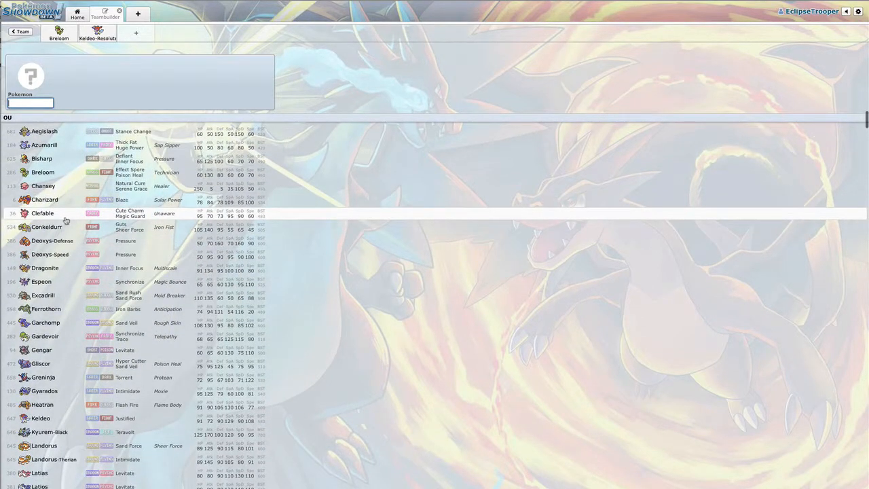
scroll(down, 3)
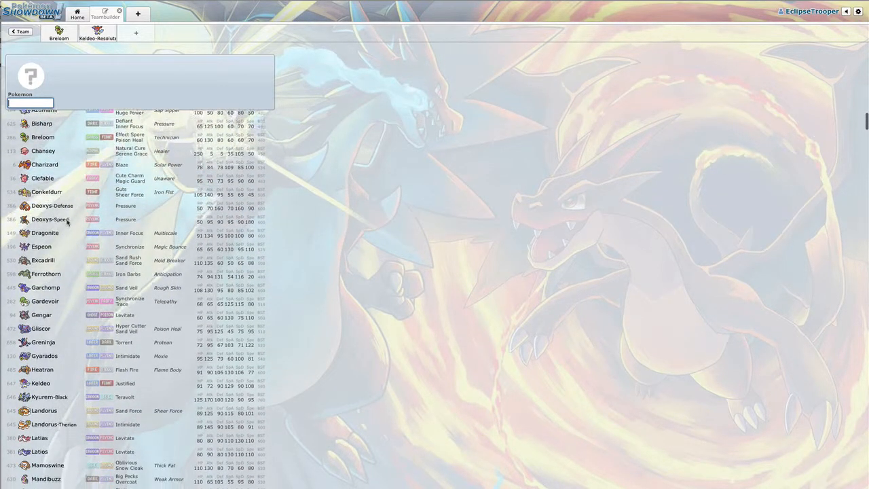
scroll(down, 3)
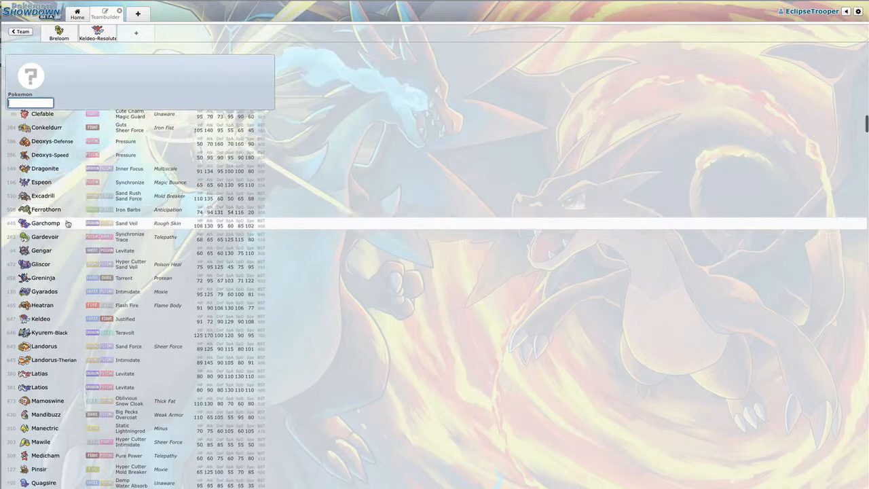
scroll(down, 3)
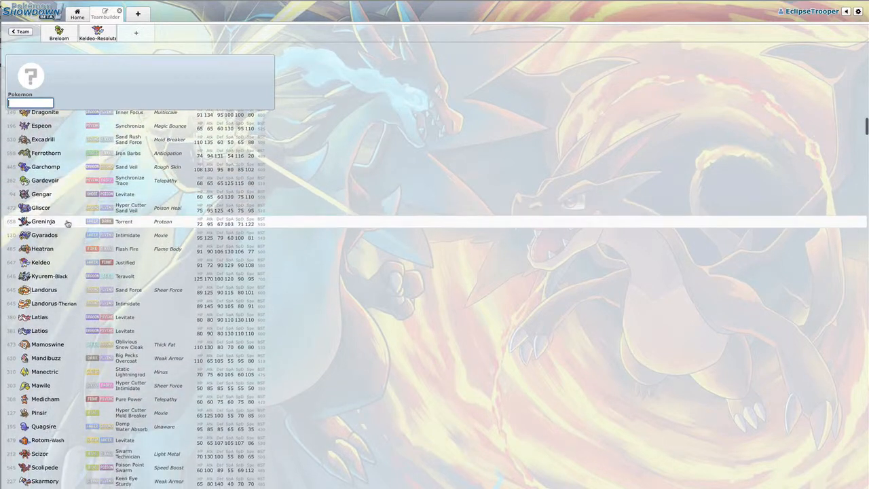
scroll(down, 3)
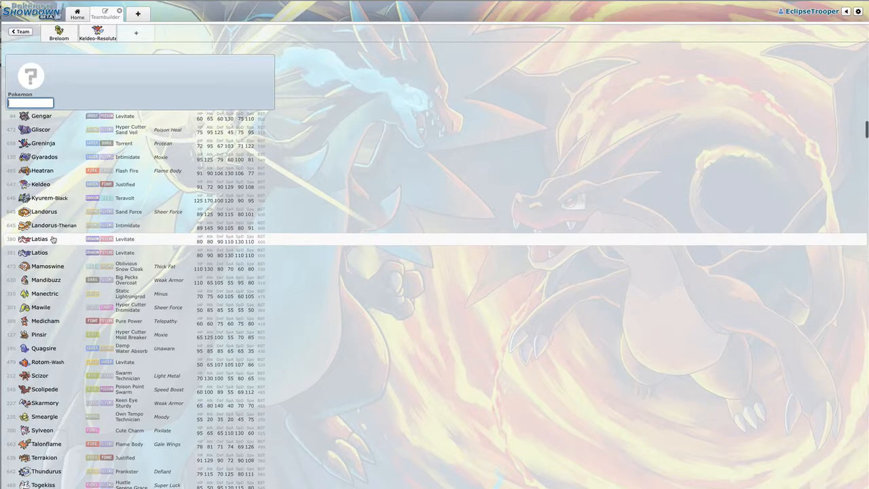
scroll(down, 3)
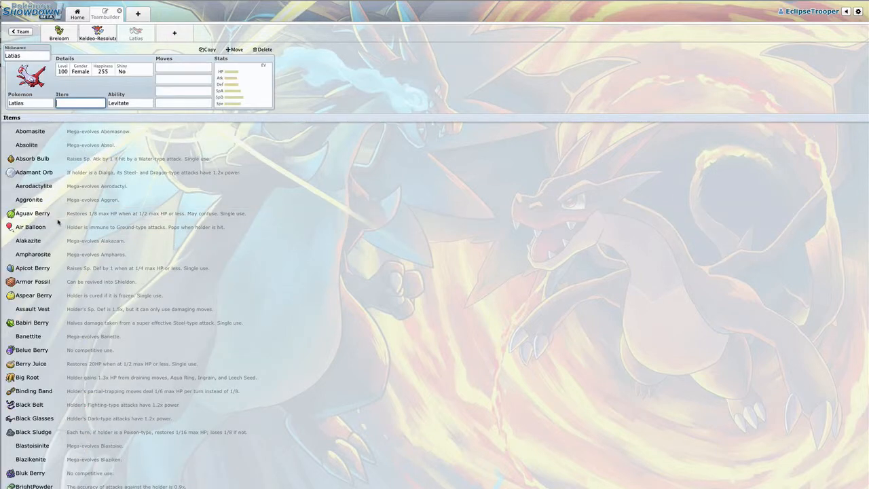
Set Defog as Latias's first move and delete Breloom from the team.
click(183, 68)
text(Defog)
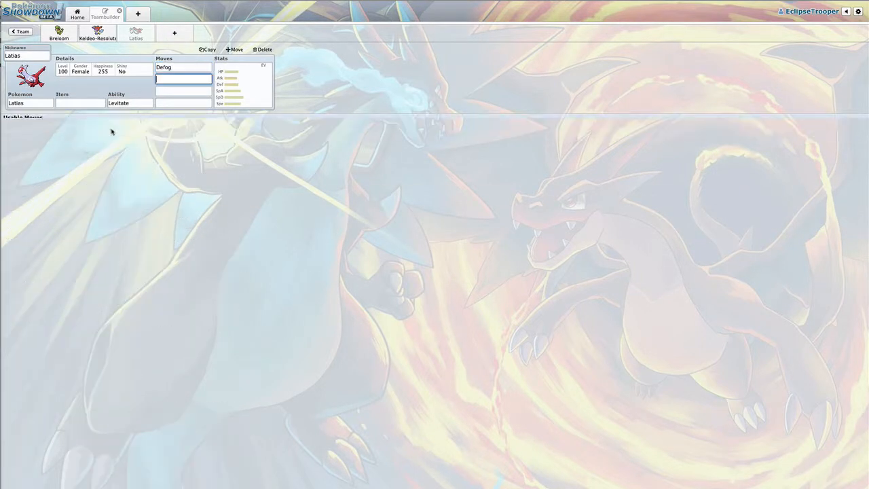
click(184, 79)
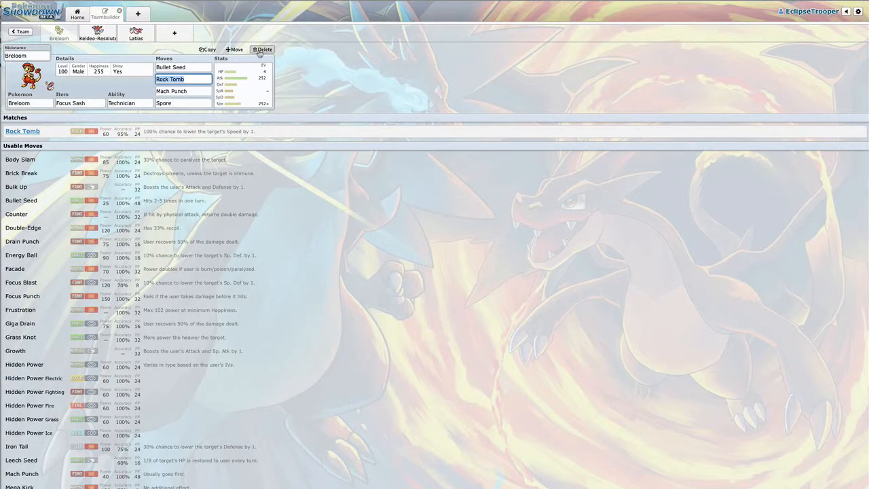
click(264, 49)
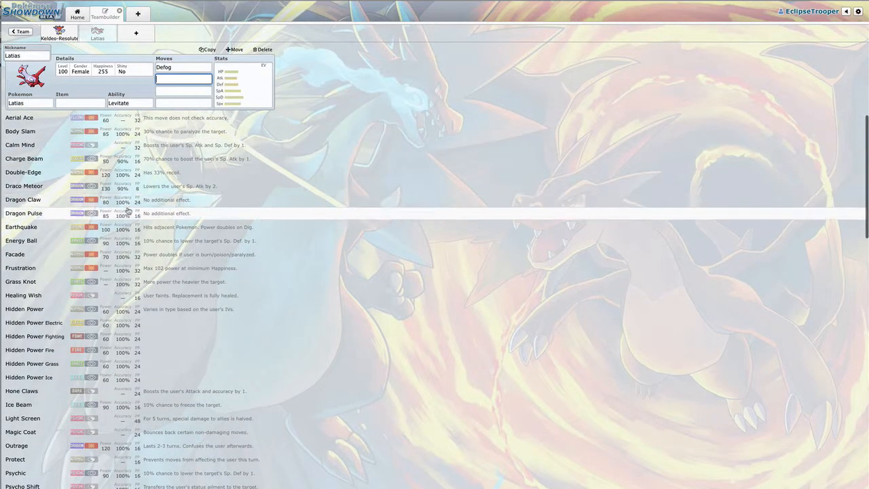
Add Dragon Pulse and Psyshock as Latias's second and third moves.
click(24, 213)
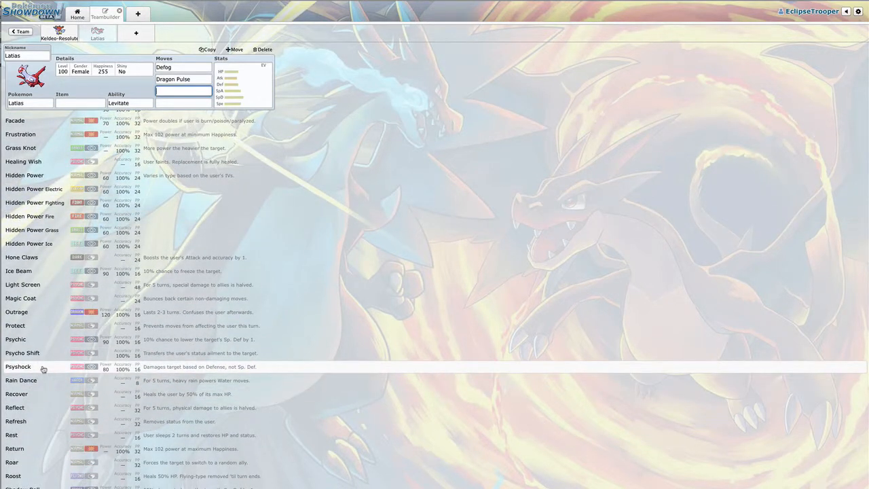
click(17, 366)
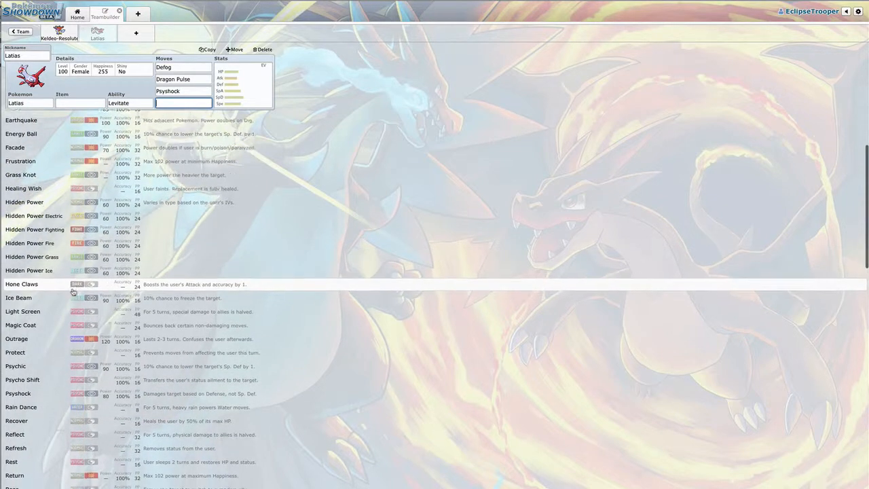
scroll(down, 3)
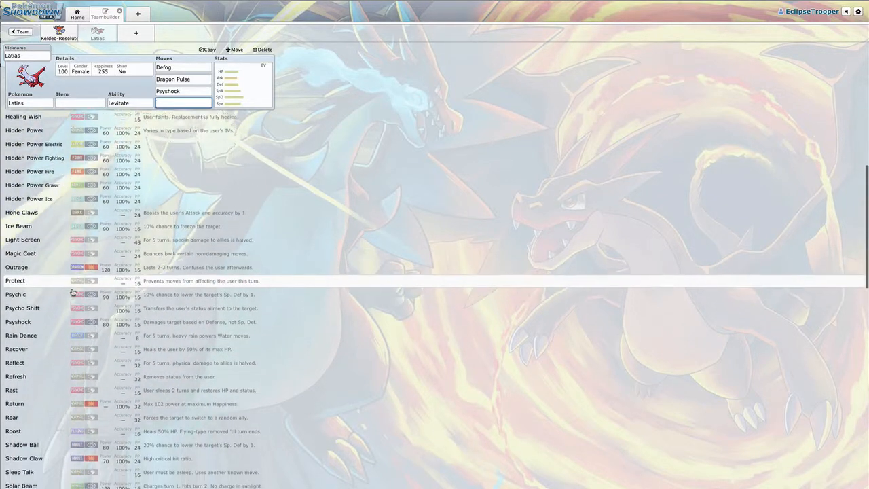
scroll(down, 3)
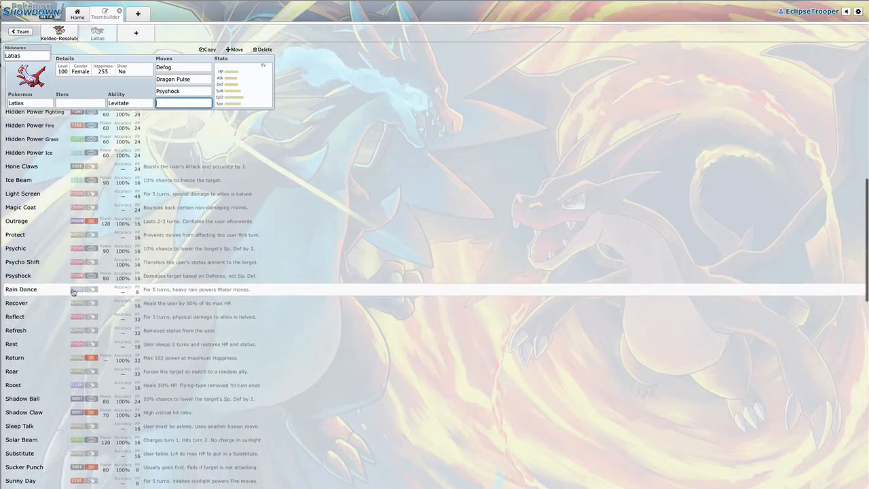
scroll(down, 3)
text(Roost)
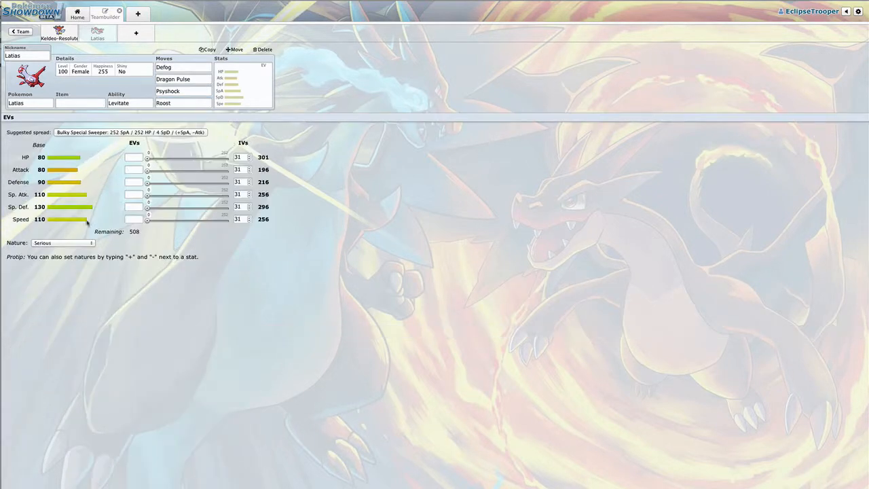
Give Latias 252 HP, 4 SpA, 252 SpD EVs with a Calm nature.
click(130, 131)
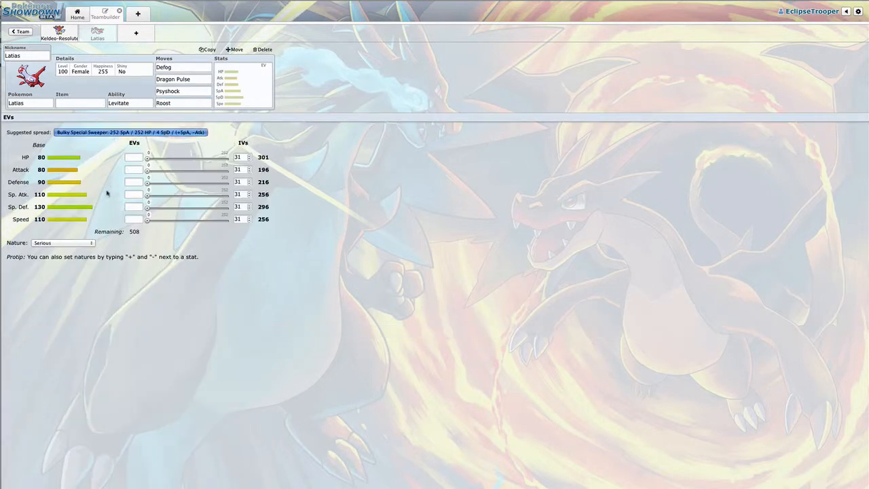
click(179, 66)
text(252+)
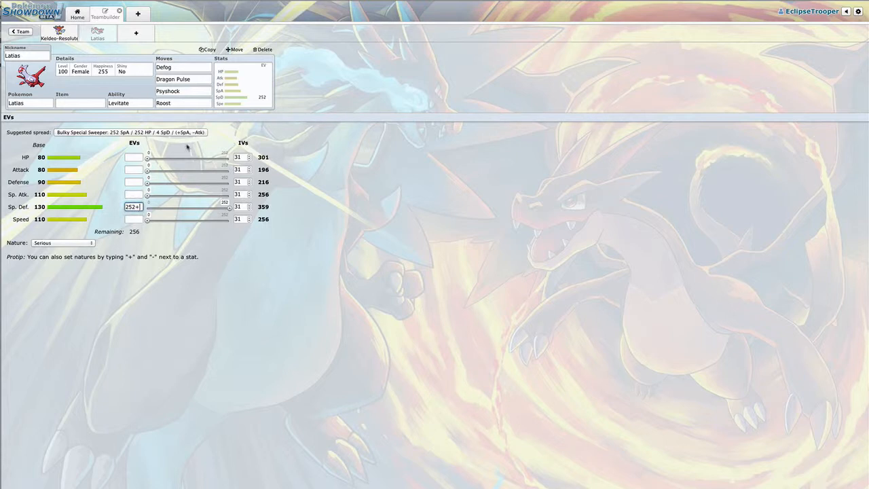
click(133, 194)
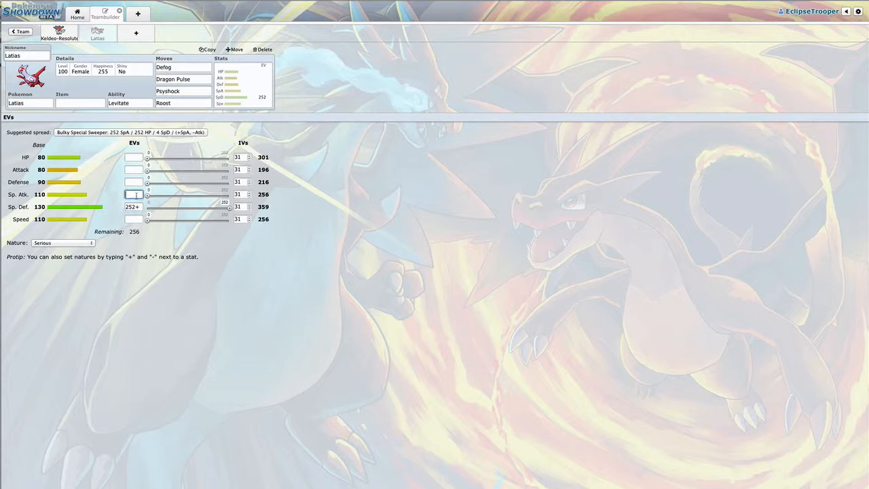
text(252)
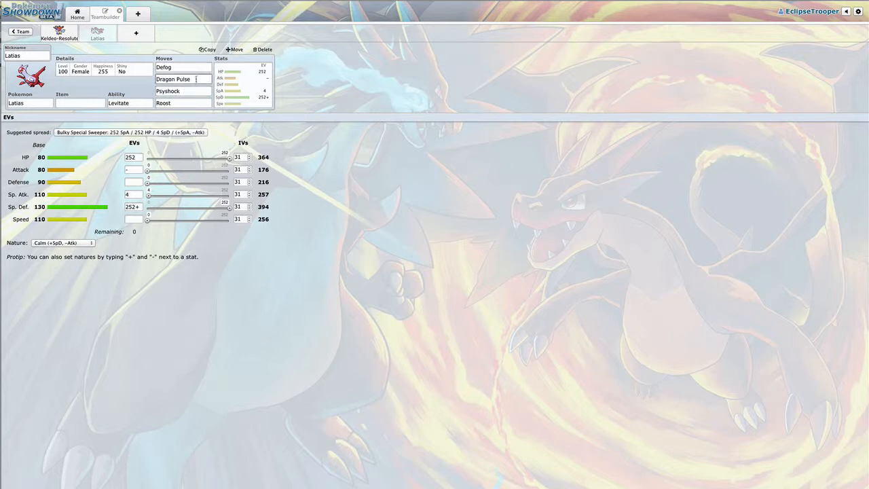
Browse Latias's second-slot move choices, then check the Psyshock slot.
click(182, 78)
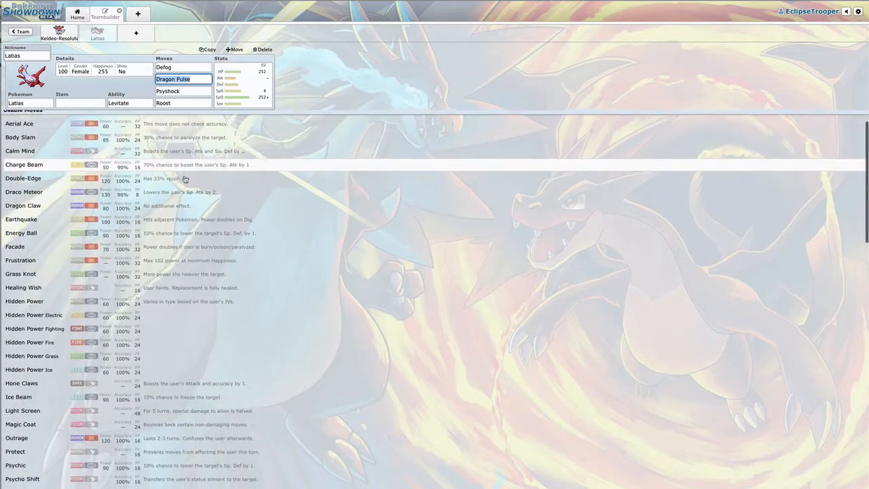
scroll(down, 3)
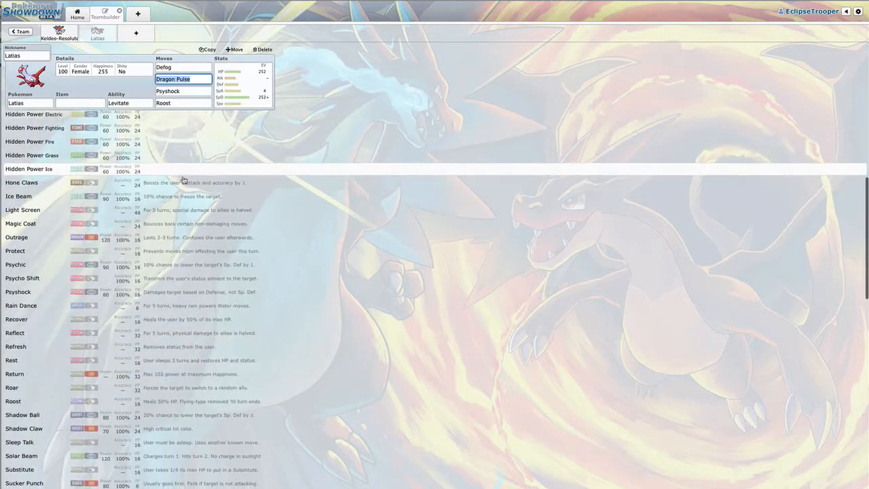
scroll(down, 3)
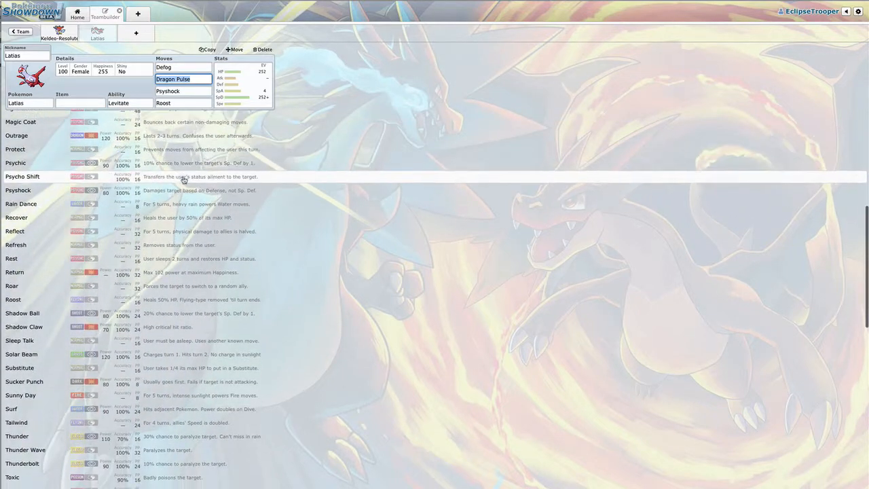
scroll(down, 3)
text(Tailwind)
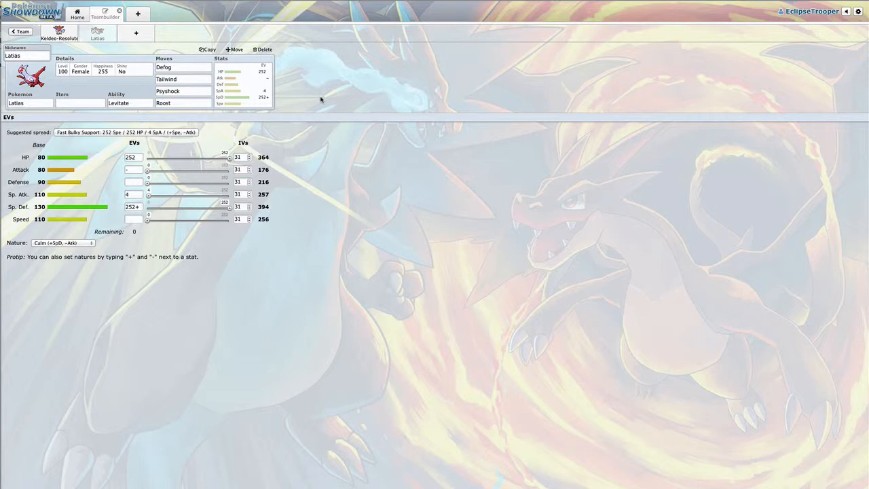
mouse_move(108, 193)
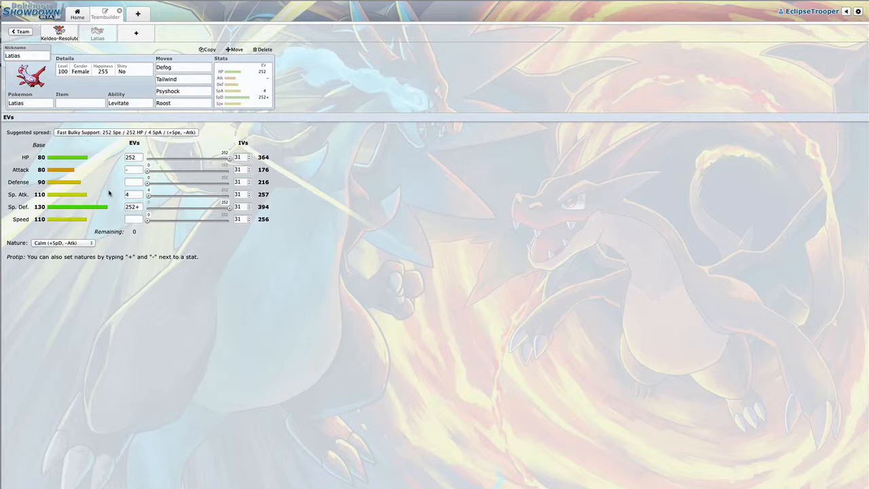
click(182, 103)
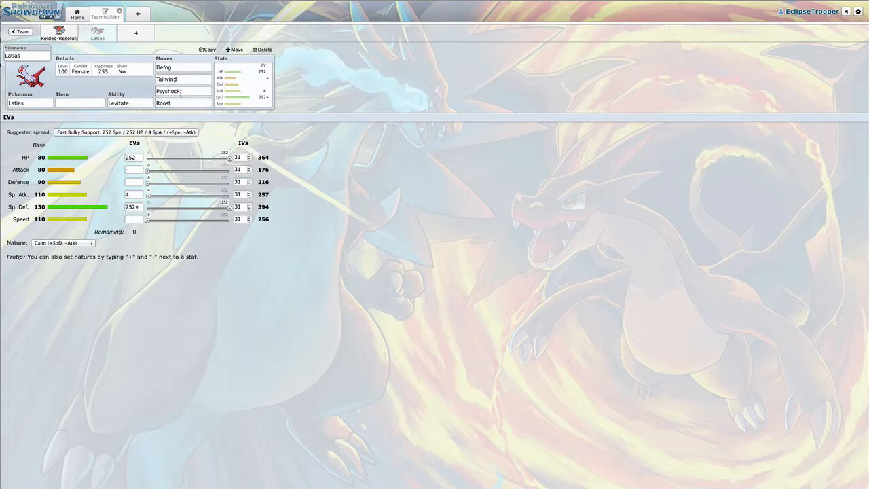
Replace Dragon Pulse with Thunder Wave as Latias's second move.
click(182, 79)
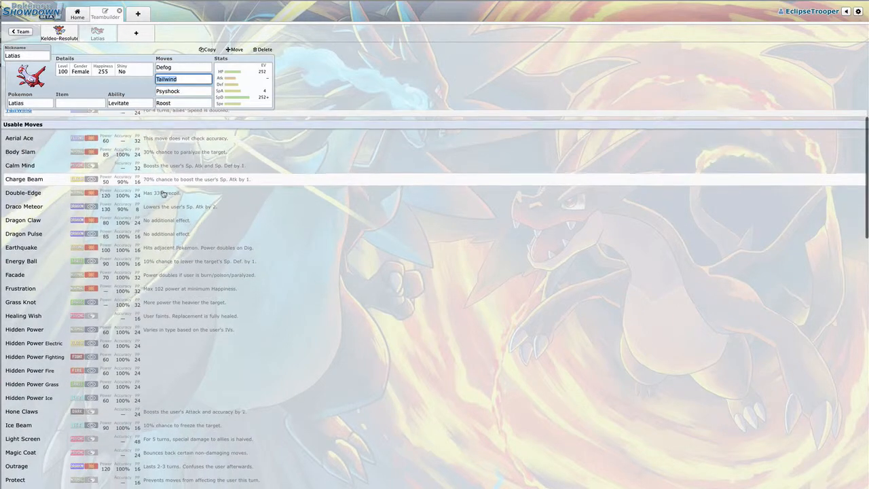
scroll(down, 3)
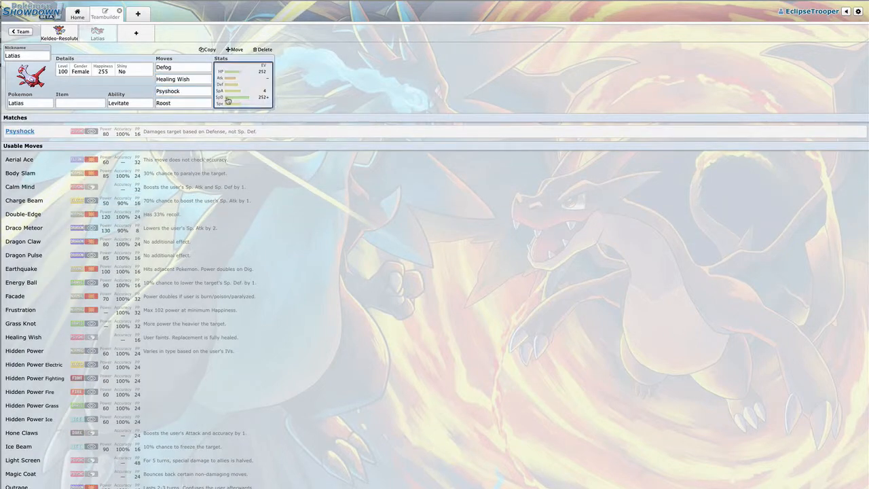
click(184, 78)
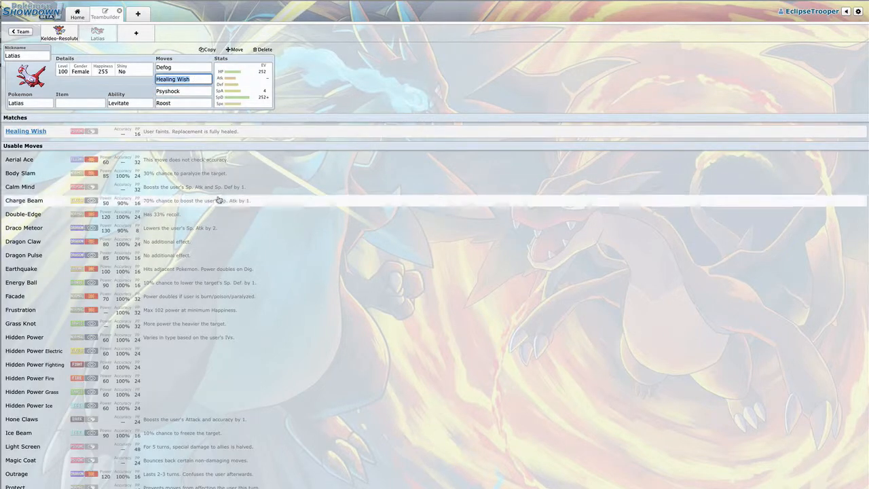
scroll(down, 3)
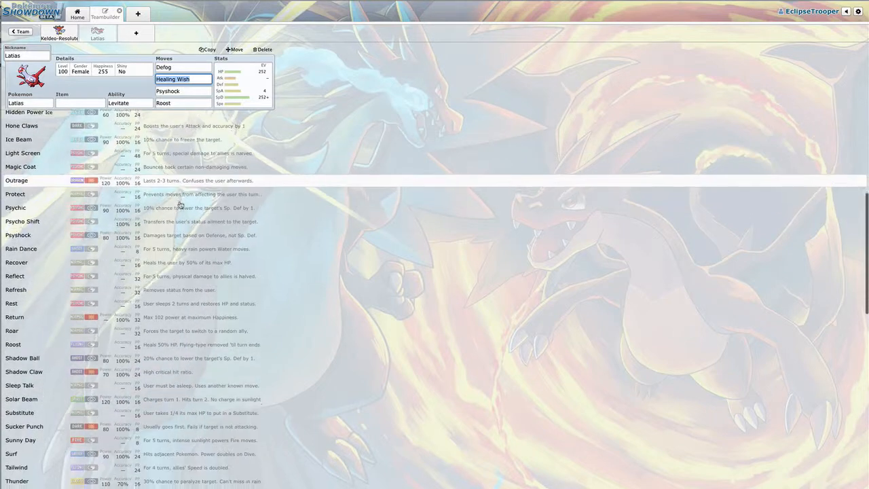
scroll(down, 3)
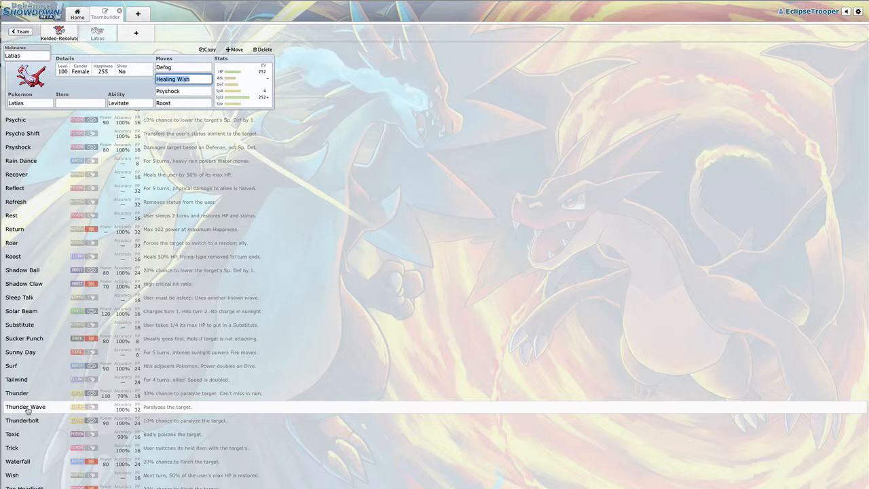
scroll(down, 3)
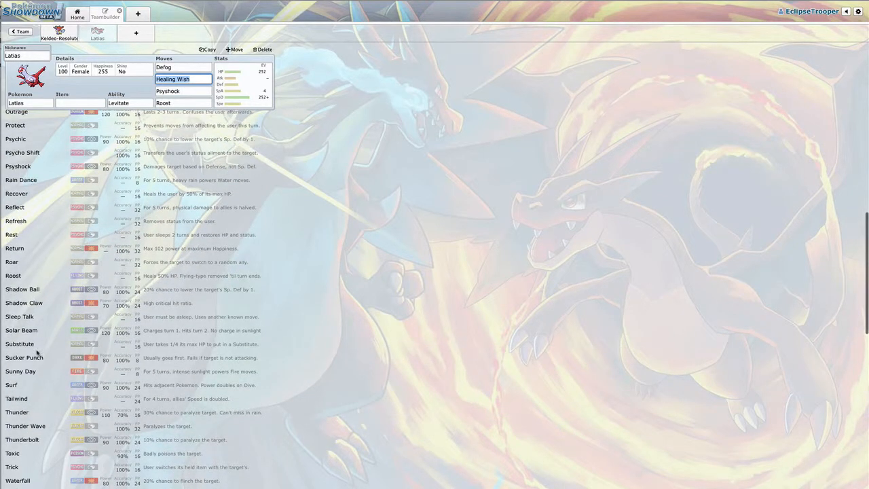
mouse_move(24, 357)
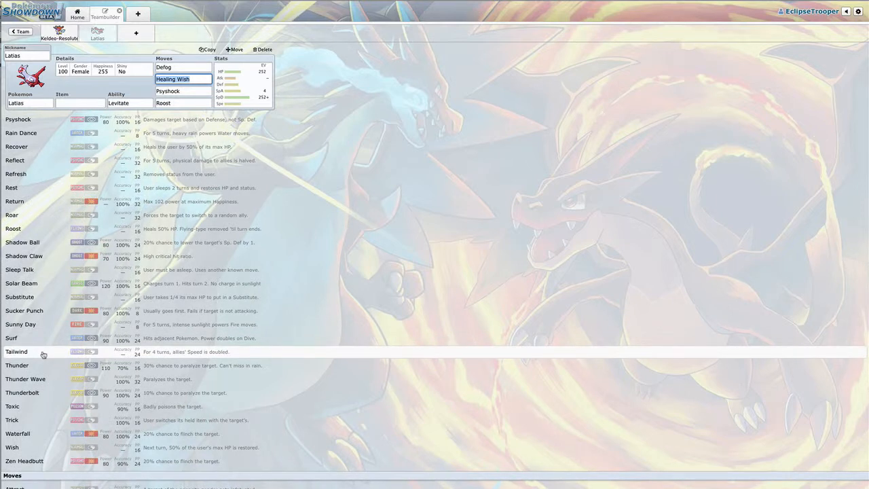
scroll(down, 3)
text(Thunder Wave)
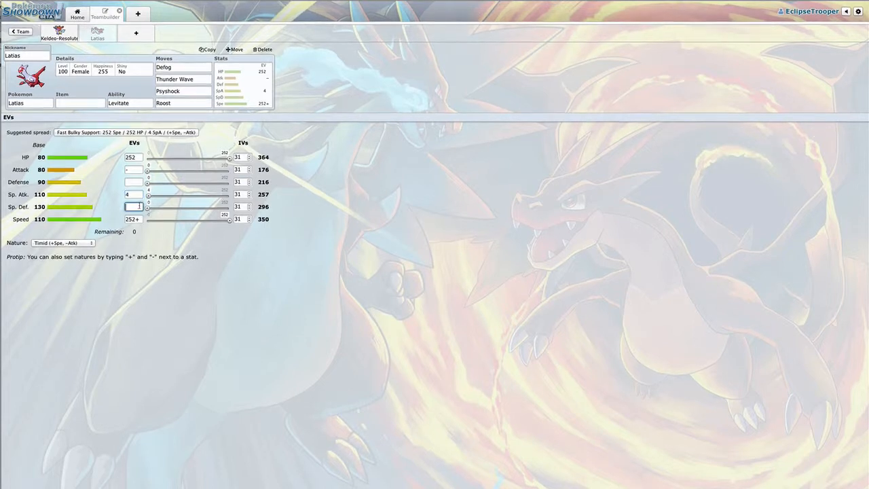
Delete Latias from the team, leaving an empty slot with the OU species list.
click(133, 207)
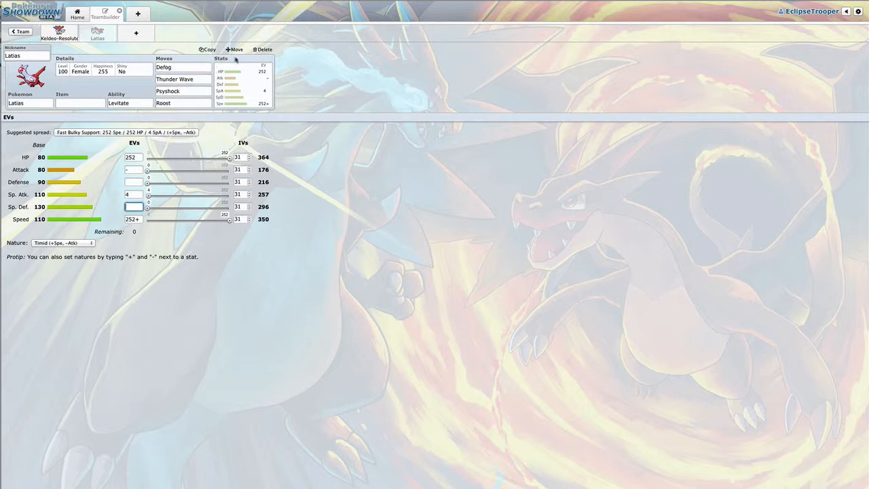
click(264, 49)
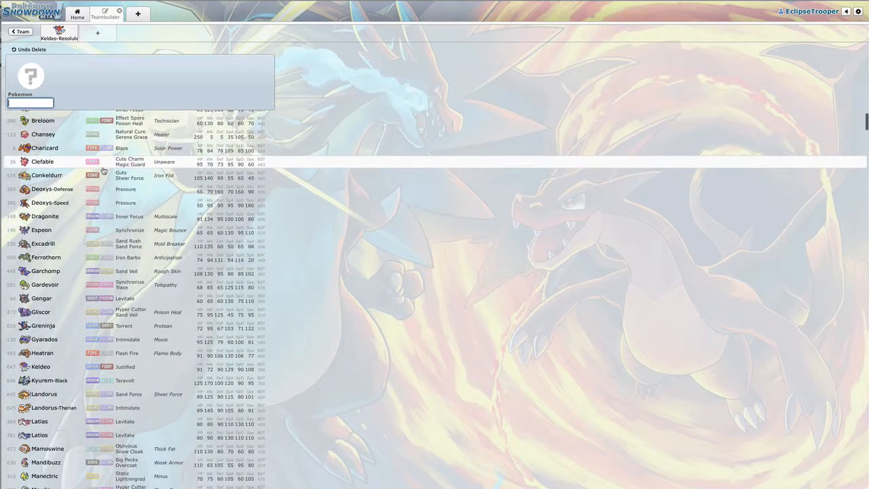
scroll(down, 3)
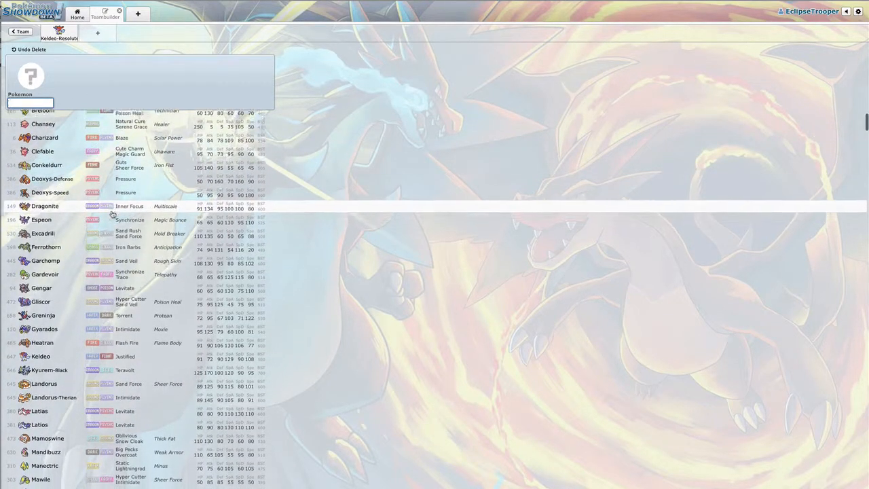
scroll(down, 3)
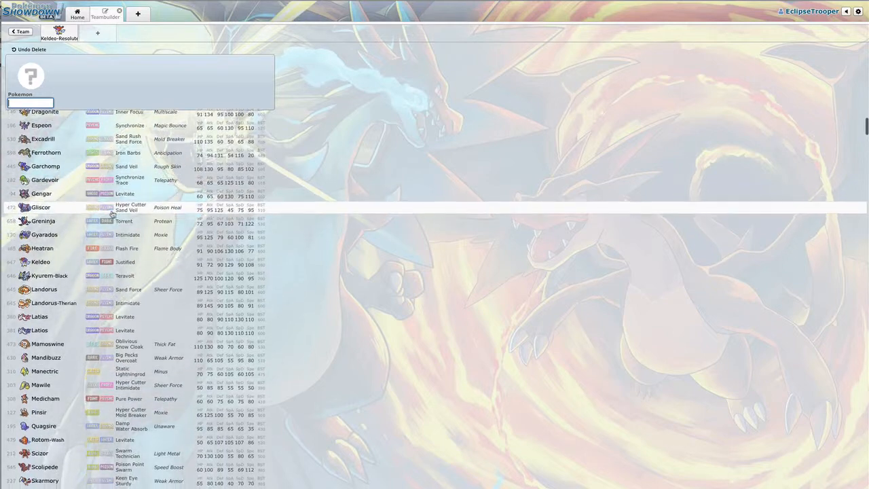
scroll(down, 3)
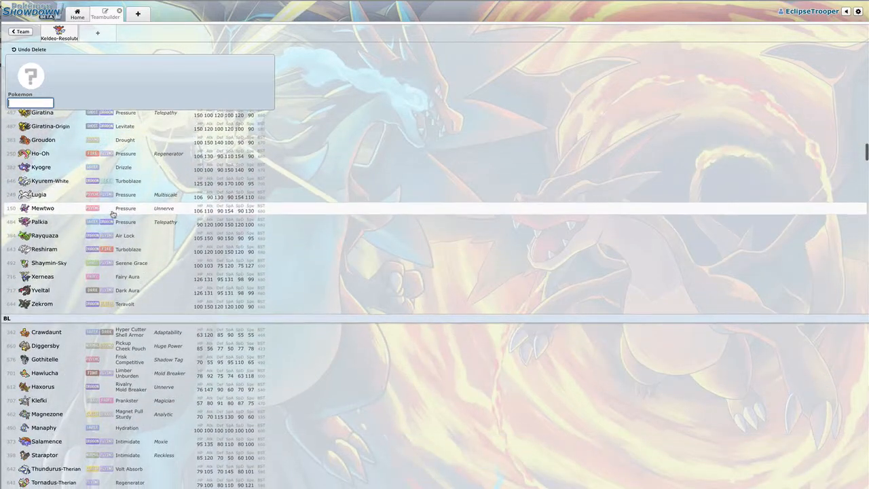
scroll(down, 3)
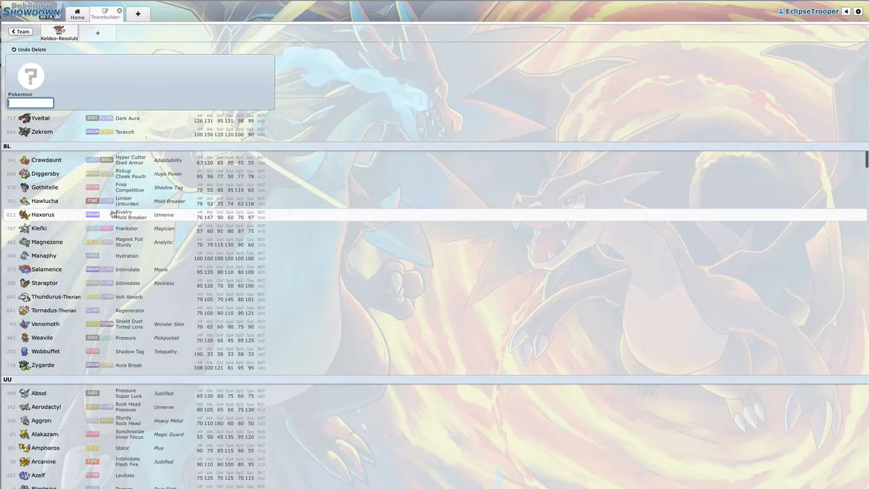
scroll(down, 3)
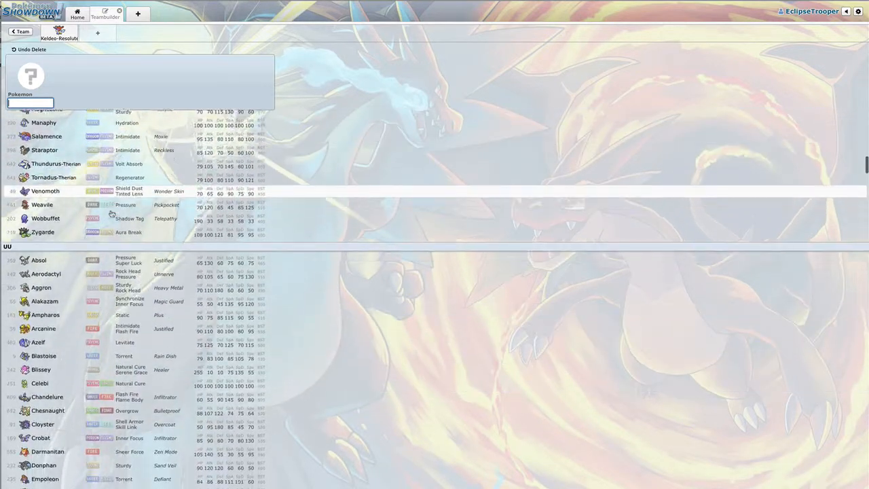
scroll(down, 3)
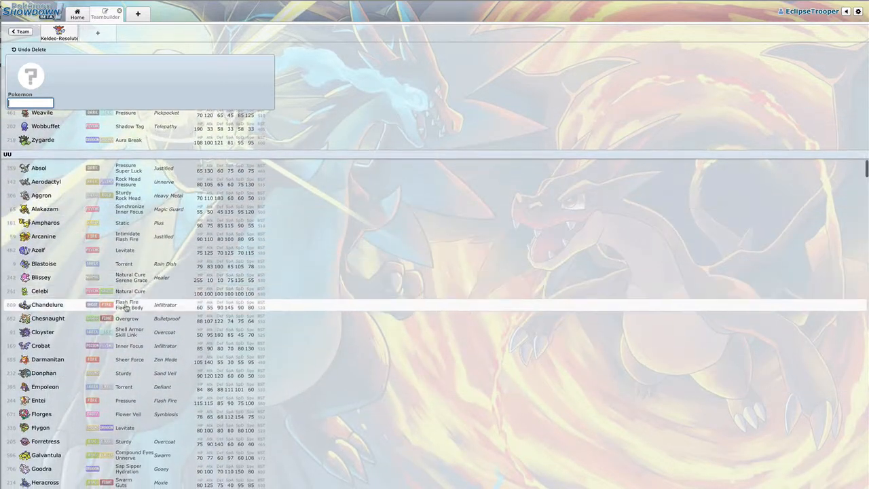
scroll(down, 3)
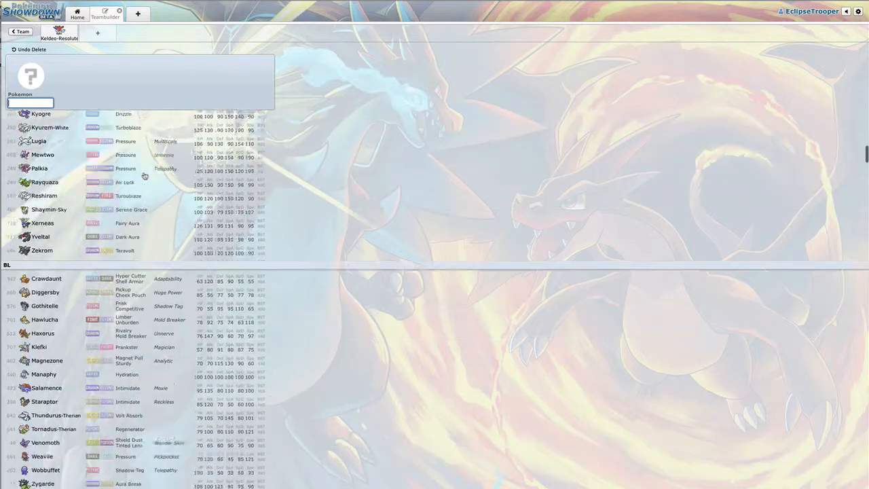
scroll(down, 3)
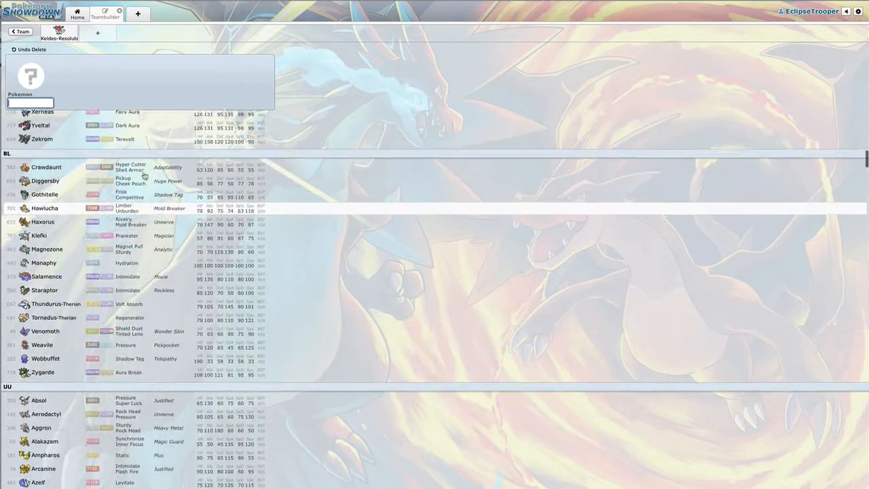
scroll(down, 3)
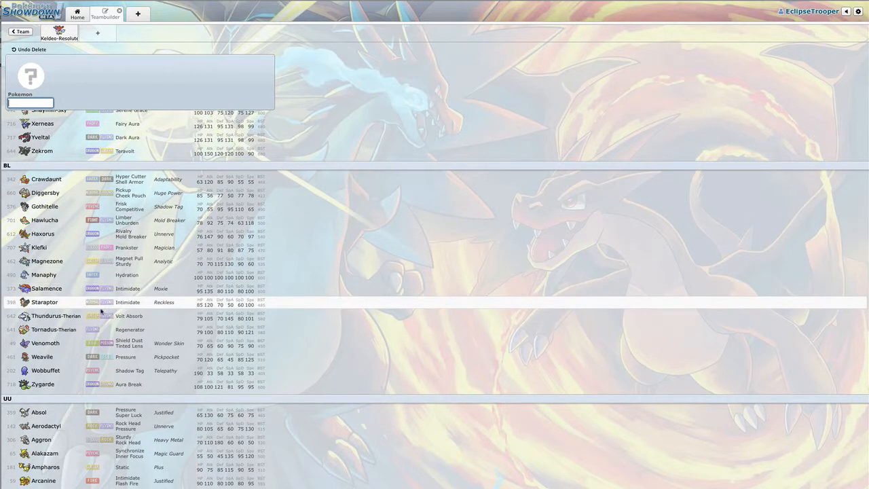
Add Staraptor to the empty slot and set it as a shiny male.
click(44, 301)
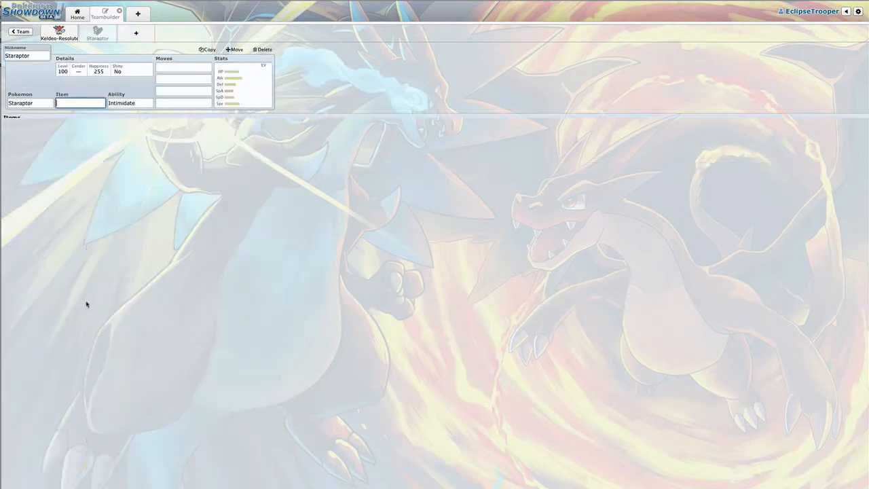
click(184, 68)
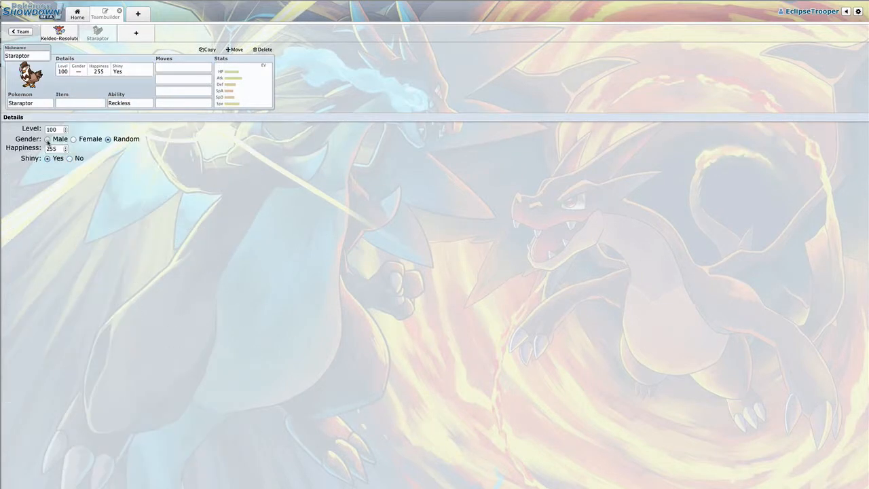
click(183, 68)
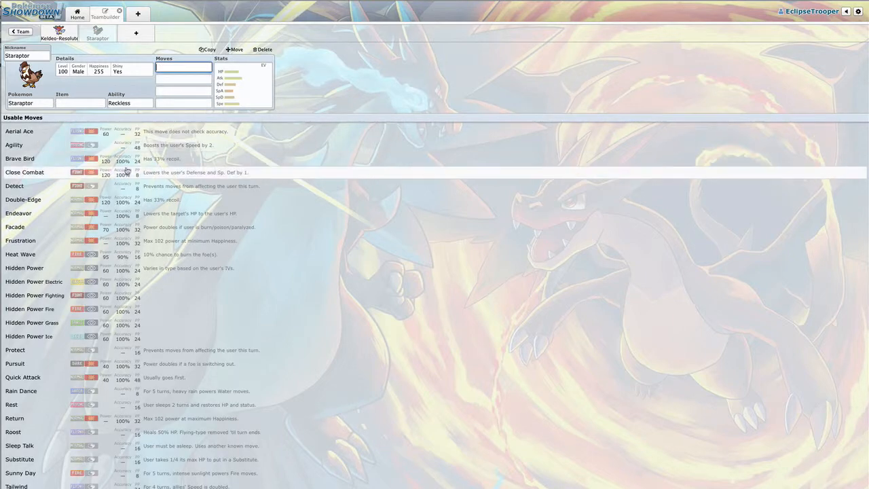
Give Staraptor Close Combat, Brave Bird and Quick Attack with the 252 Atk/252 Spe sweeper spread.
click(25, 171)
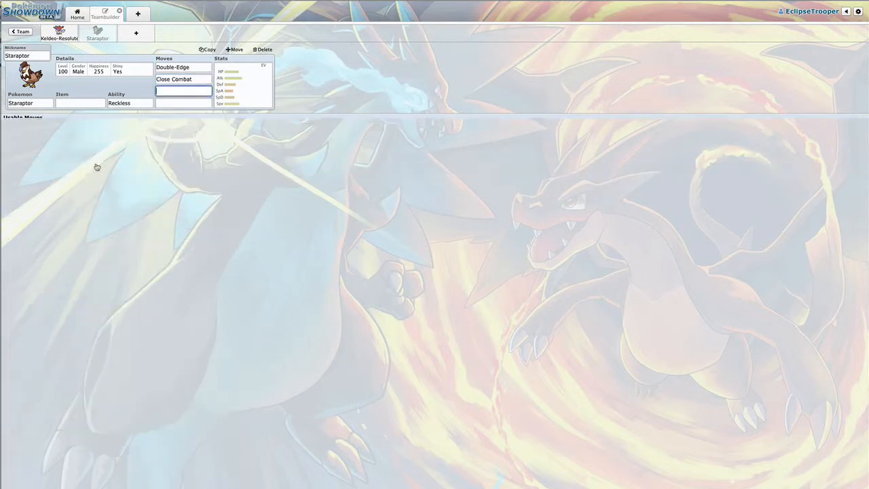
click(19, 152)
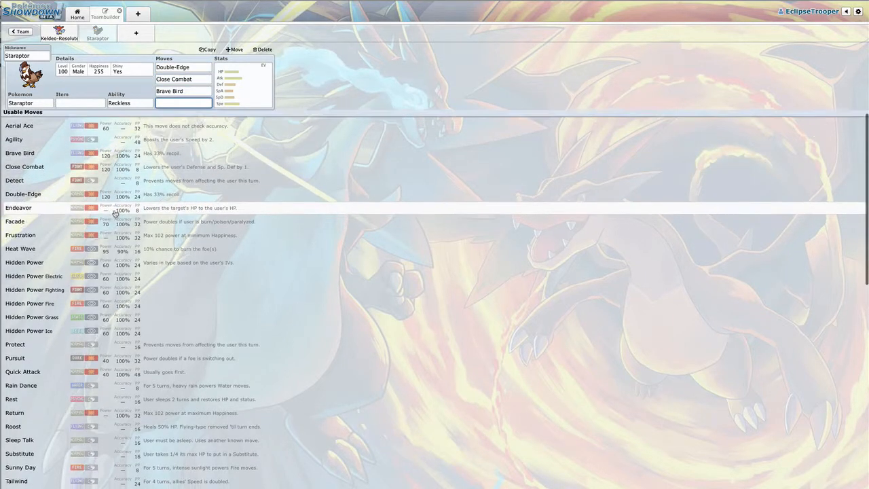
click(22, 373)
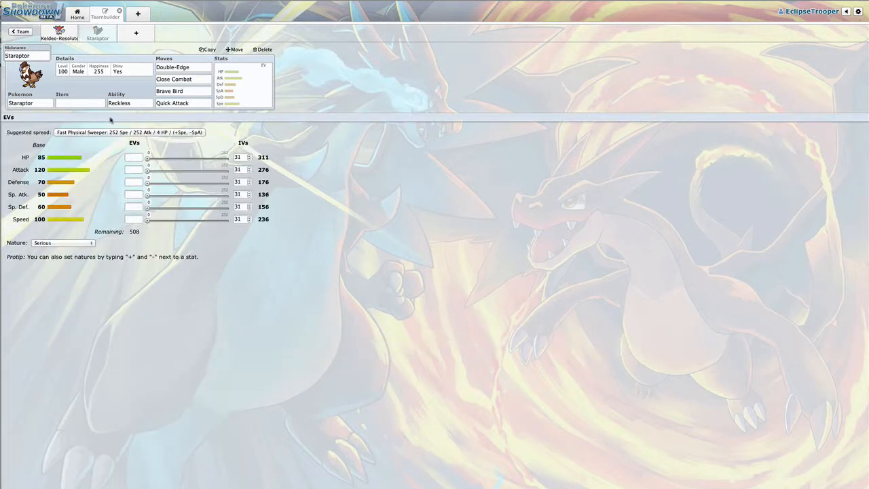
click(129, 131)
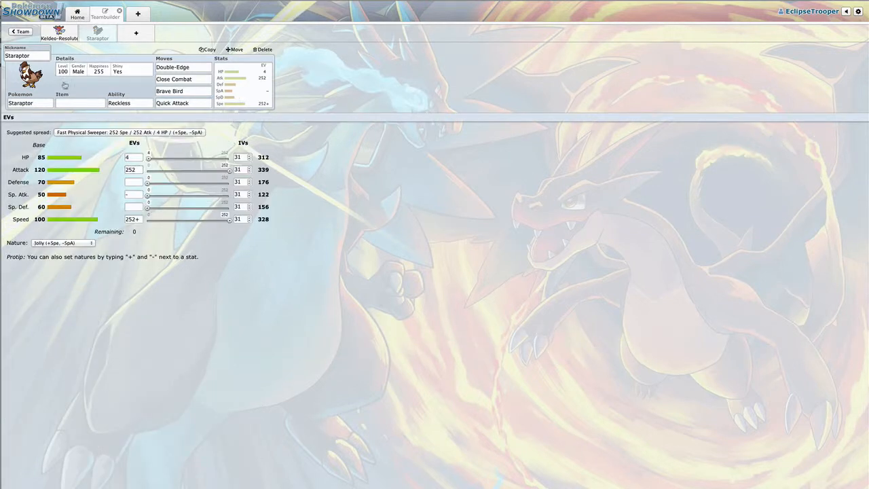
Browse Staraptor's held-item list, searching 'Shell' and scrolling the options.
click(79, 103)
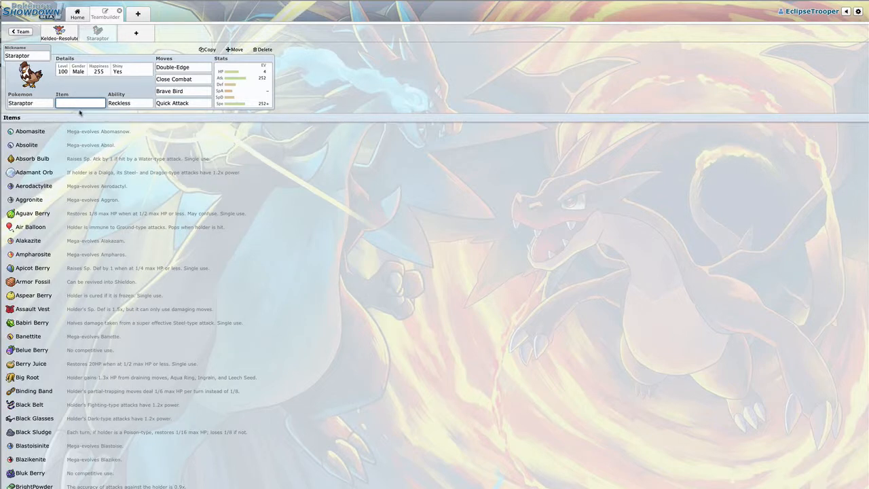
text(Shell)
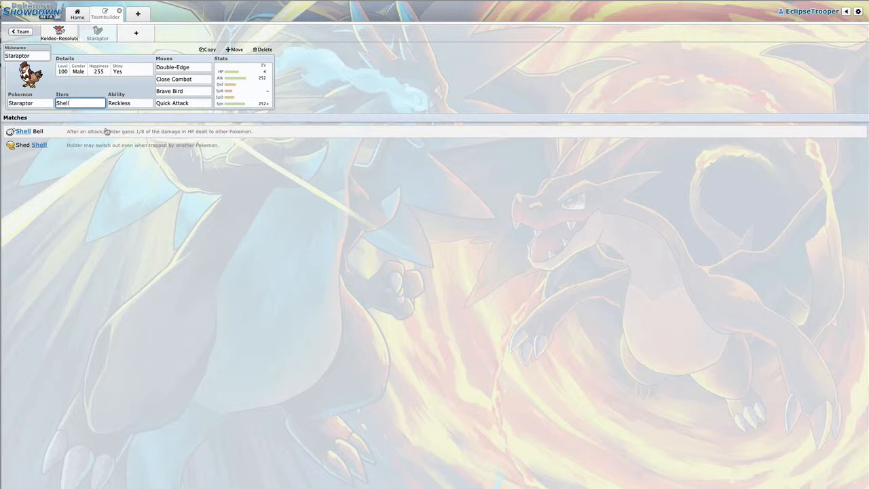
click(80, 103)
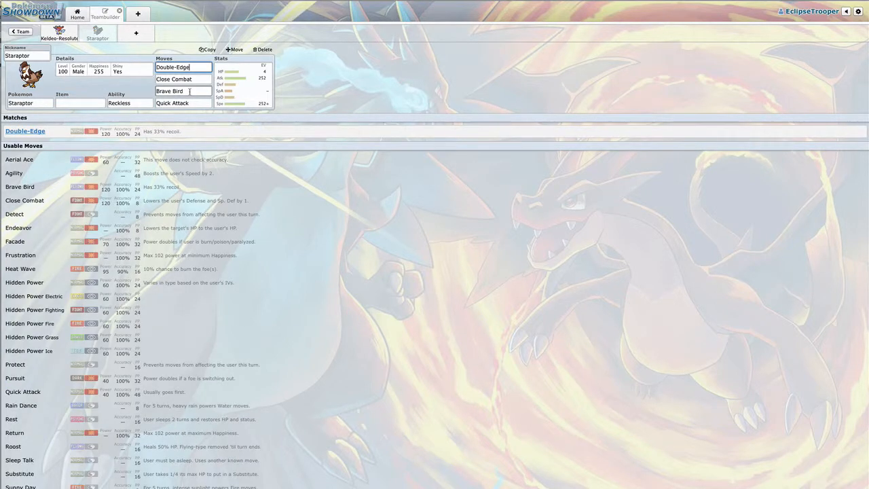
click(80, 103)
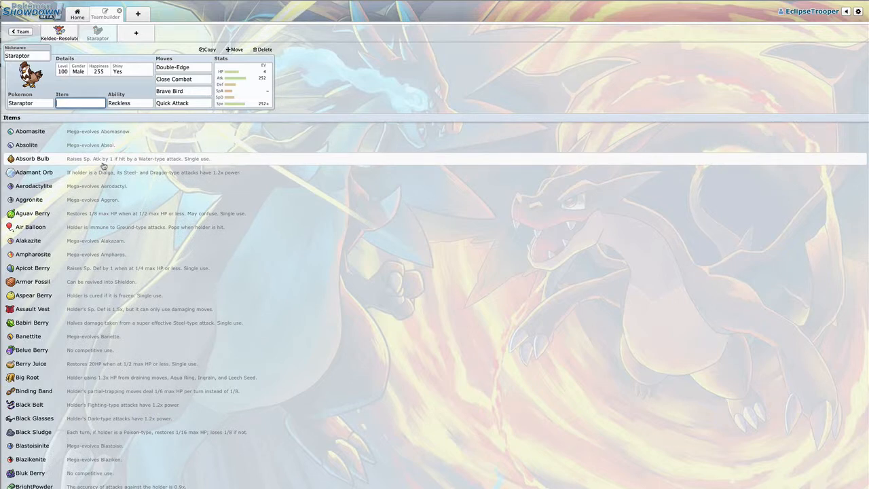
mouse_move(136, 206)
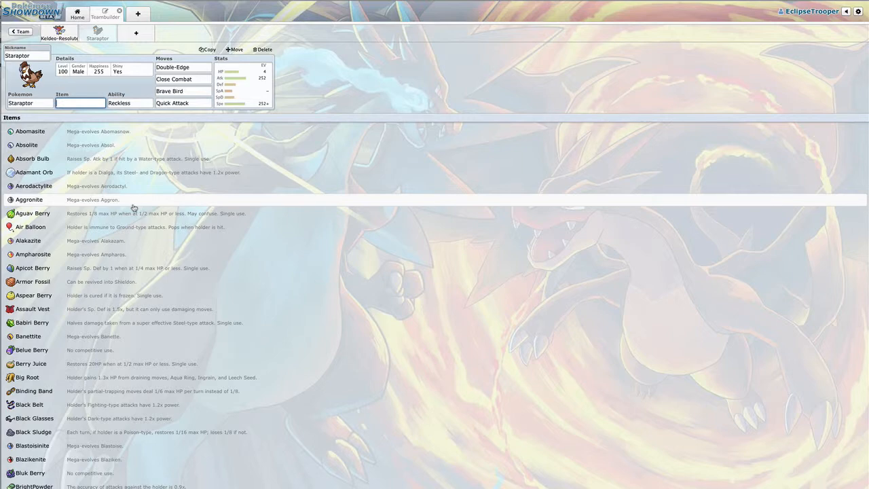
scroll(down, 3)
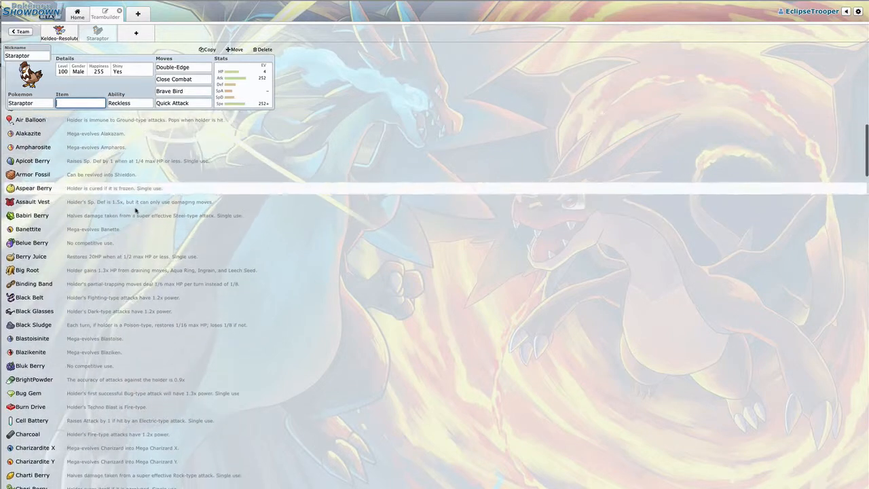
scroll(down, 3)
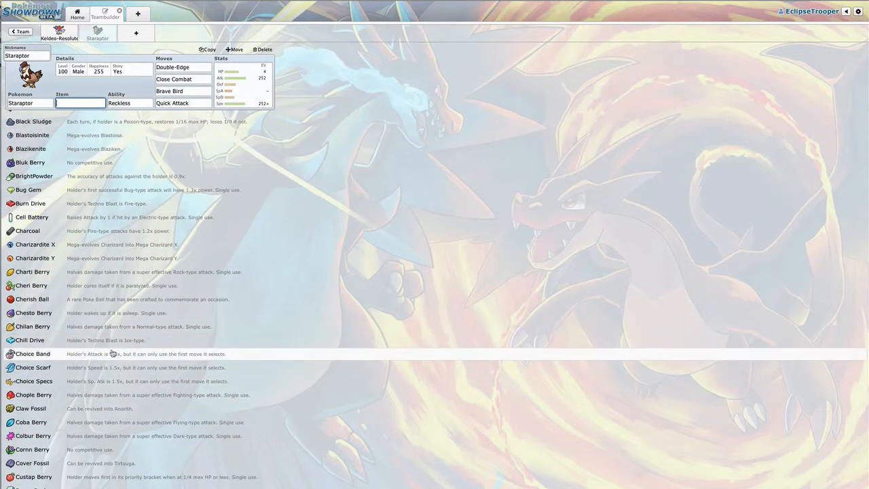
scroll(down, 3)
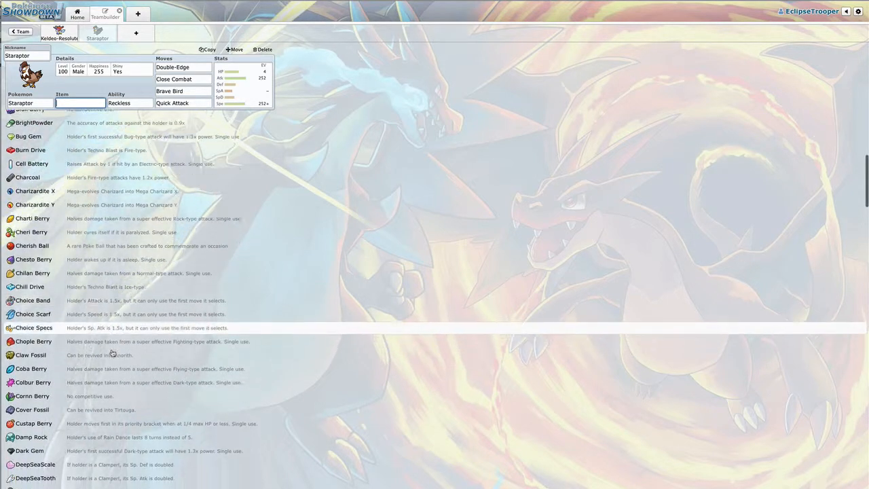
Give Staraptor the Shell Bell item, then check its Brave Bird slot.
text(life)
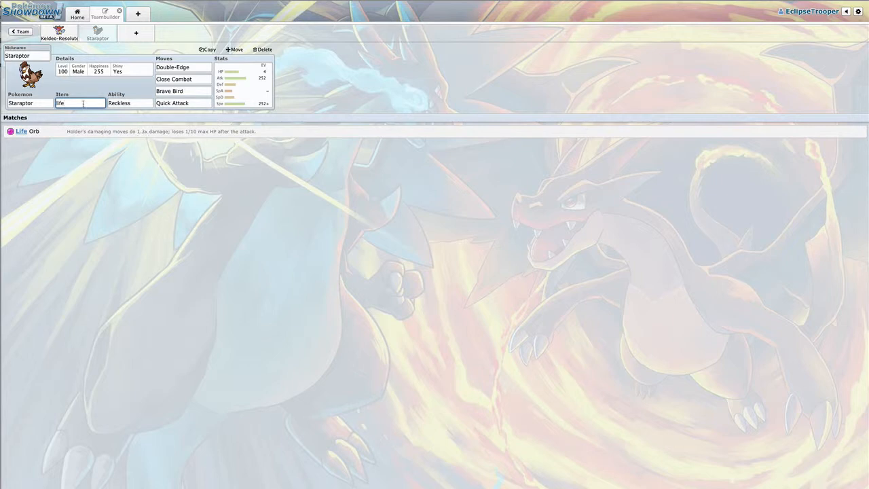
text(shell)
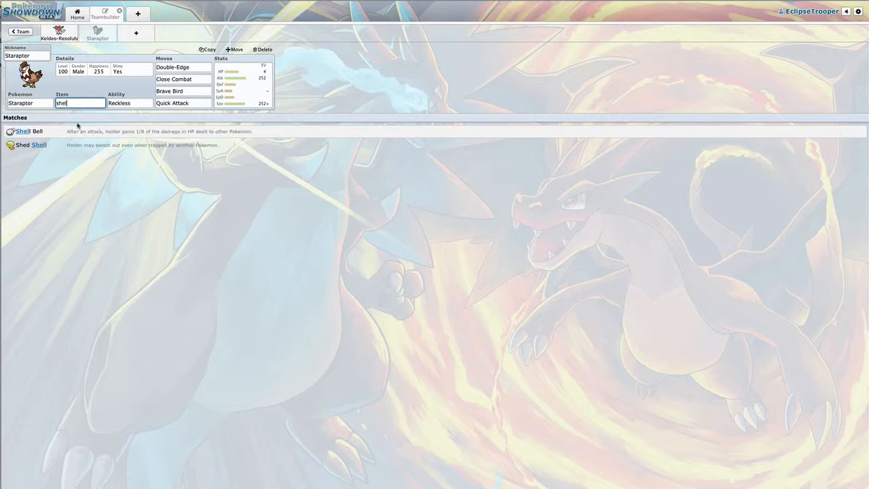
click(29, 130)
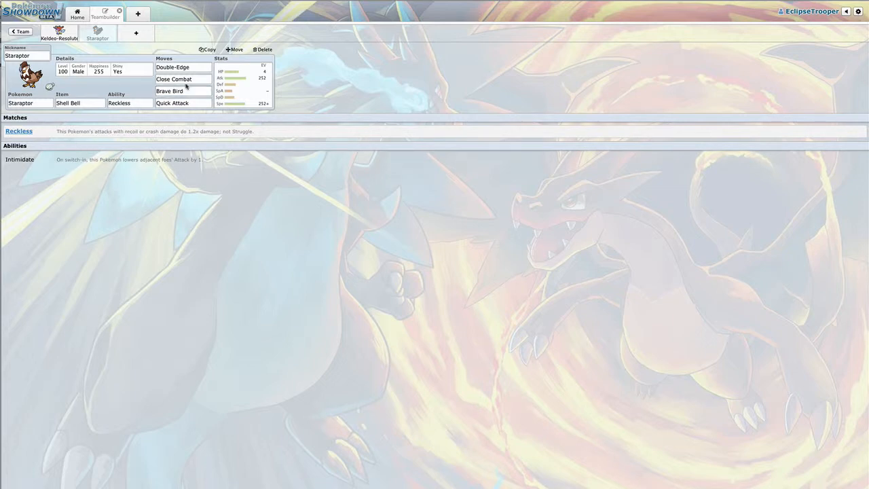
click(182, 91)
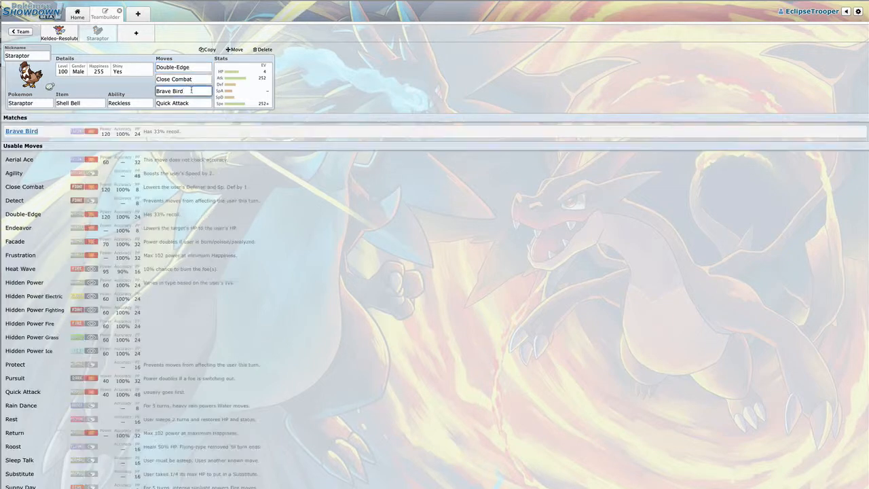
click(183, 91)
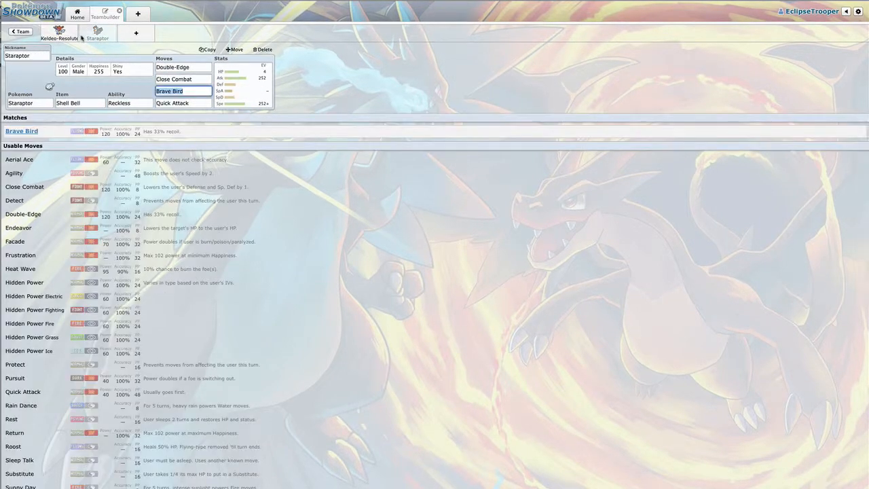
Add a third empty team slot and scroll its OU species list.
click(264, 49)
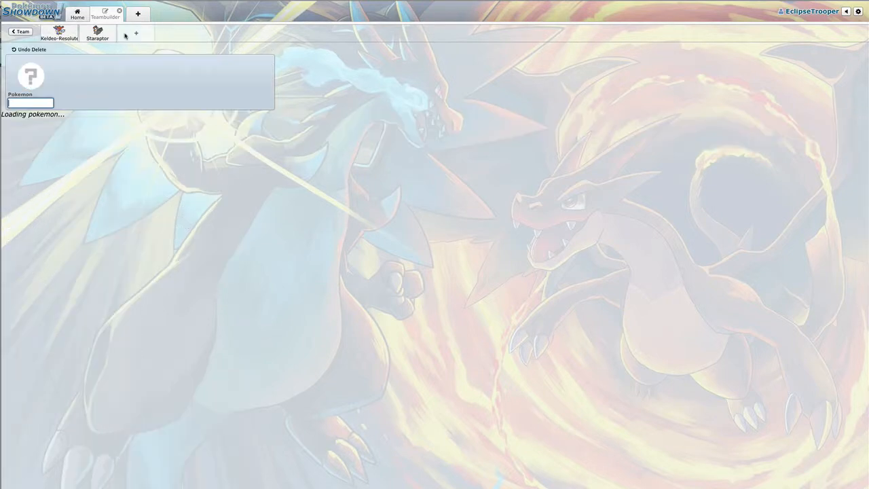
click(30, 103)
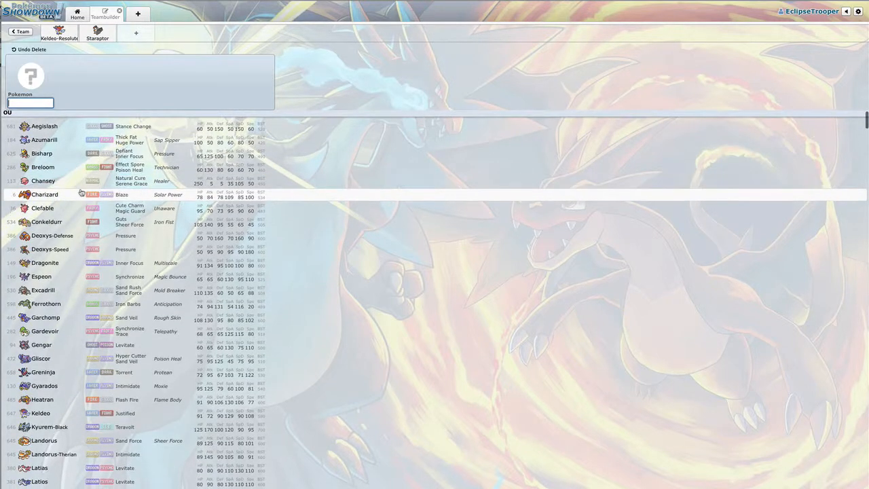
scroll(down, 3)
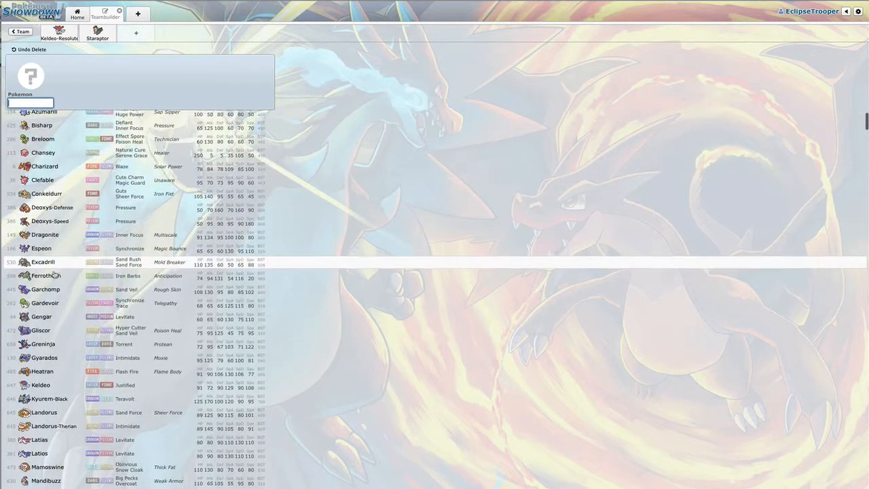
scroll(down, 3)
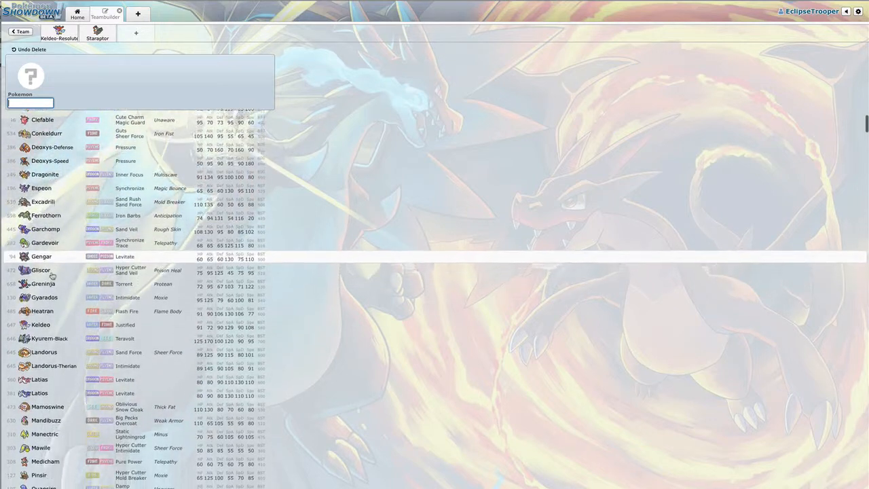
scroll(down, 3)
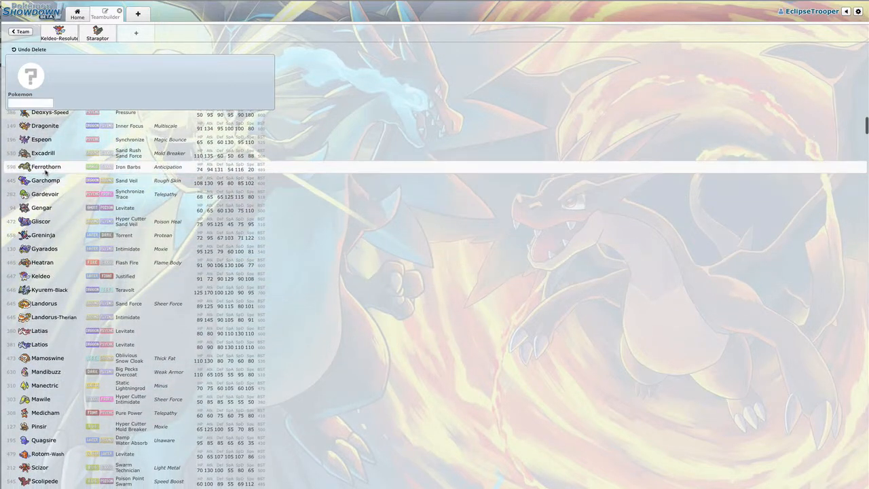
Pick Ferrothorn for the new slot and give it a Rocky Helmet.
click(46, 166)
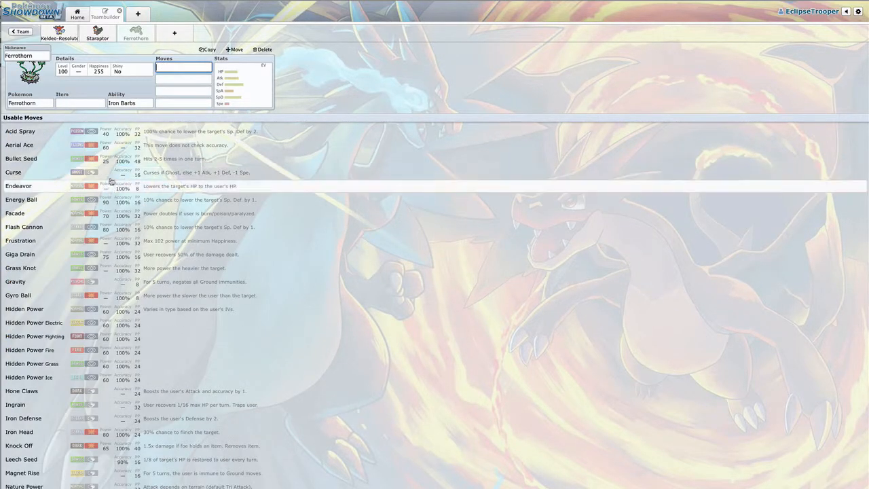
text(roc)
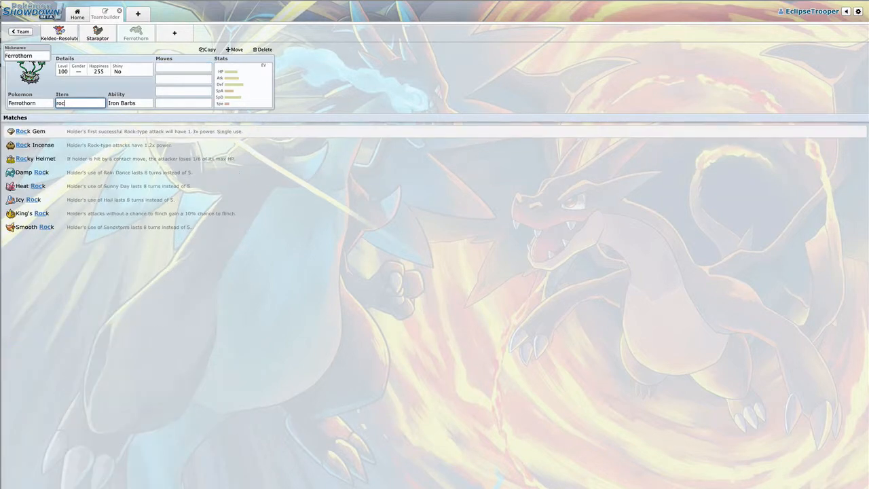
click(35, 158)
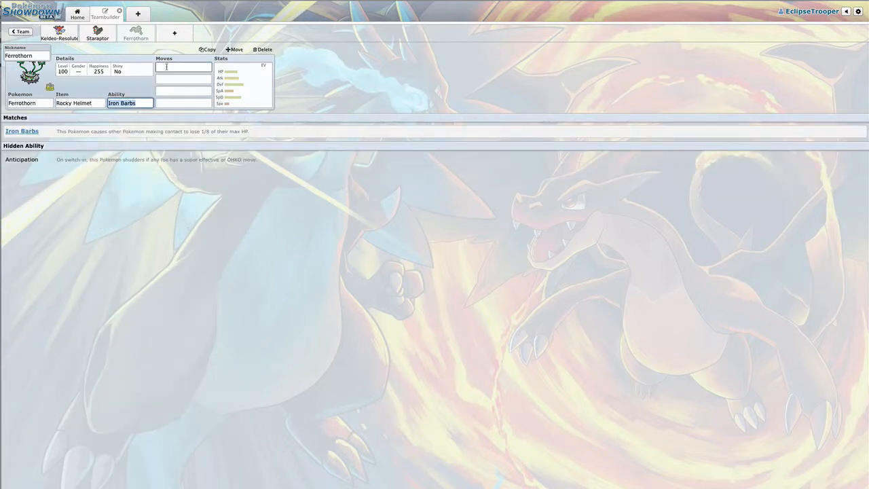
click(183, 68)
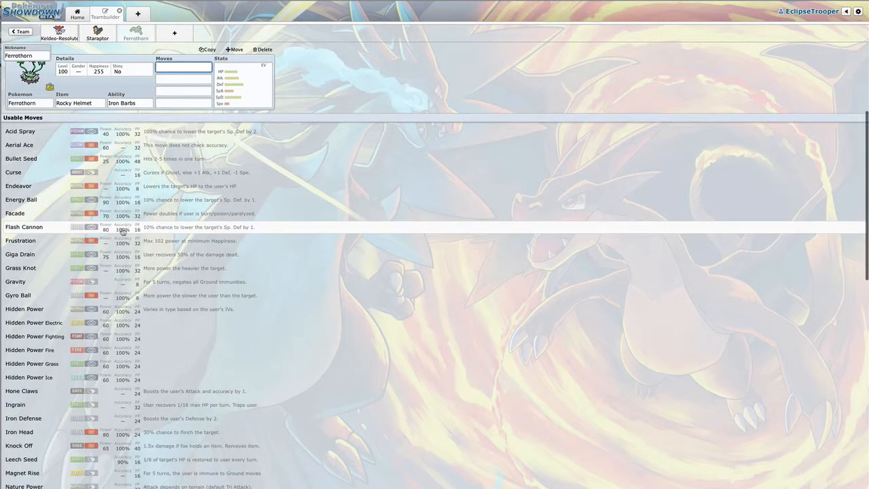
Give Ferrothorn Stealth Rock, Leech Seed, Protect and Gyro Ball.
scroll(down, 3)
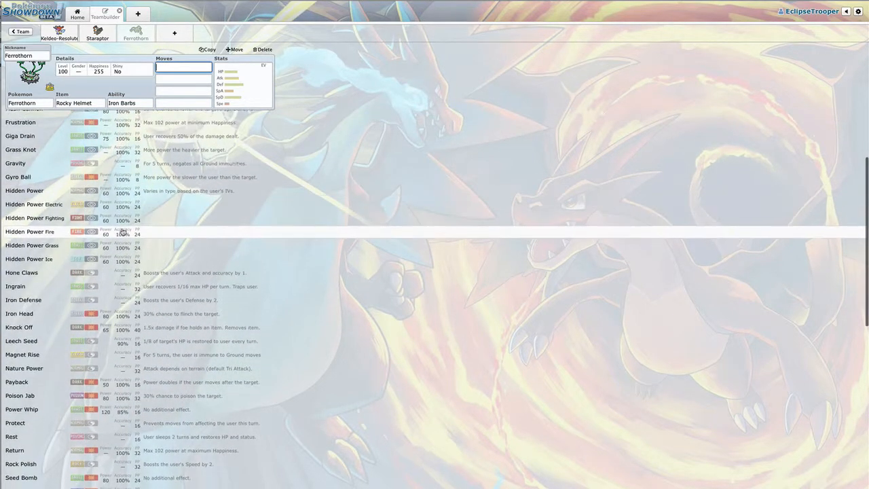
scroll(down, 3)
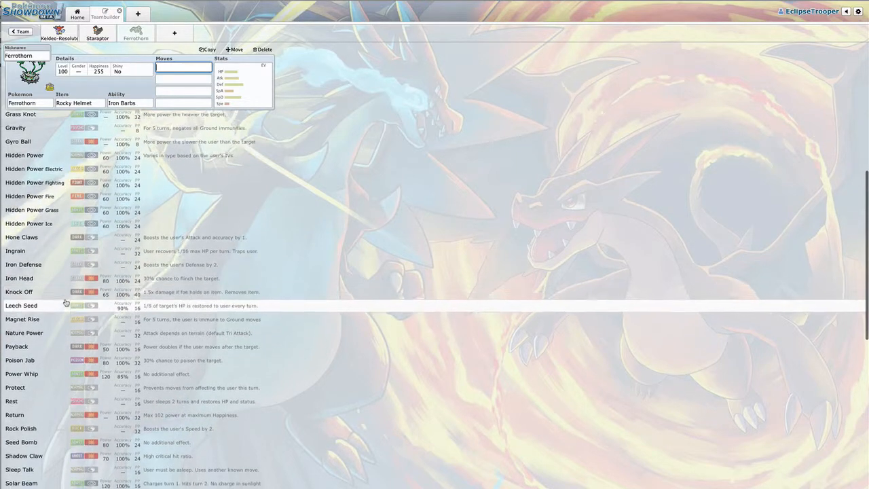
scroll(down, 3)
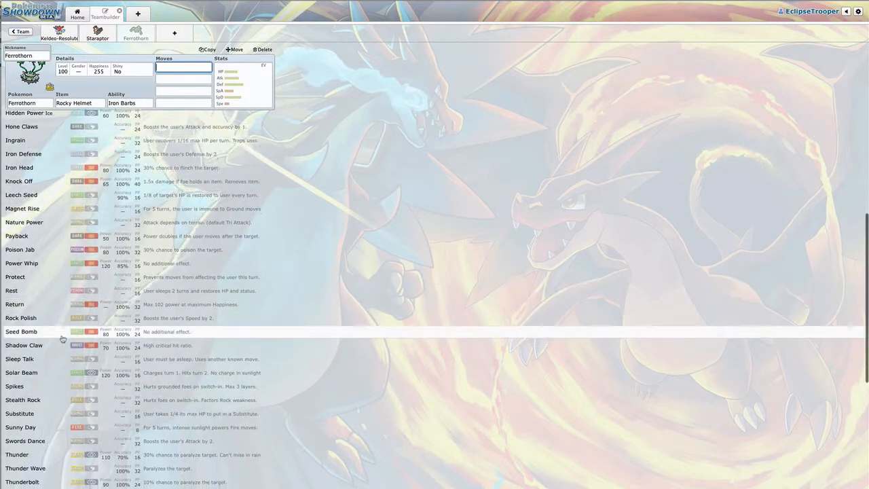
click(23, 400)
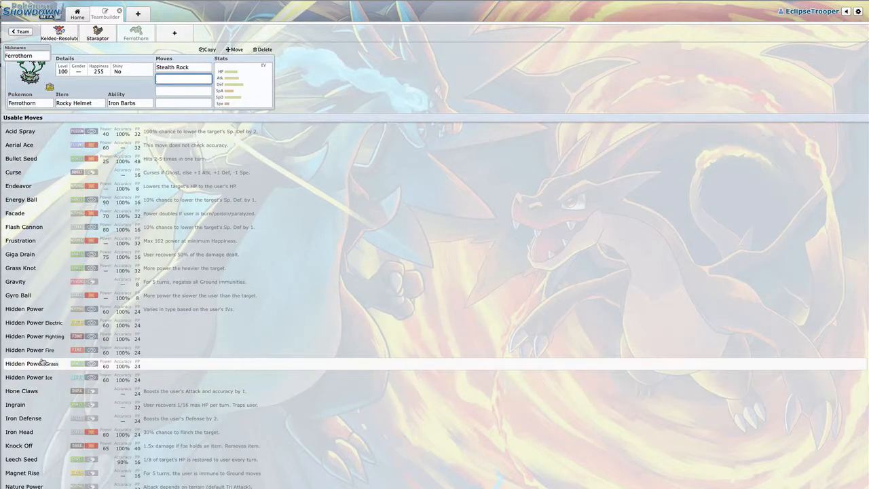
click(21, 459)
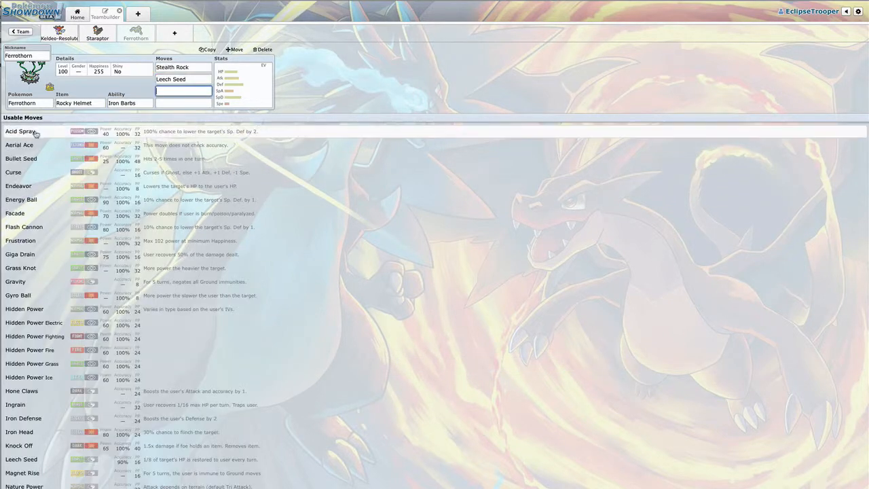
text(pro)
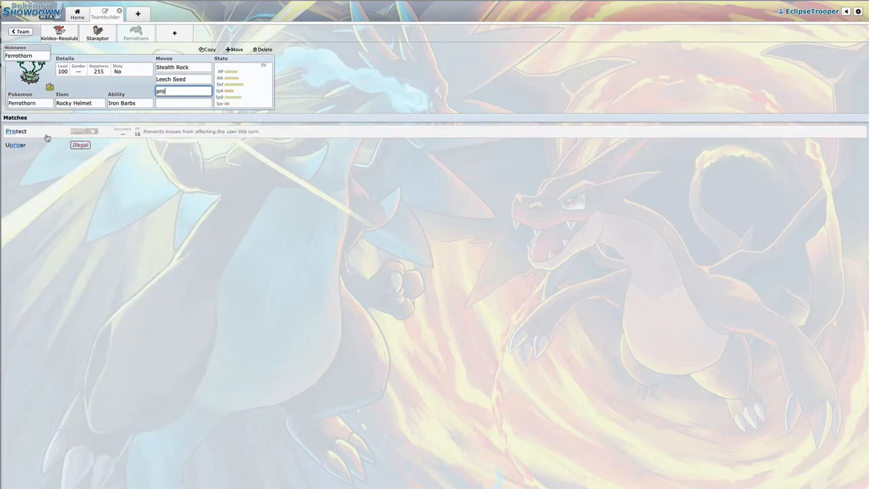
click(17, 131)
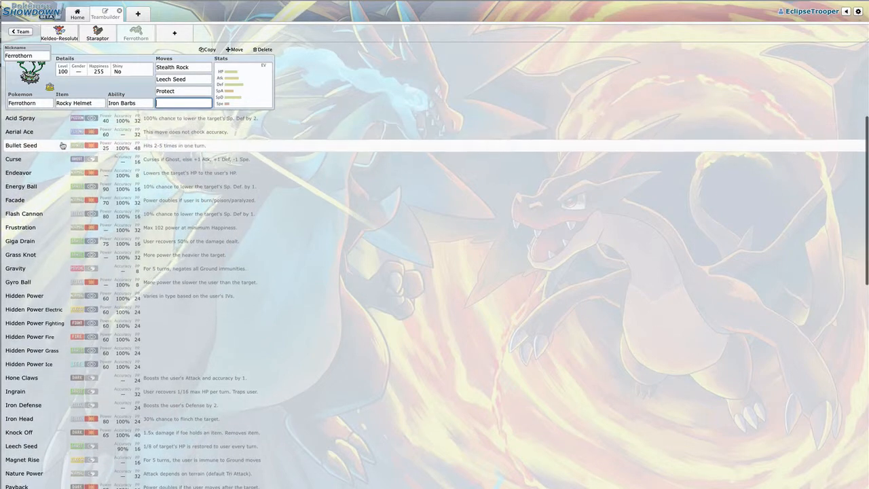
scroll(down, 3)
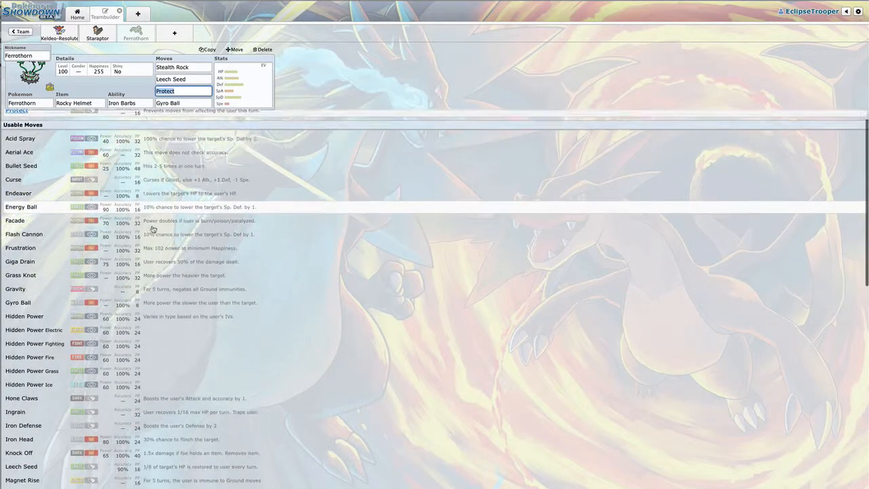
scroll(down, 3)
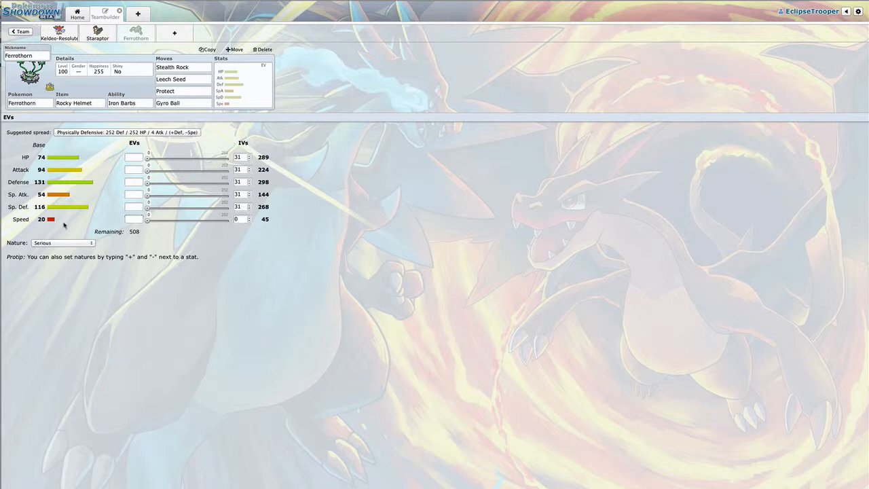
Apply the physically defensive 252 HP/4 Atk/252 Def Relaxed spread to Ferrothorn.
click(183, 91)
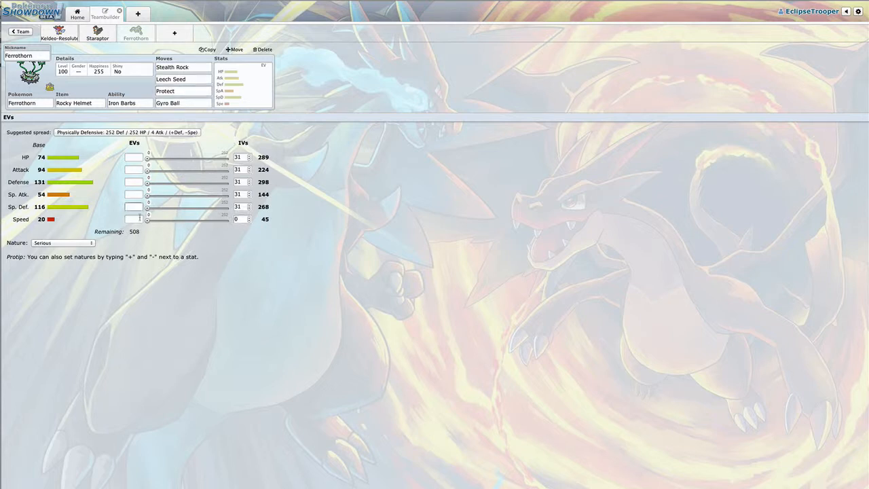
click(133, 218)
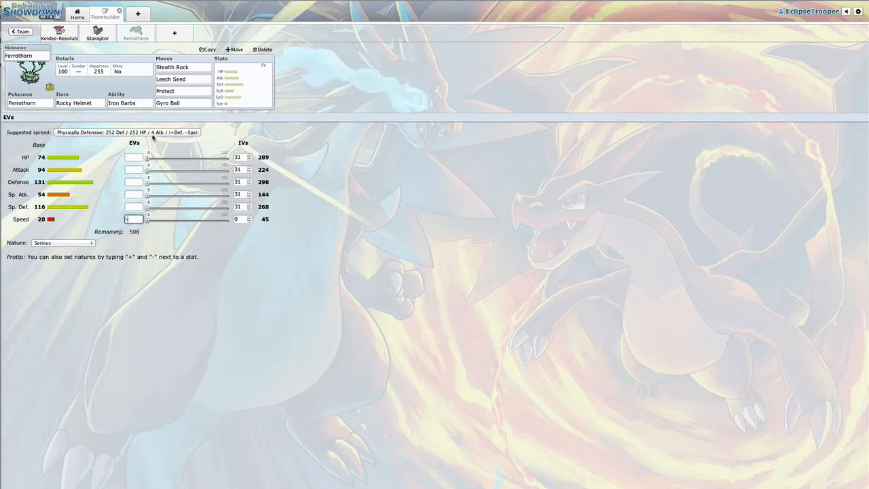
click(128, 131)
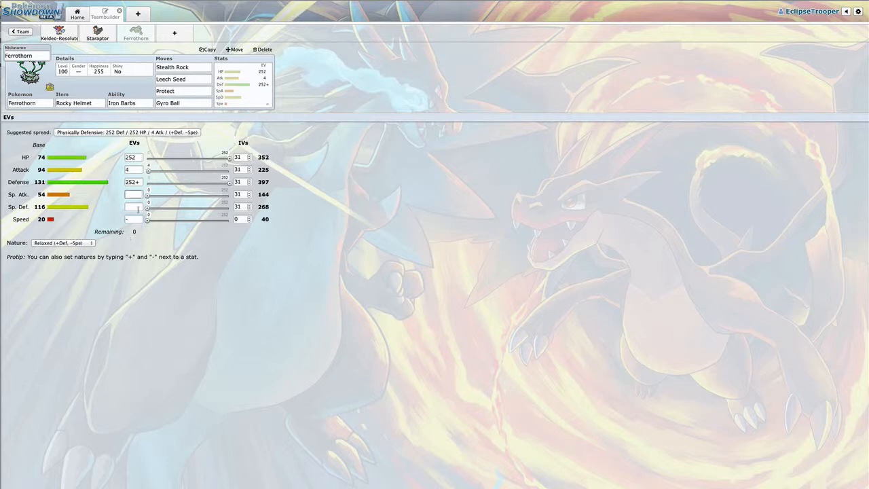
click(183, 91)
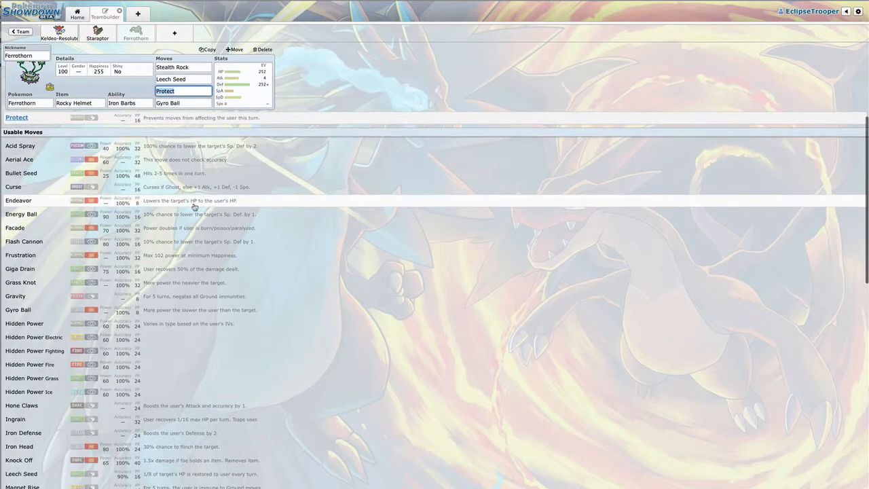
mouse_move(136, 269)
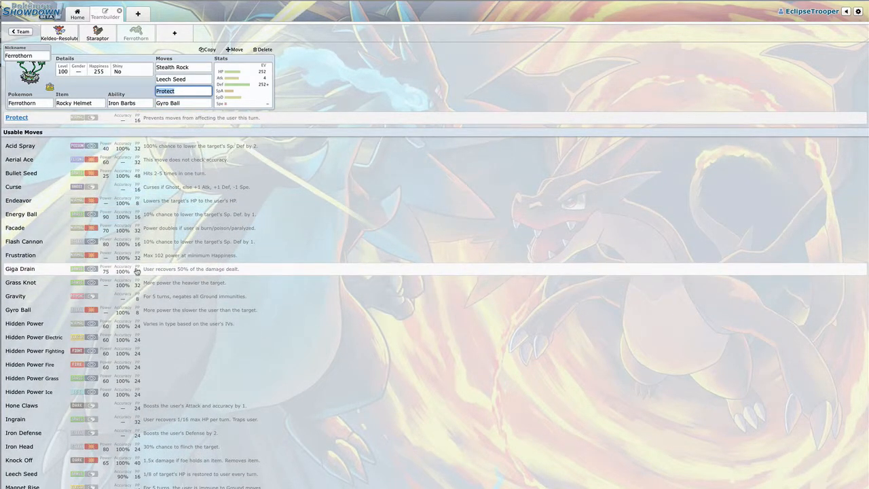
Swap Ferrothorn's Protect for Power Whip, confirm its spread, and add a fourth team slot.
scroll(down, 3)
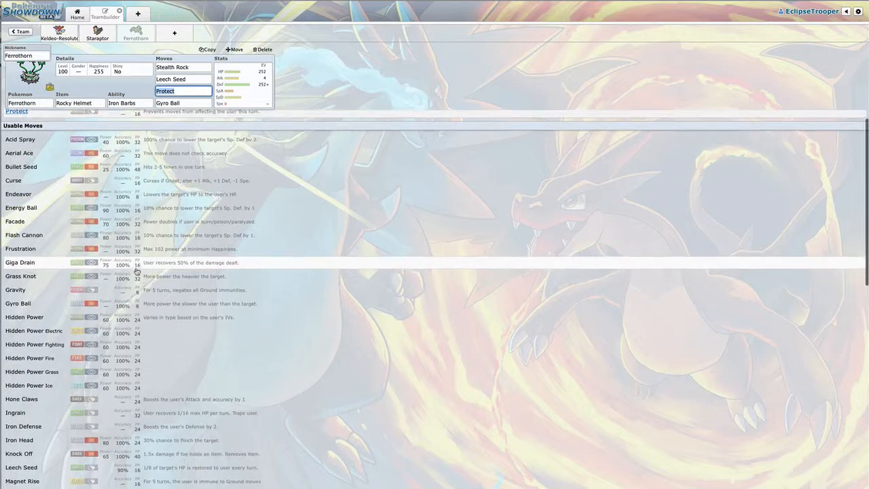
scroll(down, 3)
text(Power Whip)
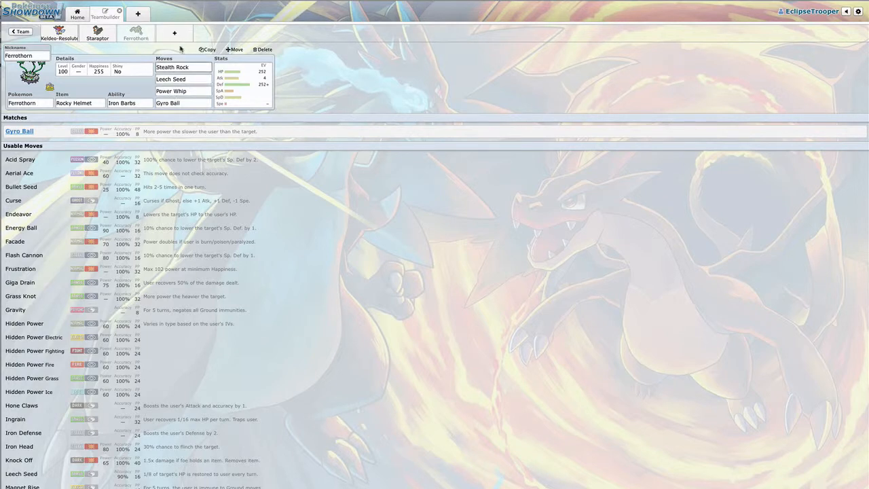
click(241, 82)
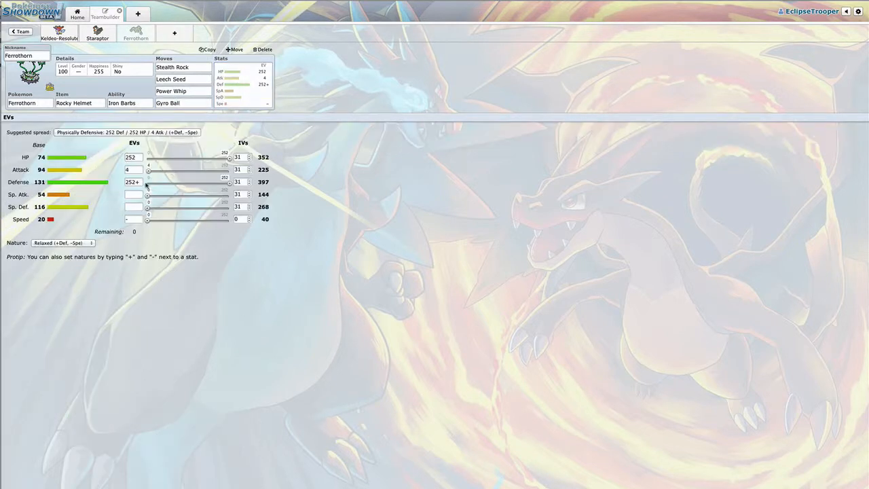
click(262, 49)
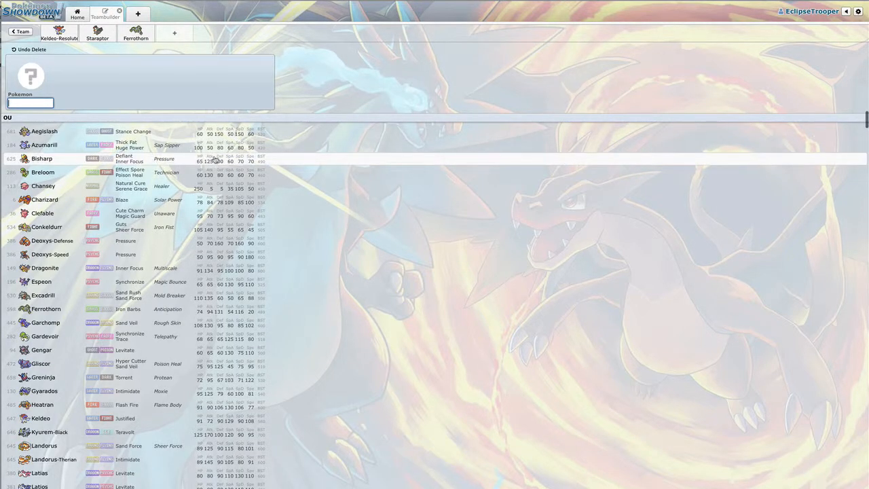
mouse_move(213, 171)
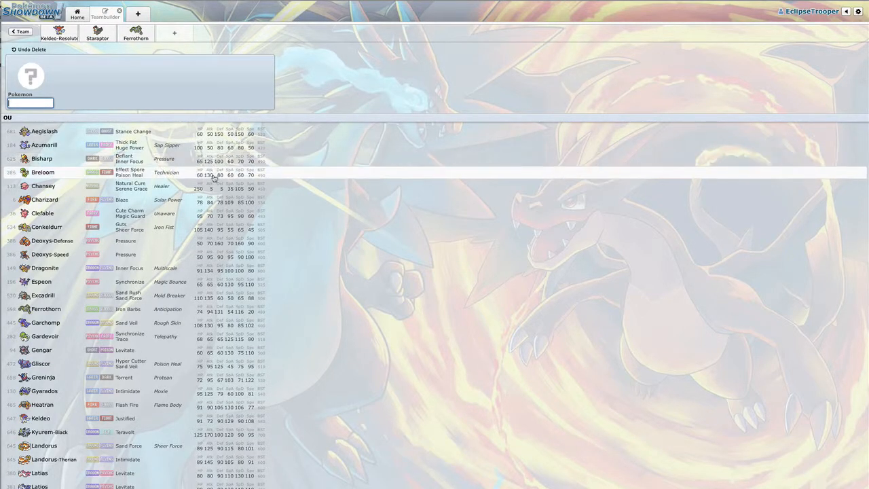
Scroll the OU species list and pick Sharpedo with Rough Skin for the fourth slot.
scroll(down, 3)
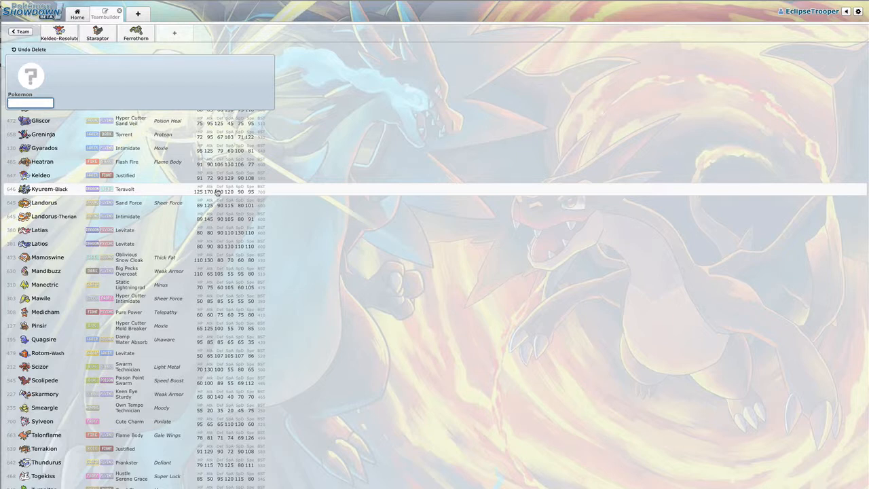
scroll(down, 3)
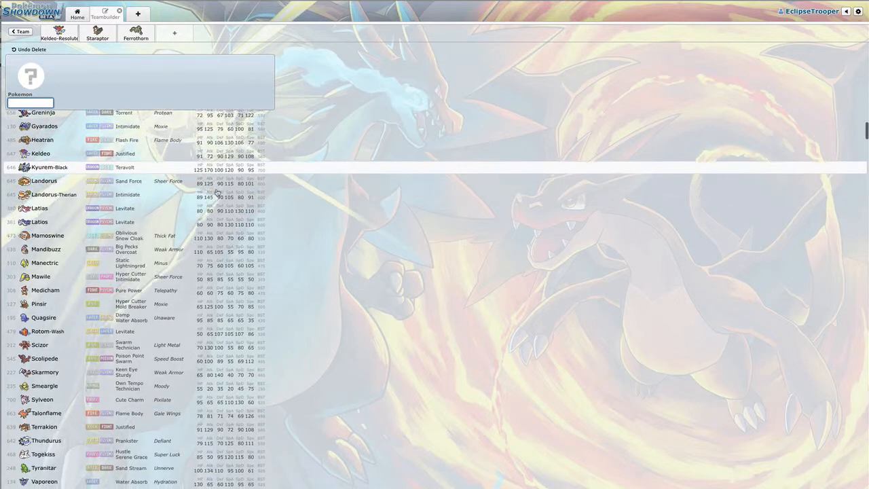
scroll(down, 3)
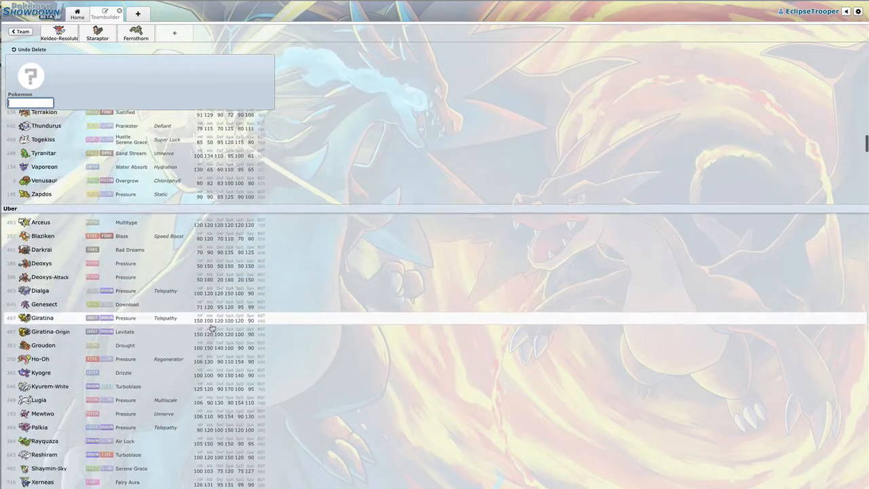
scroll(down, 3)
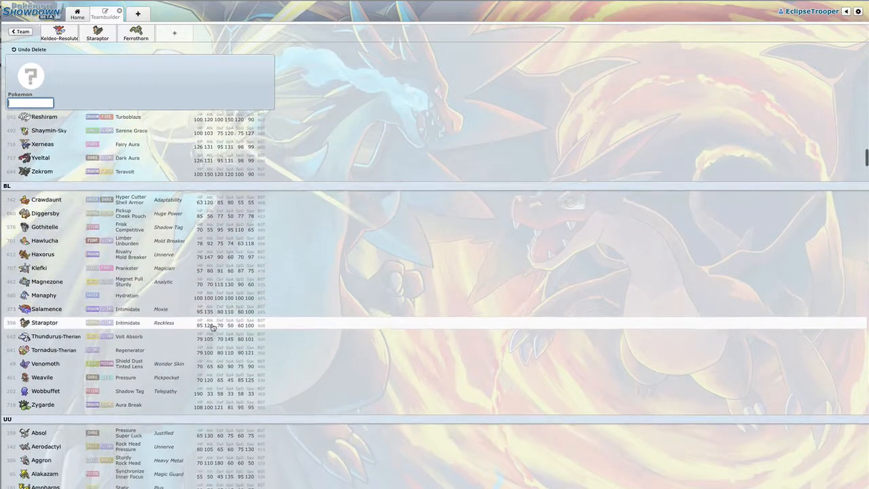
scroll(down, 3)
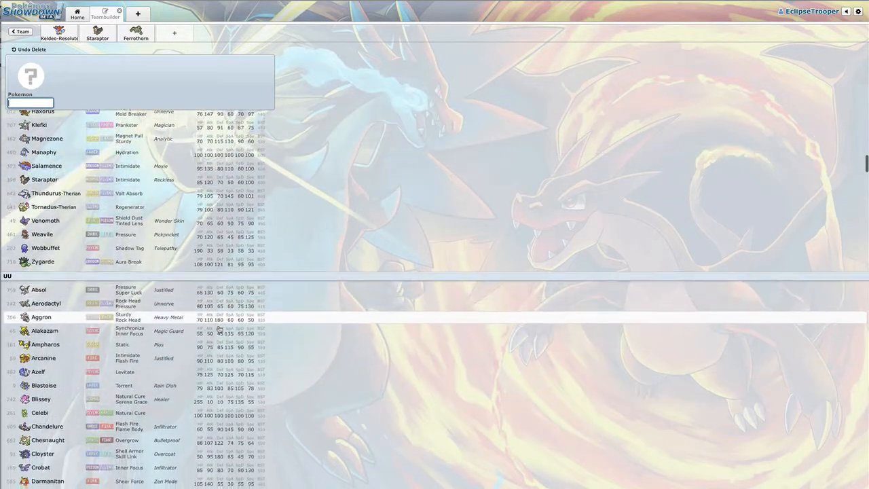
scroll(down, 3)
text(Sharpedo)
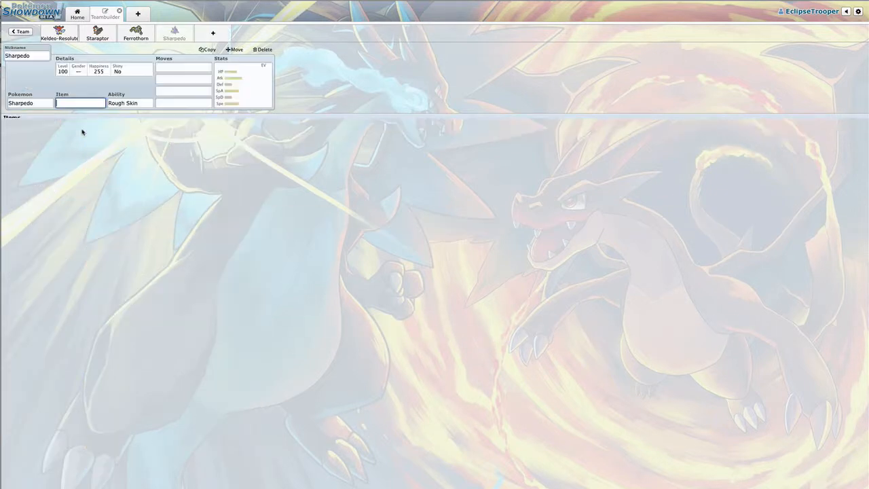
Give Sharpedo Destiny Bond, Dark Pulse, Hydro Pump and Protect.
click(80, 103)
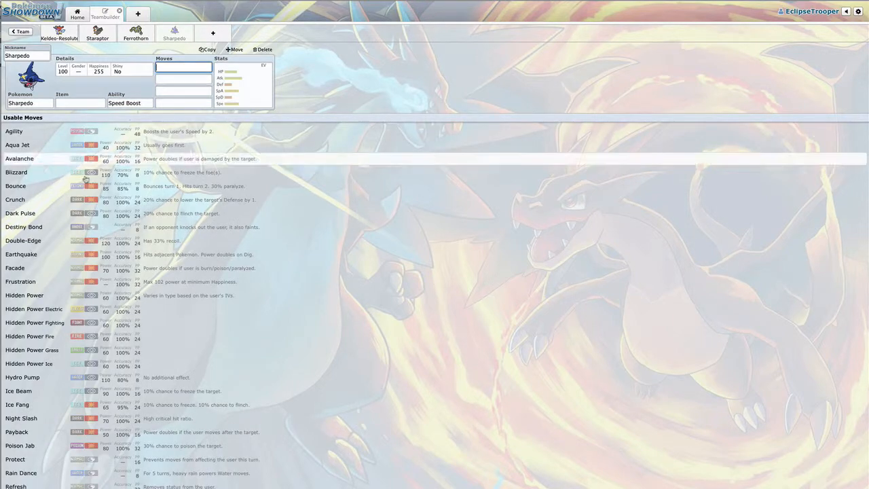
click(24, 227)
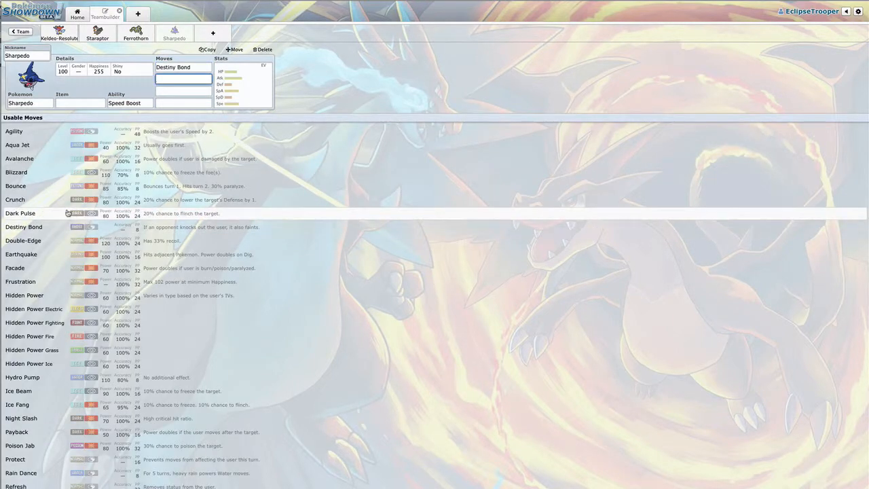
click(19, 212)
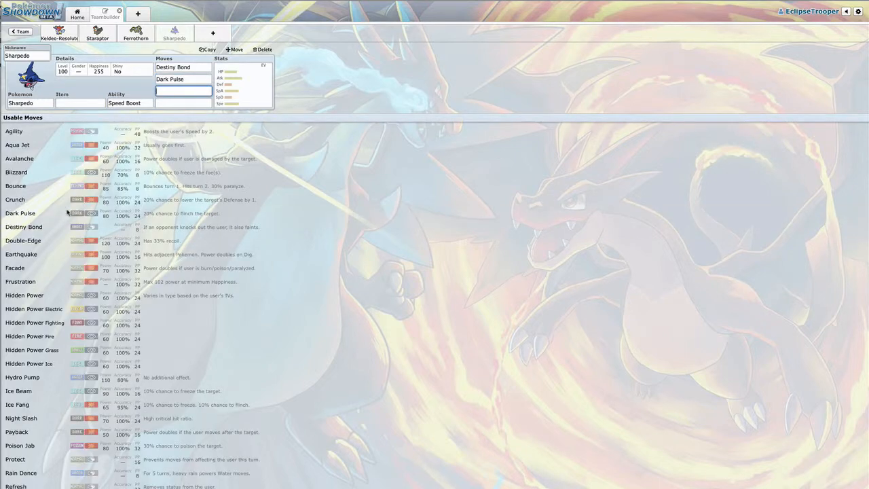
click(21, 378)
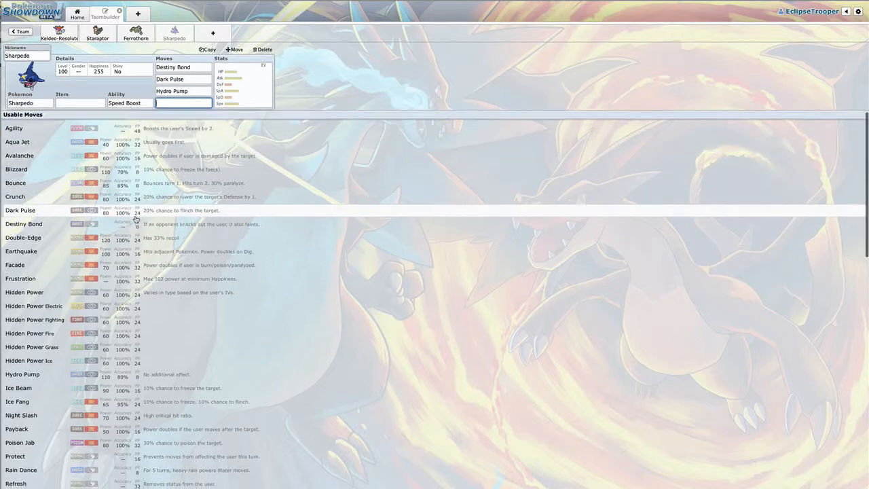
scroll(down, 3)
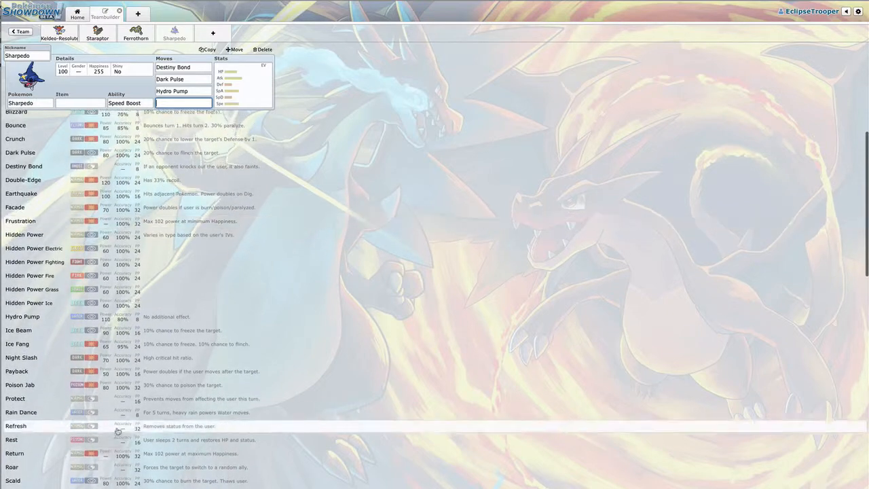
click(15, 400)
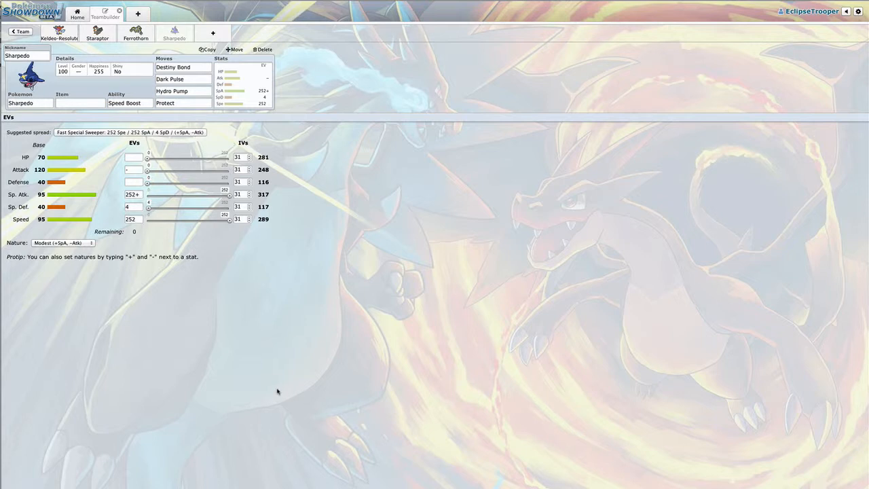
mouse_move(244, 304)
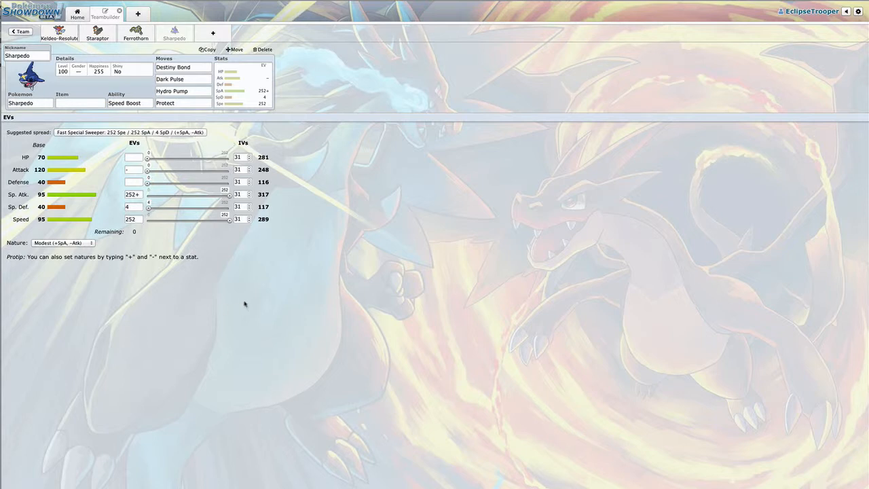
mouse_move(97, 83)
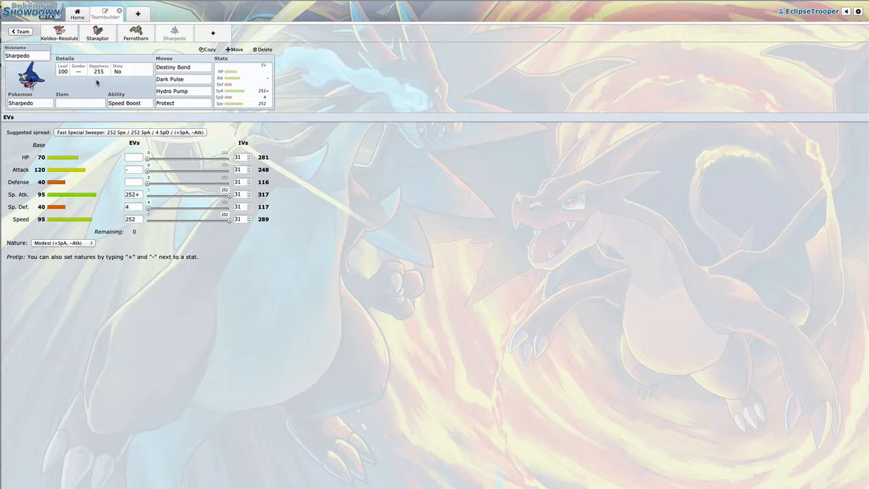
Review Sharpedo's details and then delete Sharpedo from the team.
click(48, 157)
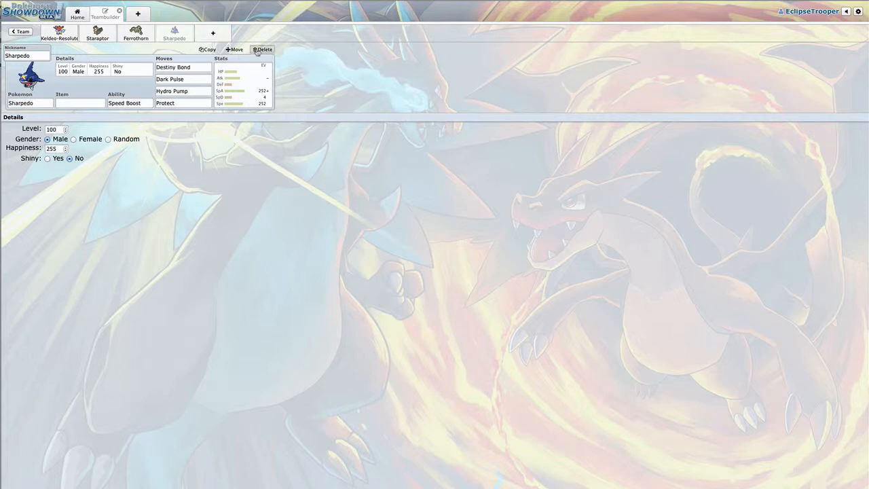
click(263, 49)
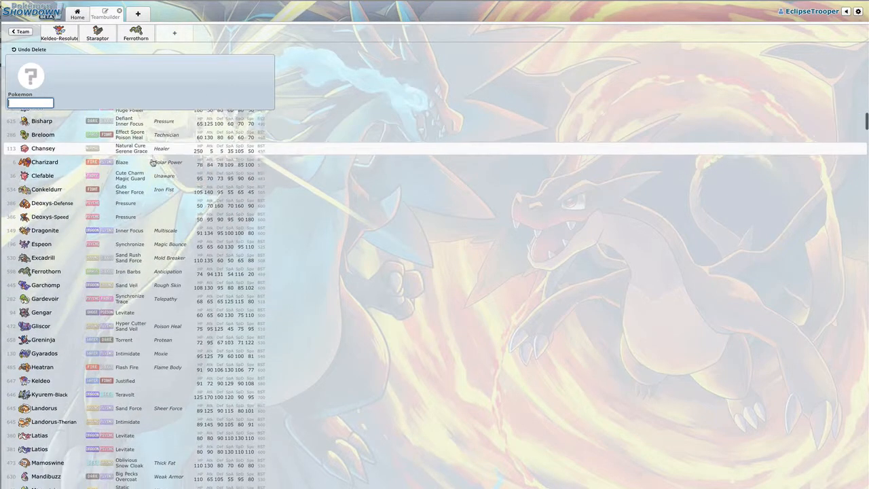
Fill the empty slot with Gengar (Levitate) from the species list.
scroll(down, 3)
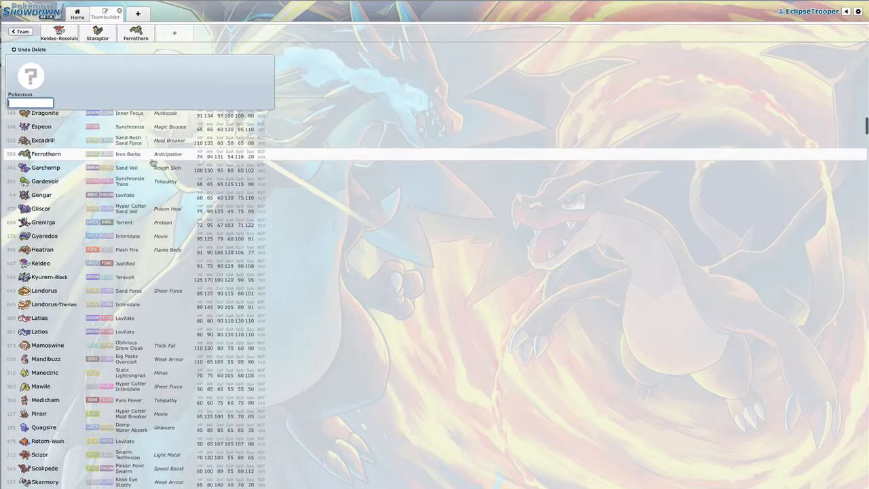
scroll(down, 3)
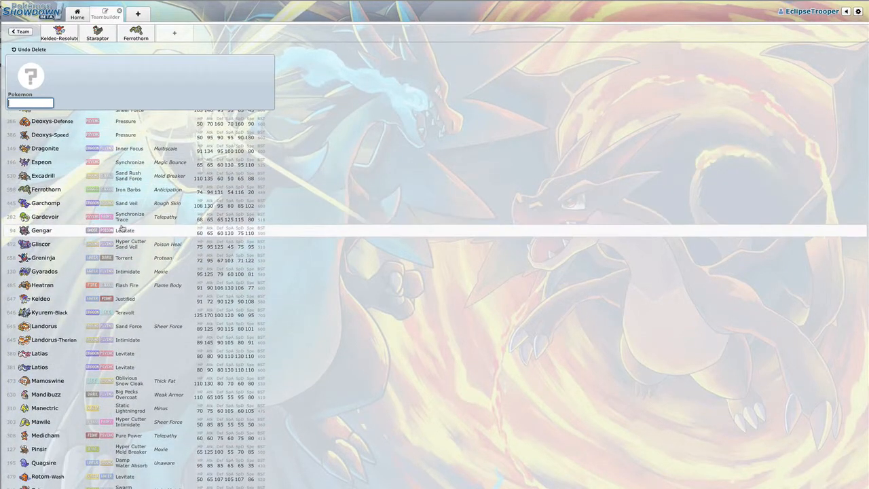
click(40, 231)
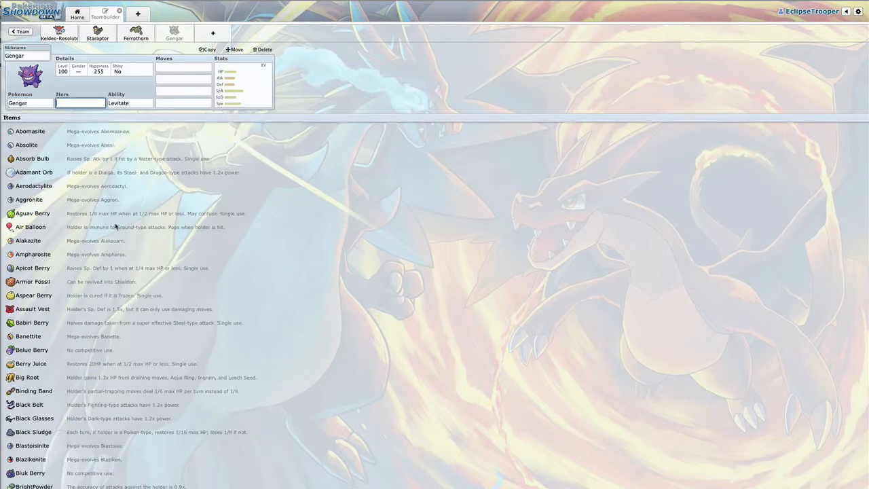
Give Gengar the move Counter and the held item Focus Sash.
text(coun)
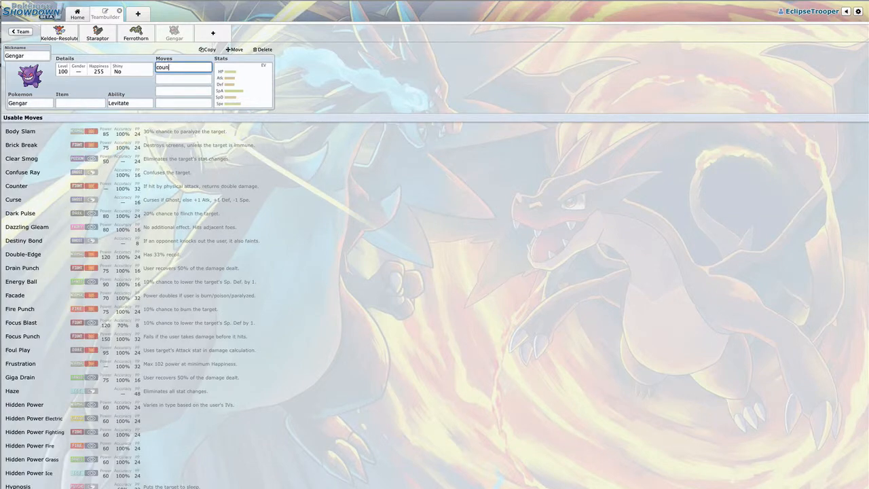
click(80, 103)
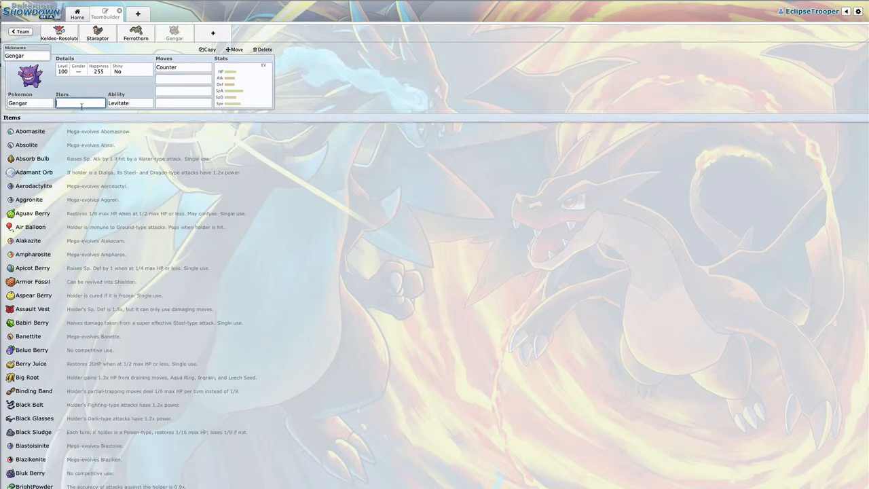
text(foc)
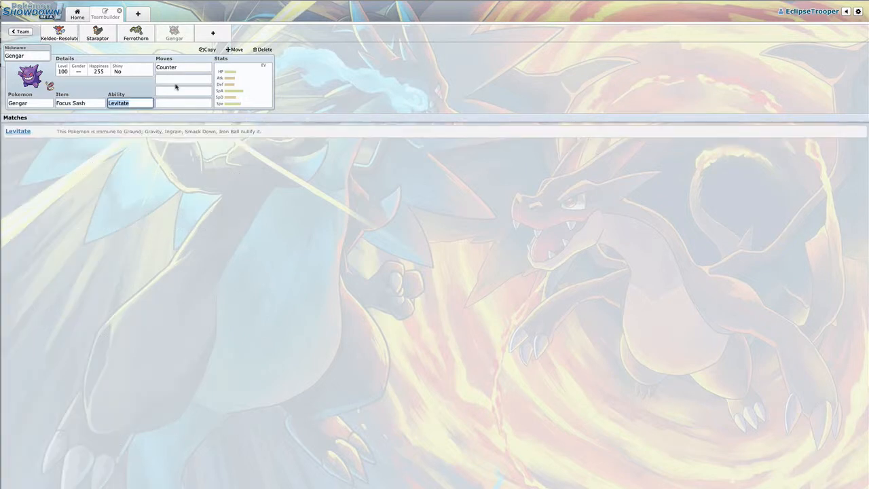
Add Destiny Bond, Shadow Ball and Sludge Wave to complete Gengar's moveset.
click(182, 79)
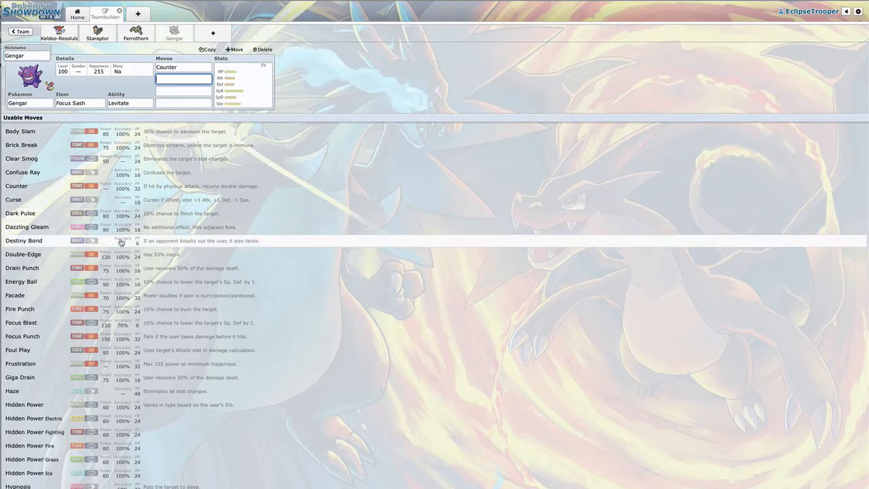
click(24, 240)
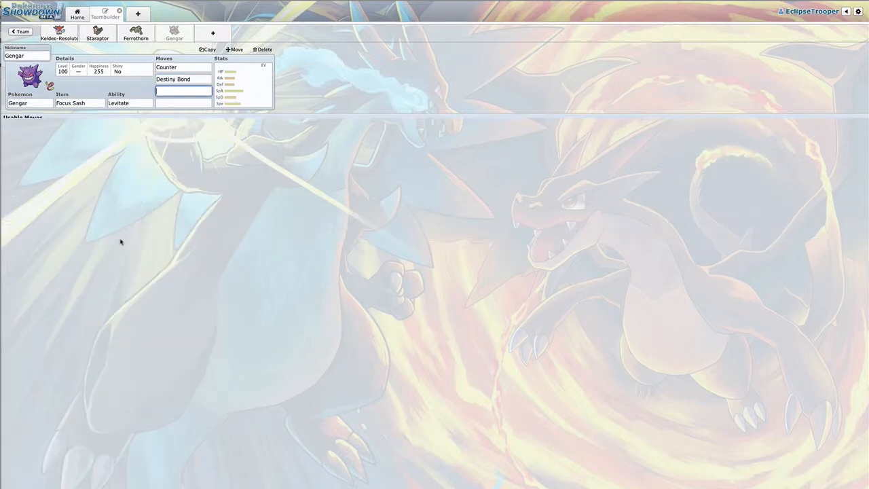
text(Shadow Ball)
click(183, 104)
text(Sludge Wave)
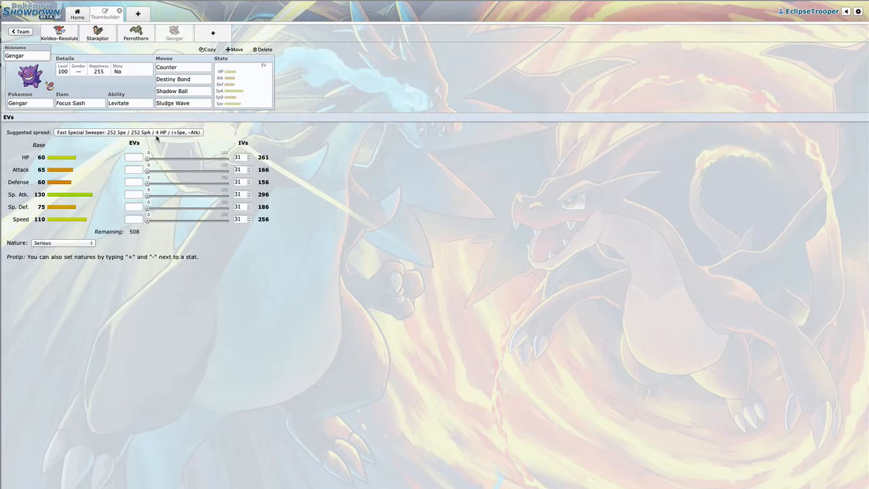
Review the team's sets and make Ferrothorn shiny.
click(128, 131)
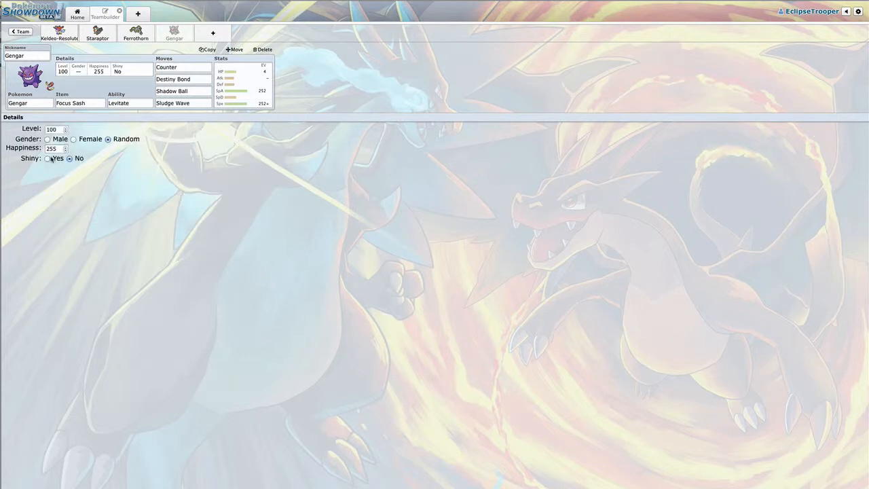
click(136, 34)
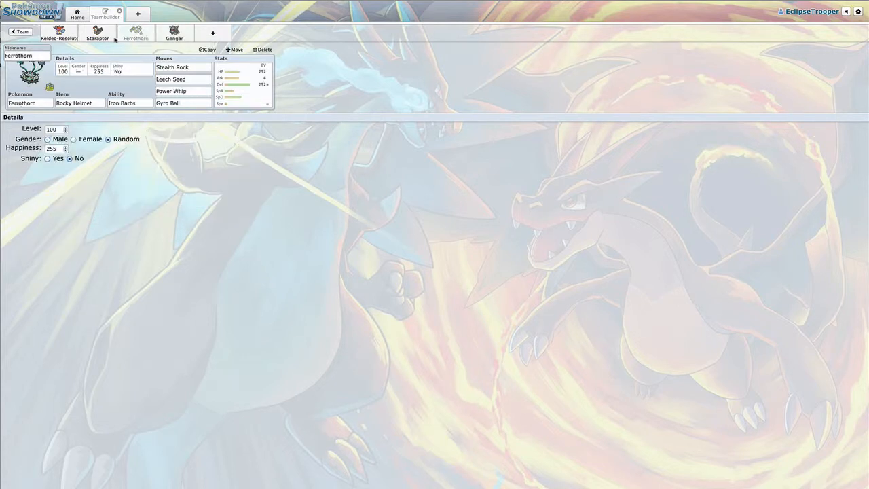
click(60, 32)
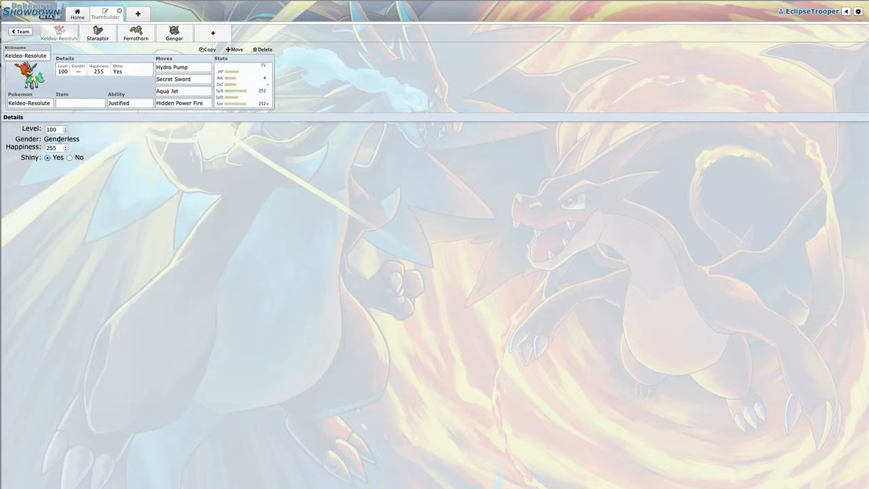
click(136, 33)
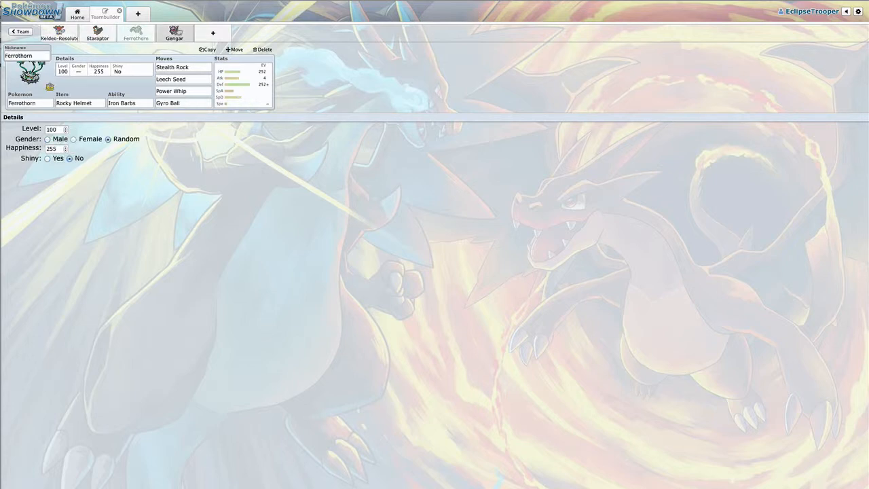
click(174, 33)
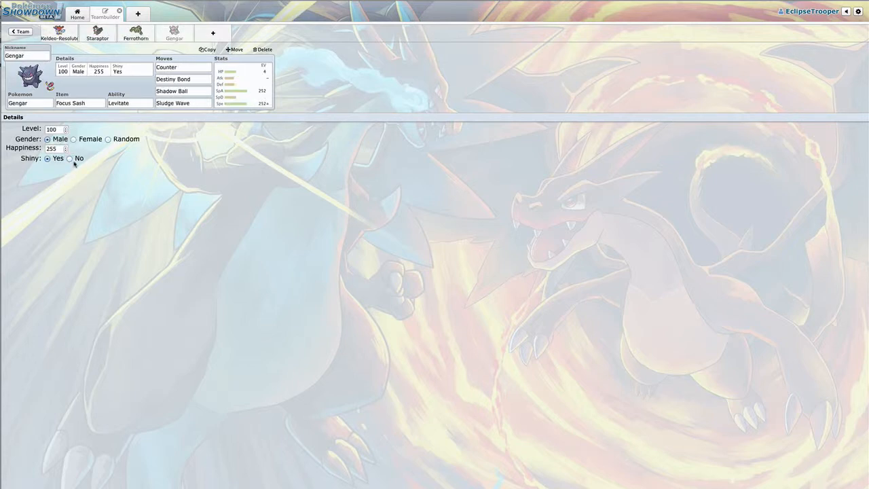
click(136, 33)
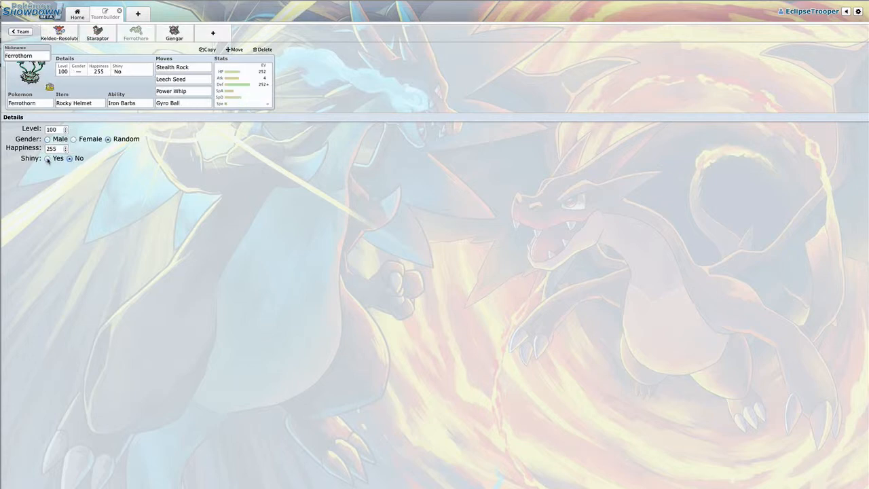
click(47, 158)
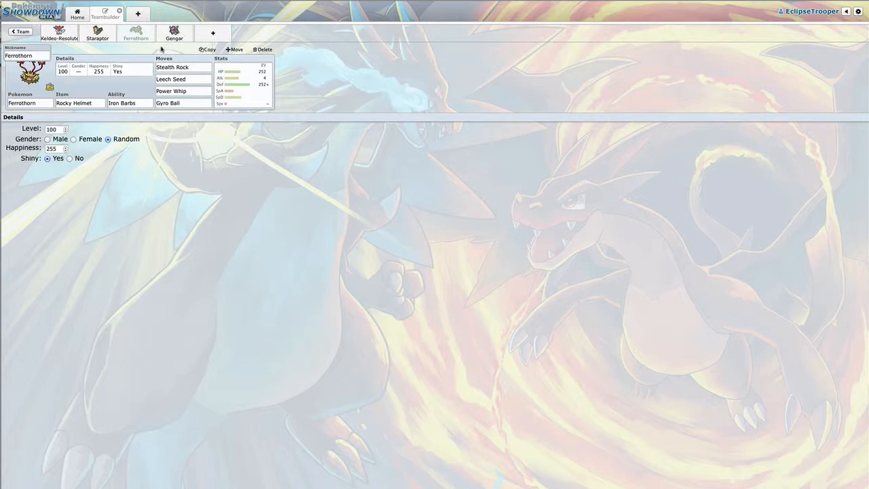
Make Gengar not shiny, set its fast special Timid spread, and start a new slot.
click(174, 33)
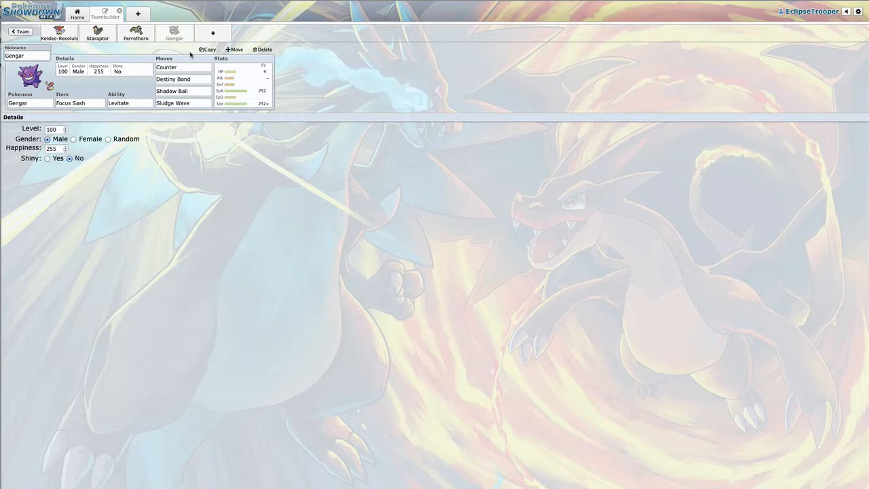
click(182, 67)
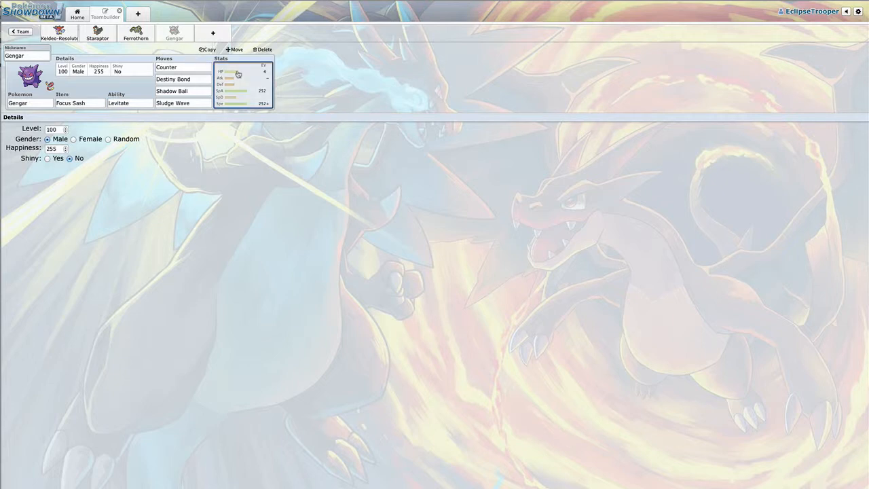
click(242, 71)
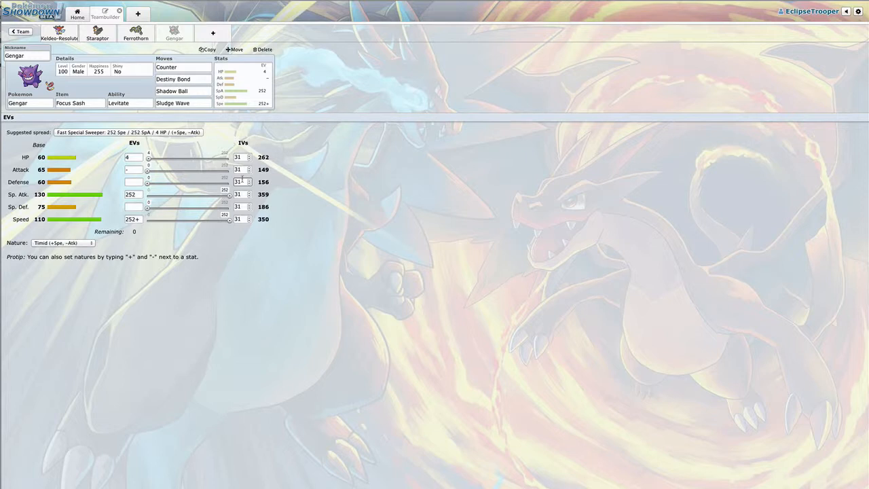
click(264, 49)
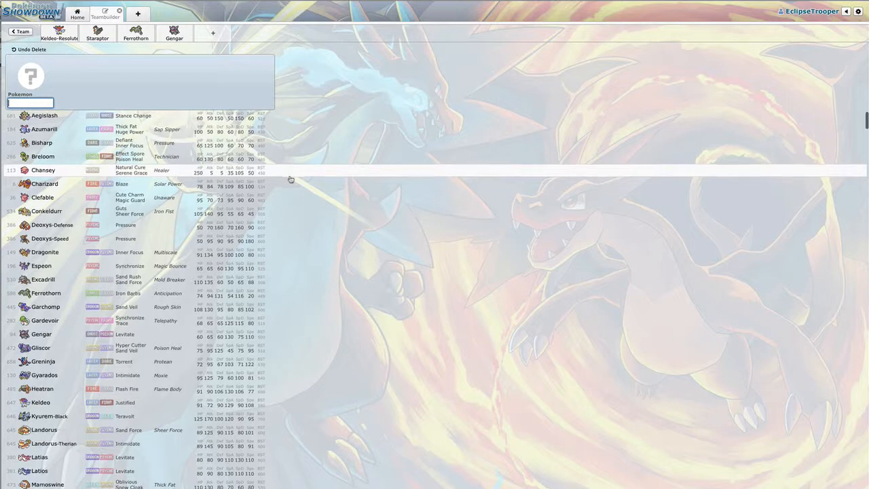
Add Charizard (Blaze) as the fifth team member from the species list.
scroll(down, 3)
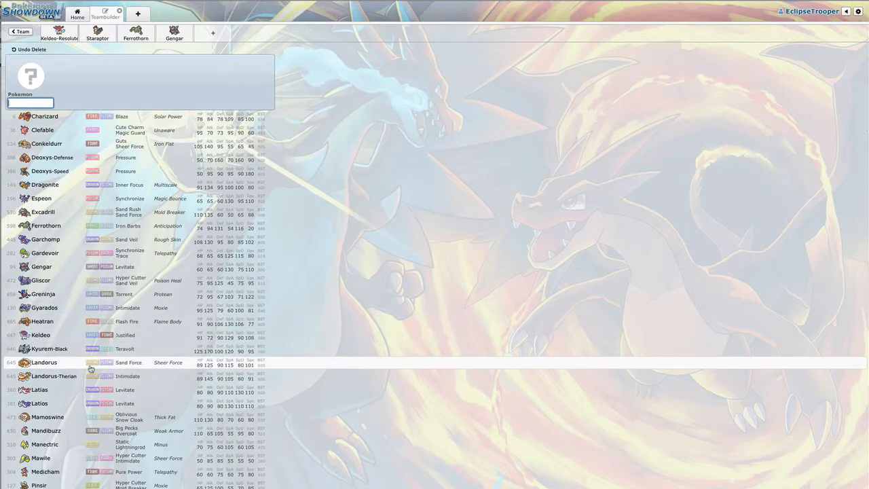
scroll(down, 3)
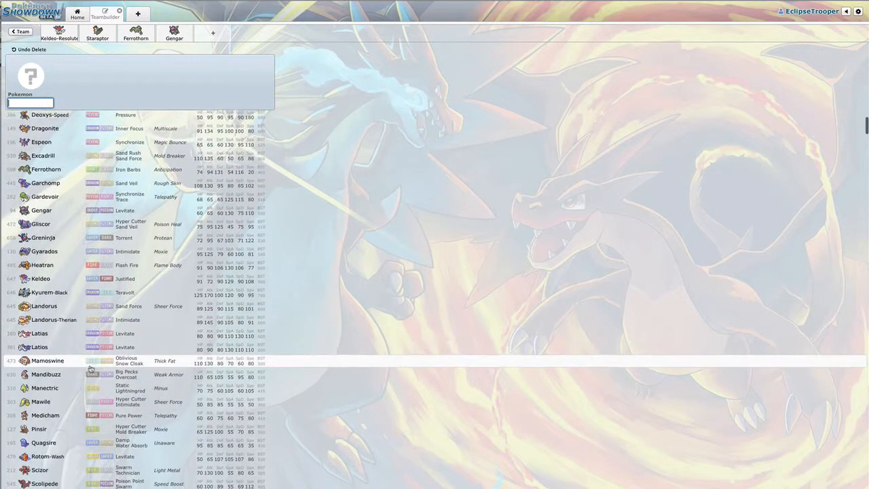
scroll(down, 3)
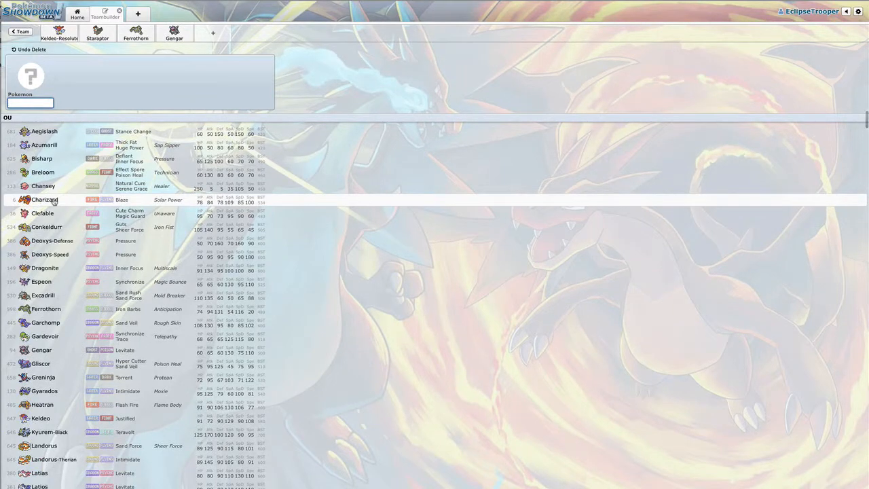
click(44, 200)
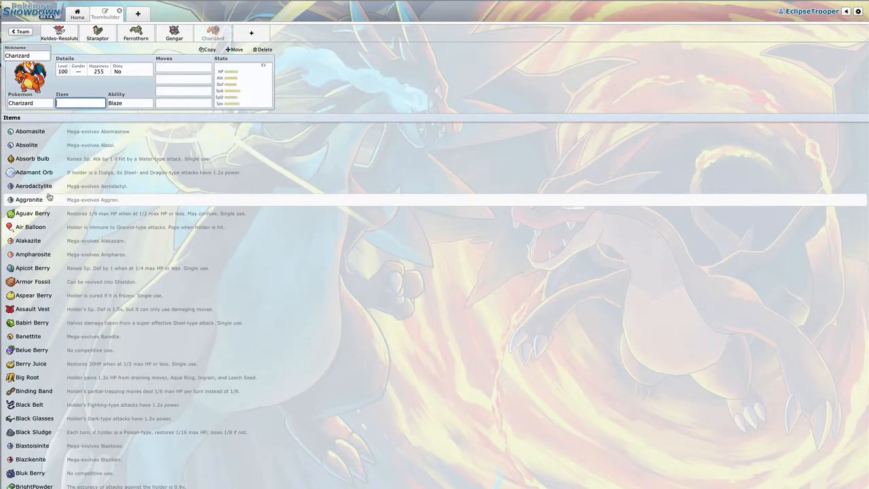
mouse_move(49, 198)
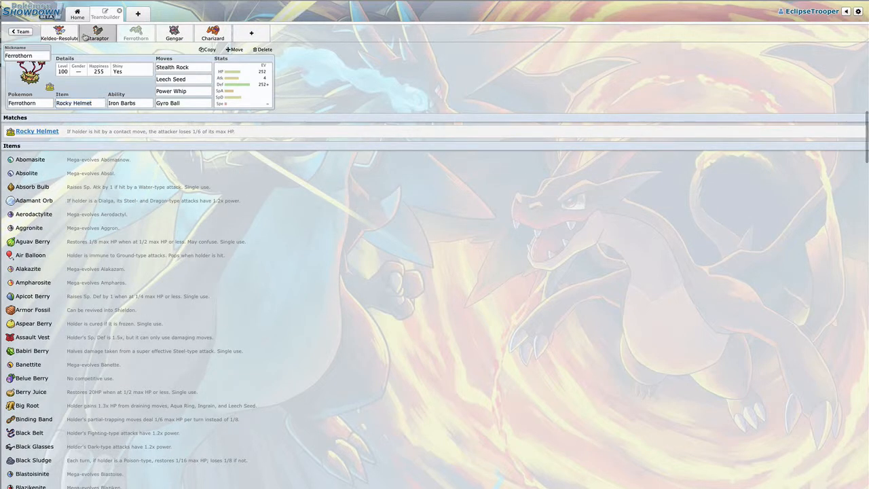
click(173, 33)
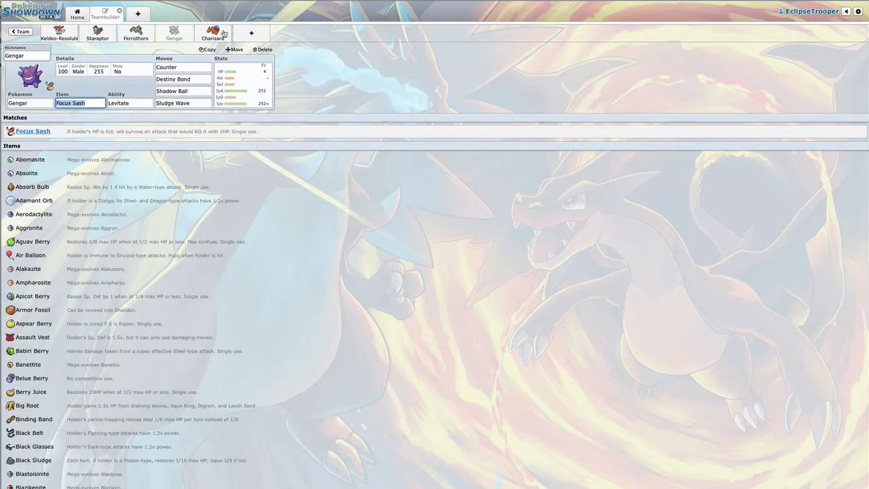
click(212, 33)
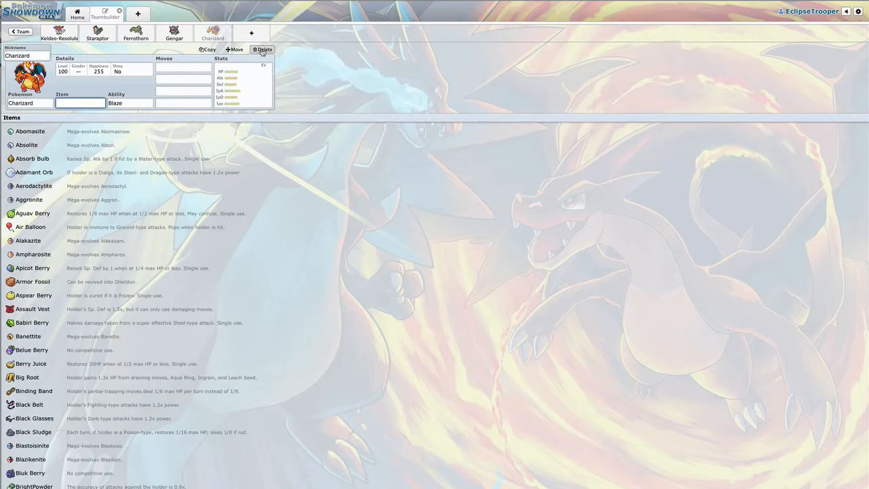
Delete Charizard and scroll the species list down to Rotom-Heat for the fifth slot.
click(264, 49)
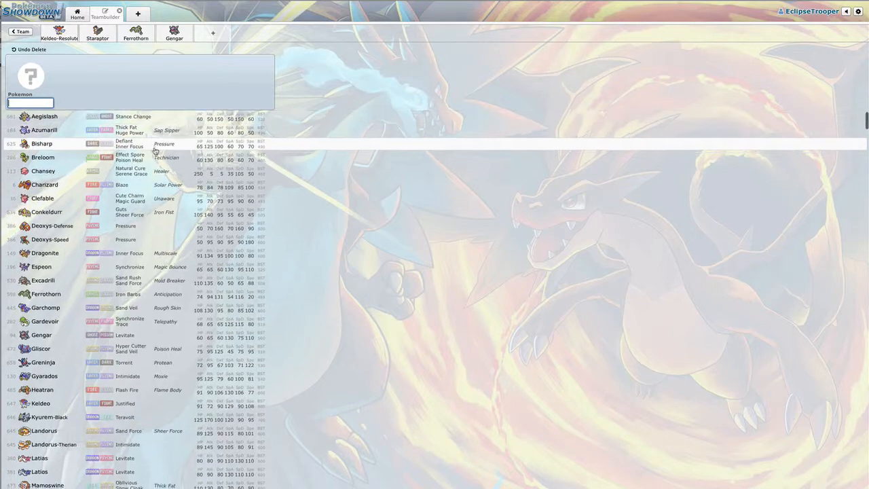
scroll(down, 3)
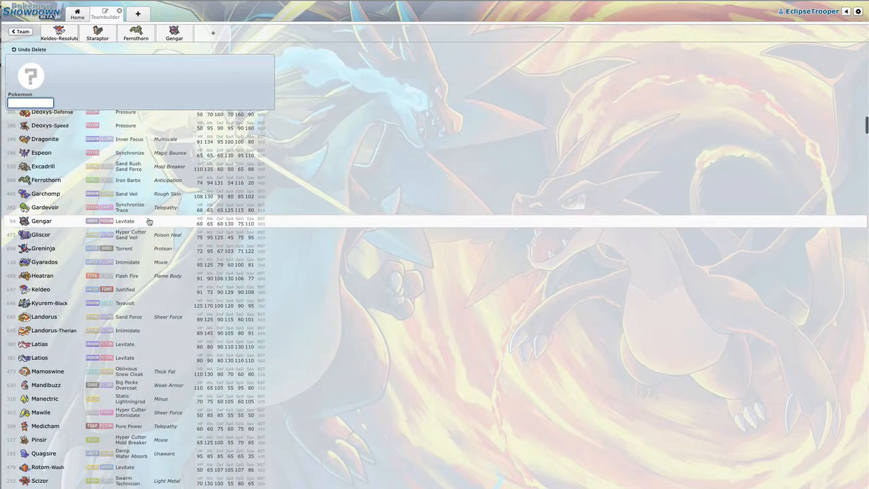
scroll(down, 3)
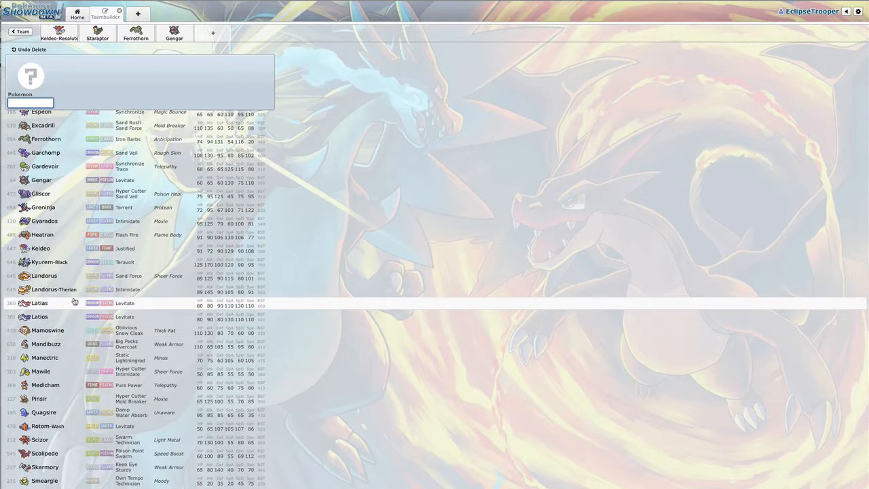
scroll(down, 3)
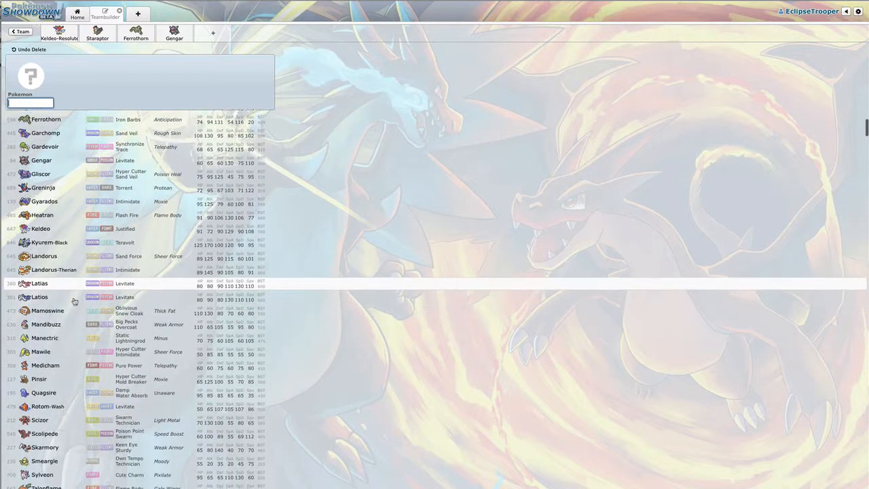
scroll(down, 3)
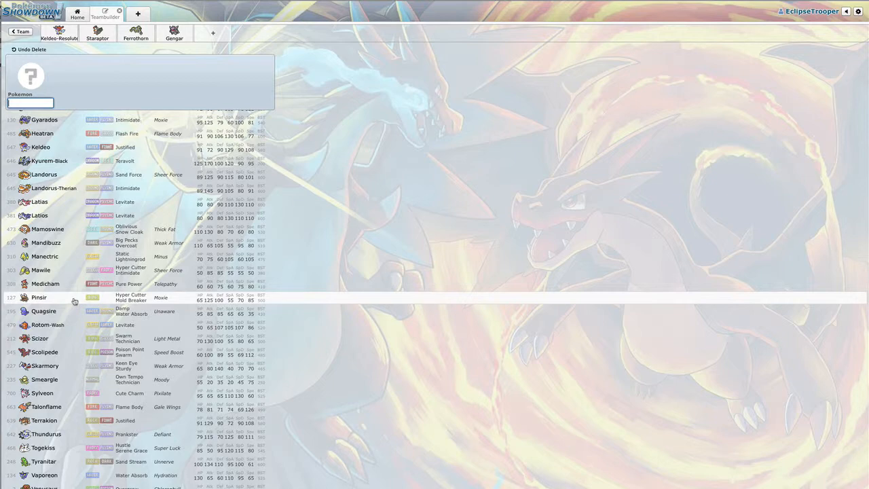
scroll(down, 3)
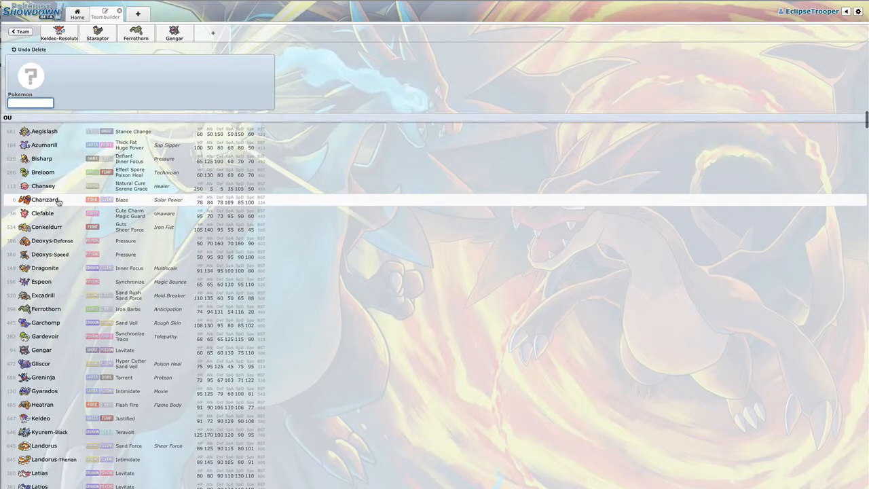
scroll(down, 3)
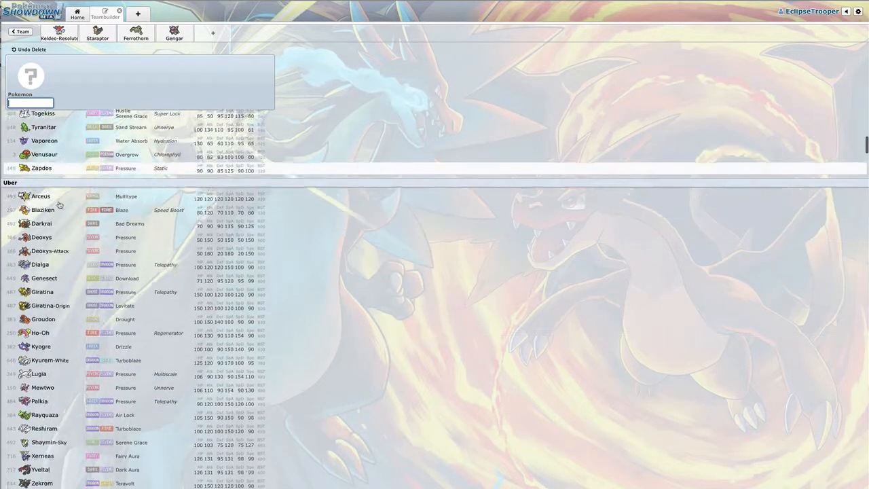
scroll(down, 3)
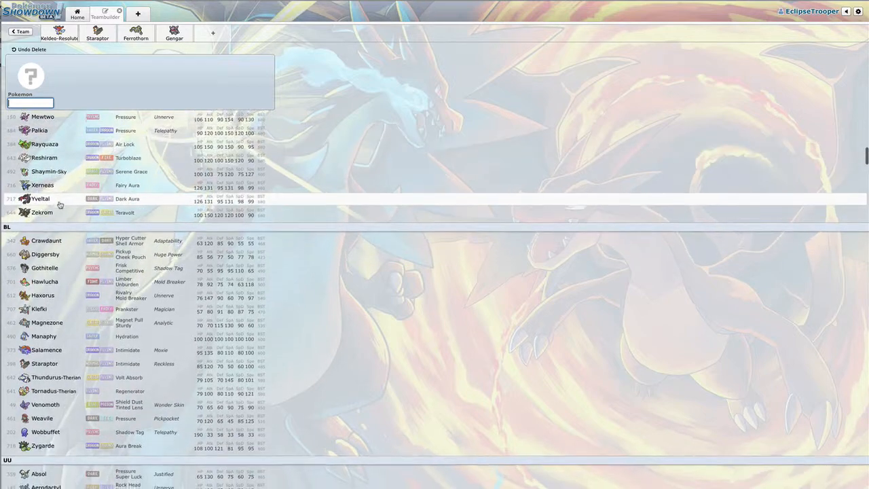
scroll(down, 3)
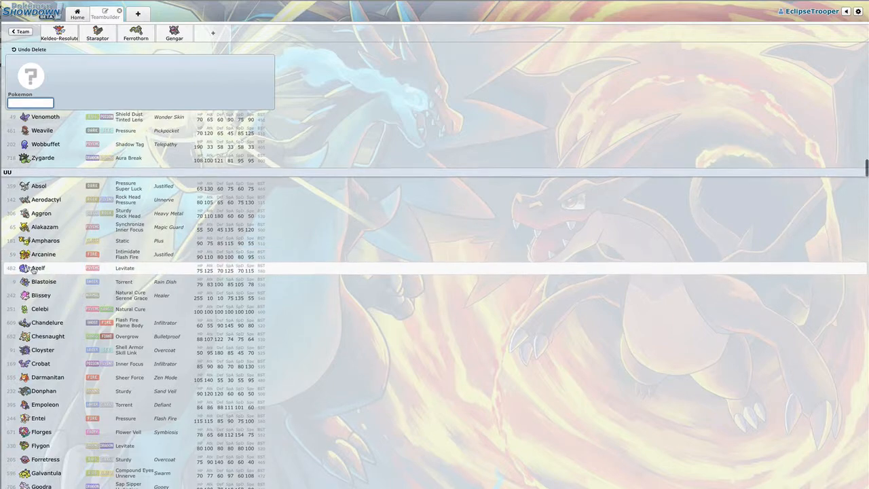
scroll(down, 3)
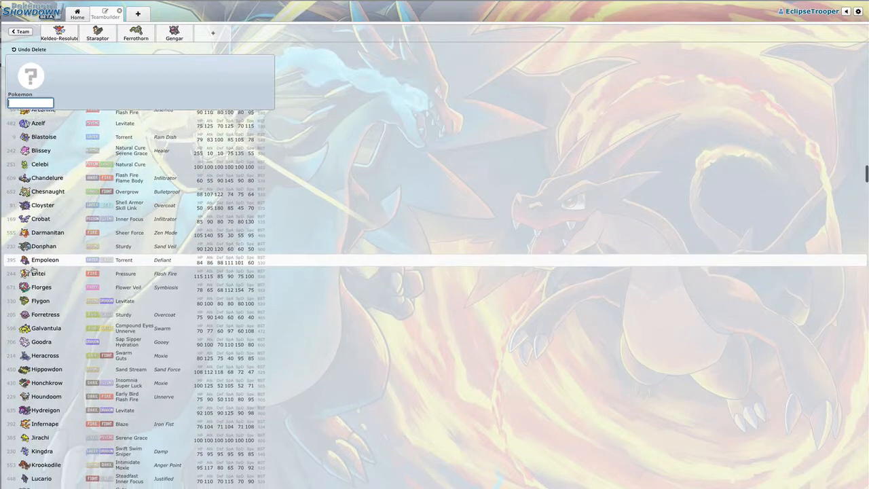
scroll(down, 3)
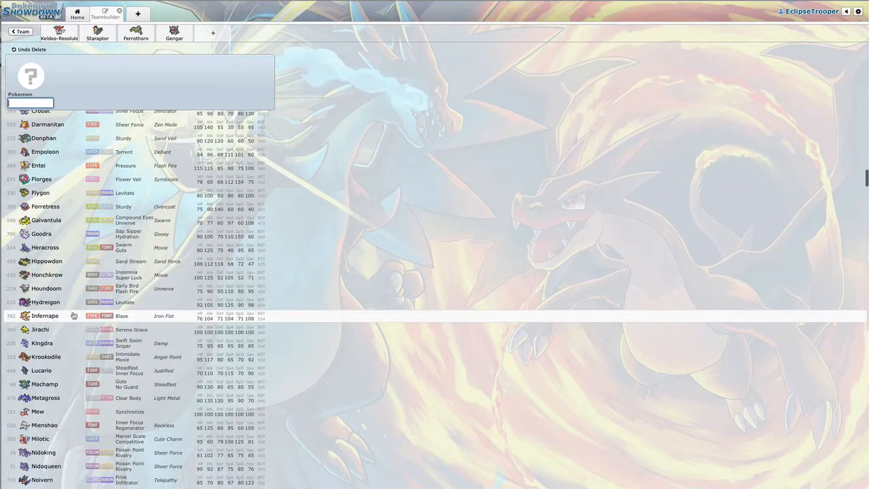
scroll(down, 3)
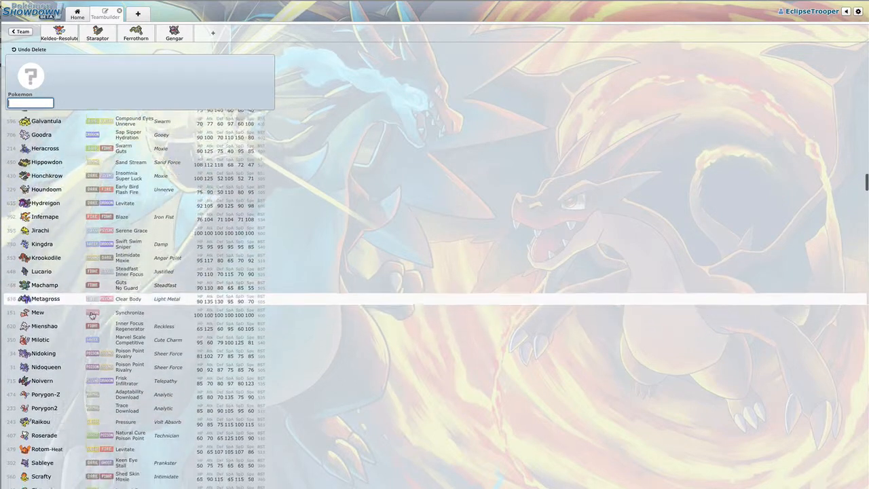
scroll(down, 3)
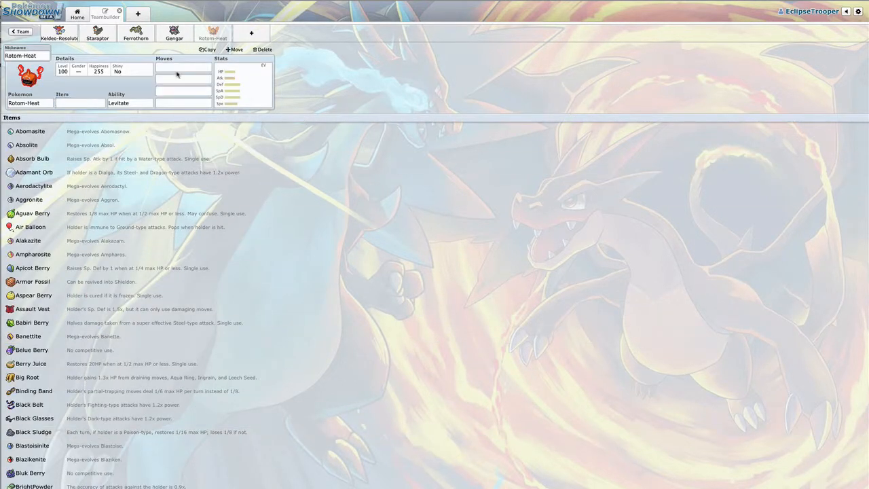
Give Rotom-Heat the moves Overheat, Volt Switch, Will-O-Wisp and Pain Split.
text(over)
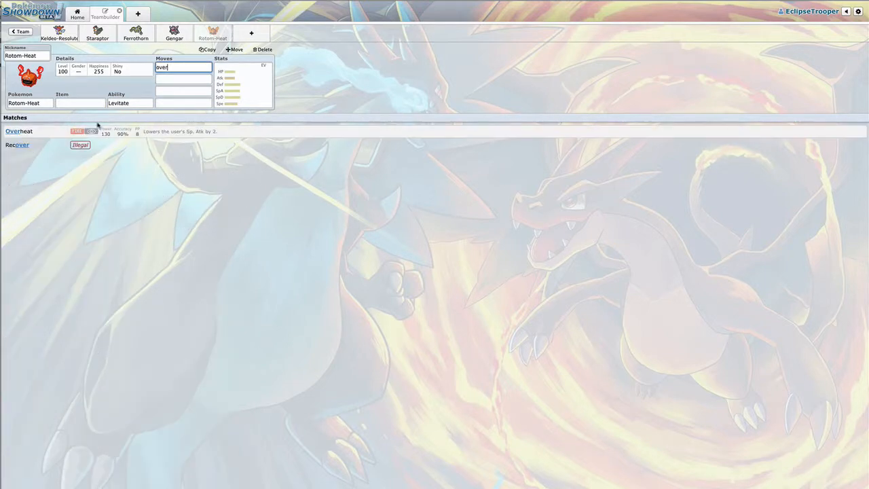
text(vo)
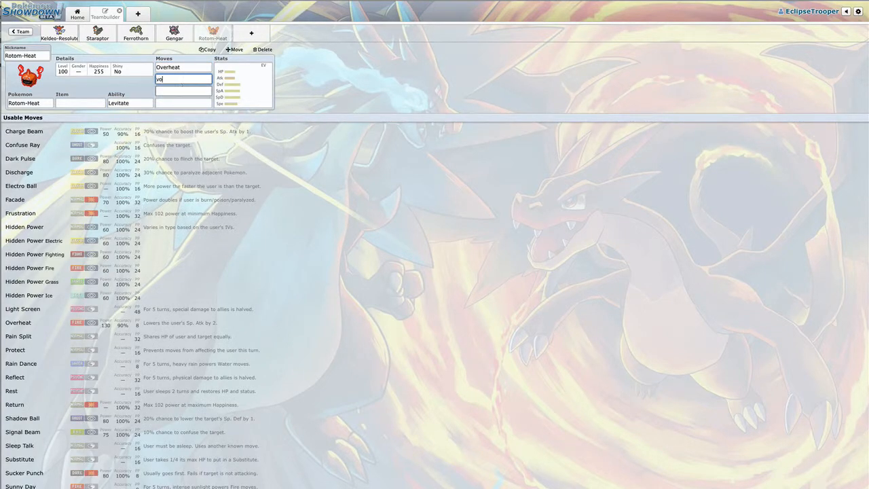
text(Volt Switch)
click(183, 91)
text(Will-O-Wisp)
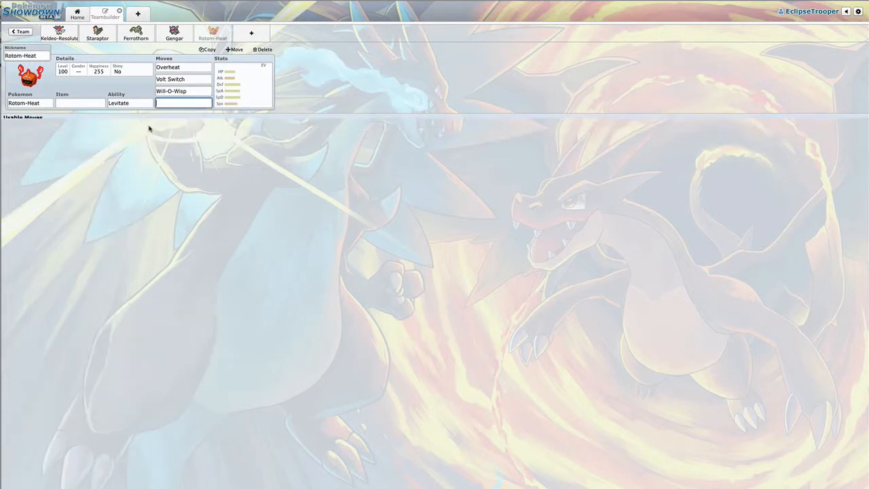
click(184, 103)
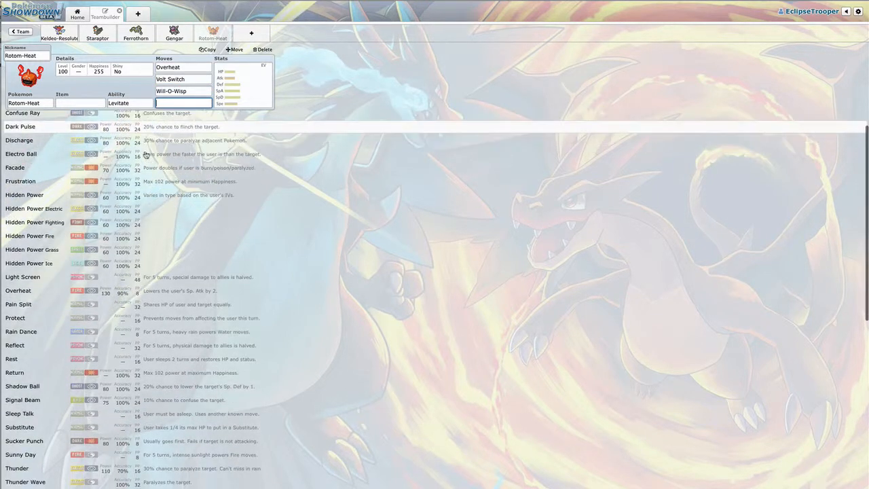
scroll(down, 3)
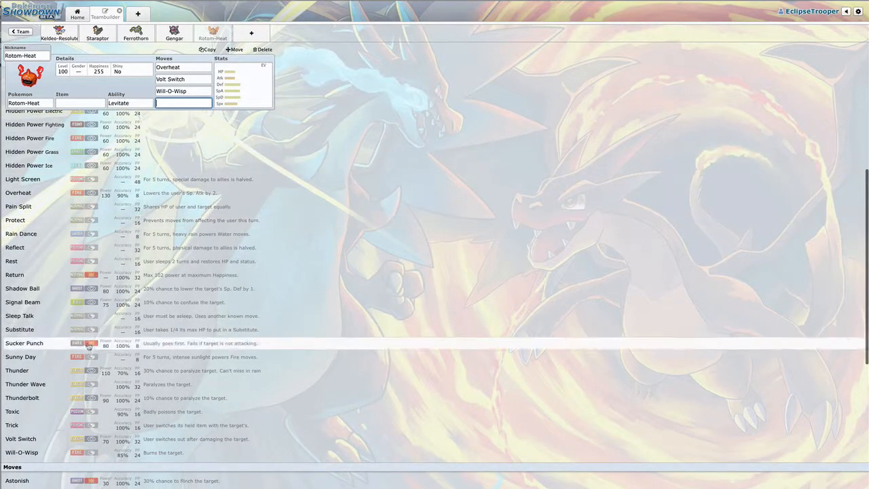
scroll(down, 3)
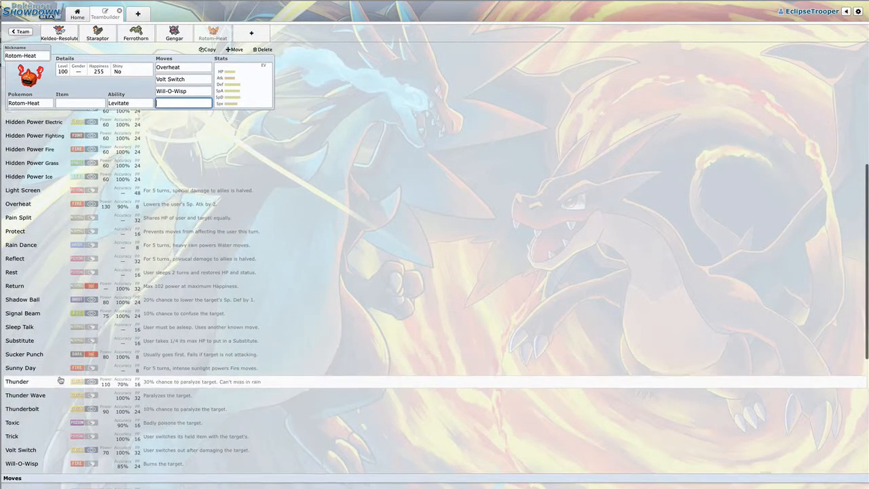
scroll(up, 3)
text(Pain Split)
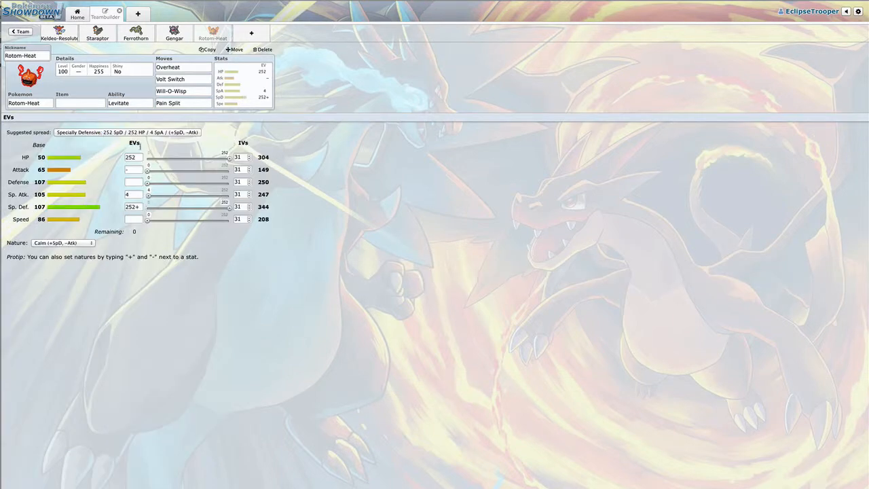
Give Rotom-Heat Leftovers as its held item.
click(81, 103)
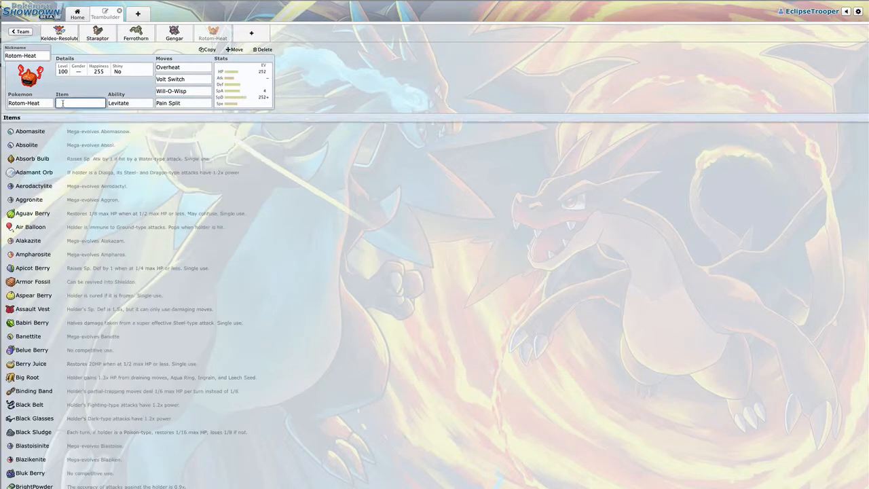
text(Leftovers)
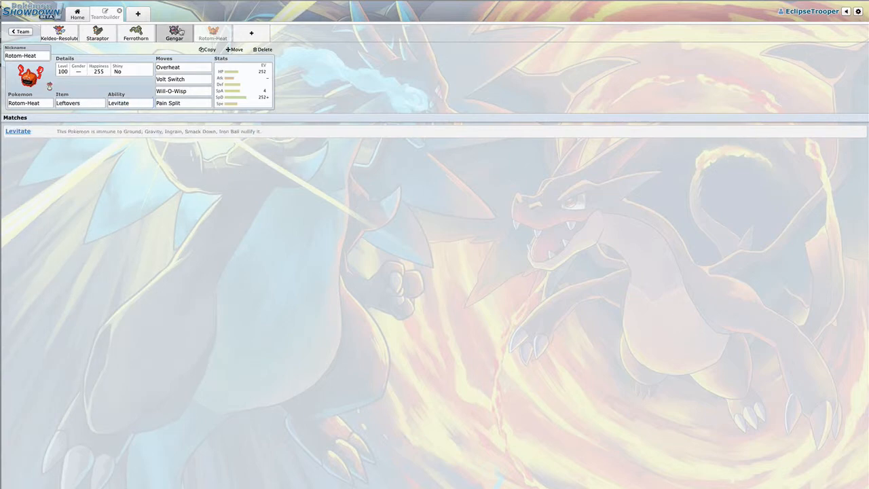
Give Keldeo-Resolute a Life Orb and start a new empty team slot.
click(60, 32)
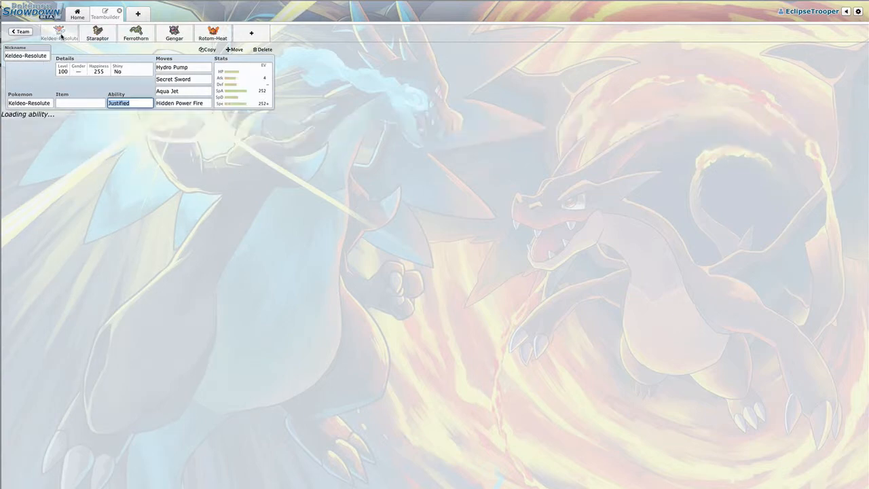
click(80, 103)
text(Life Orb)
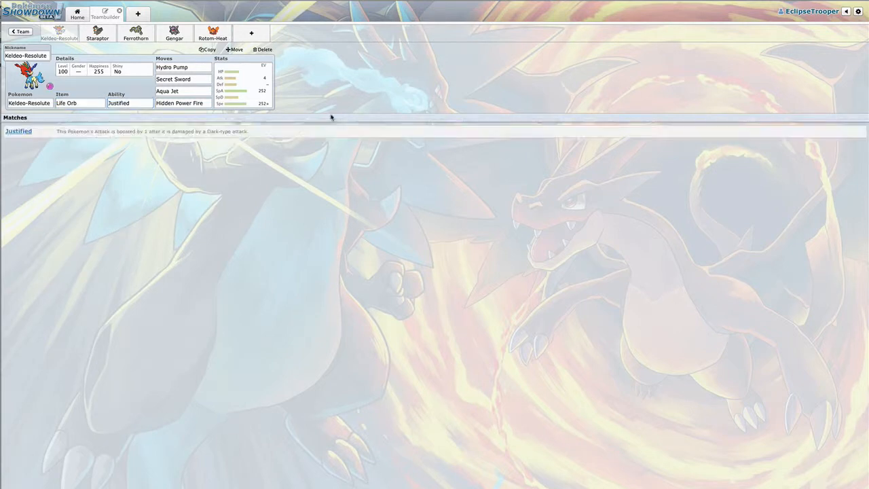
click(262, 49)
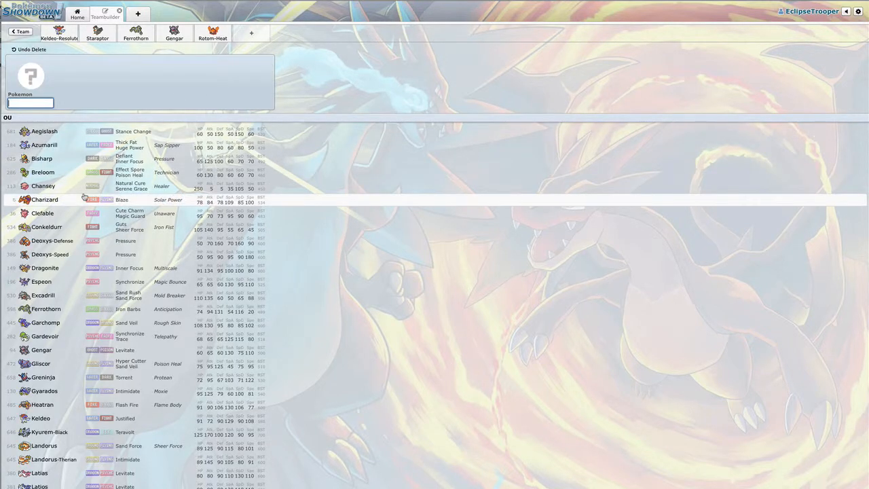
scroll(down, 3)
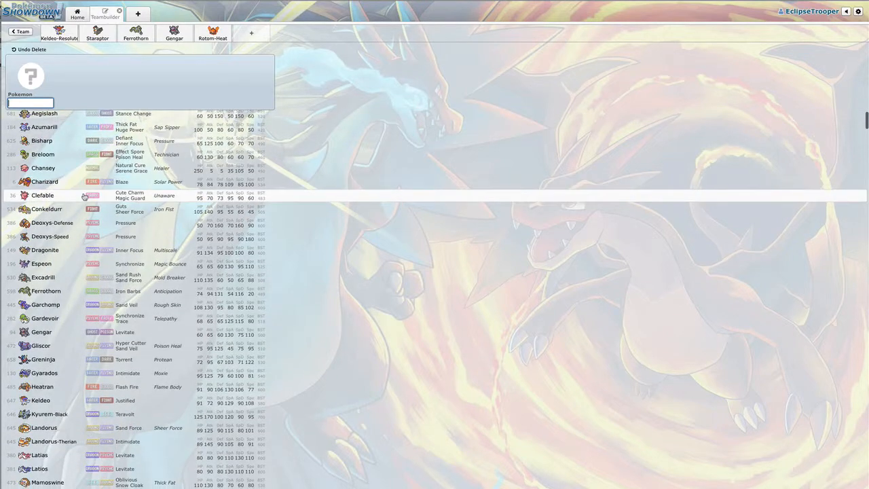
scroll(down, 3)
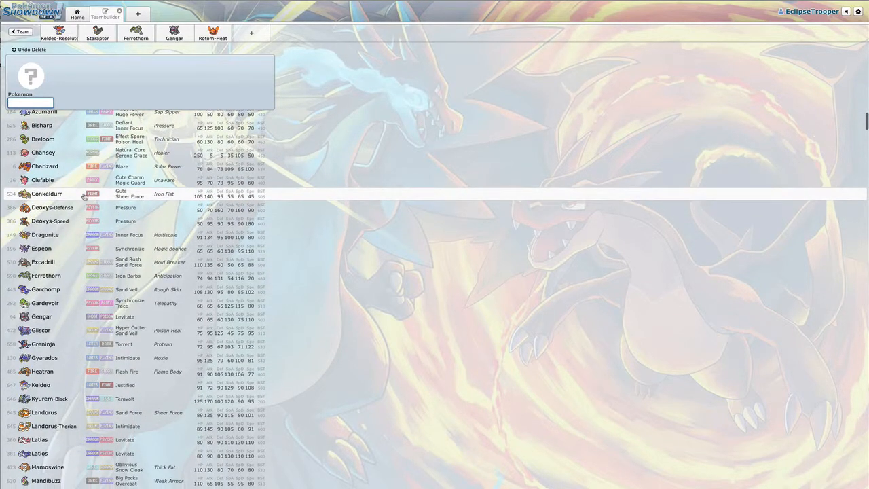
scroll(down, 3)
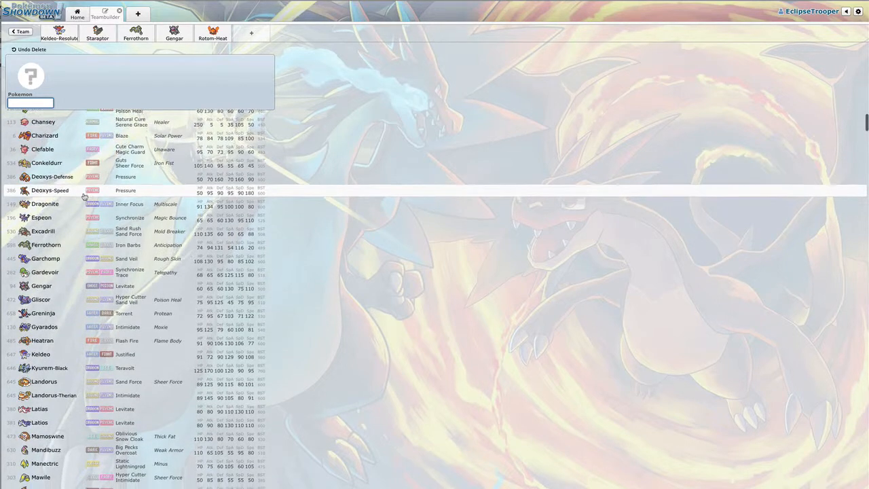
scroll(down, 3)
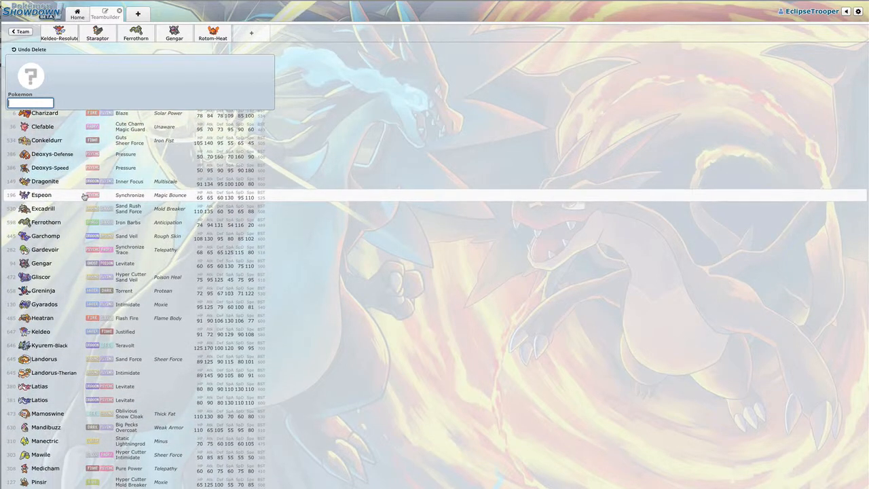
scroll(down, 3)
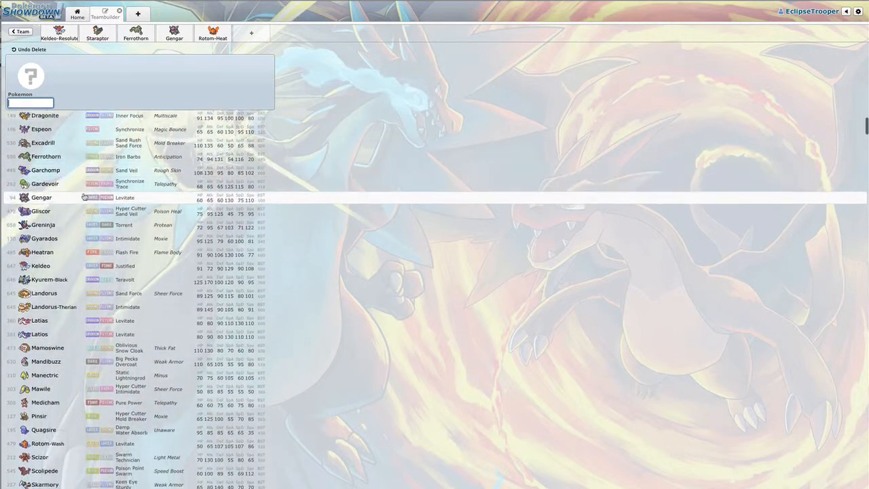
scroll(down, 3)
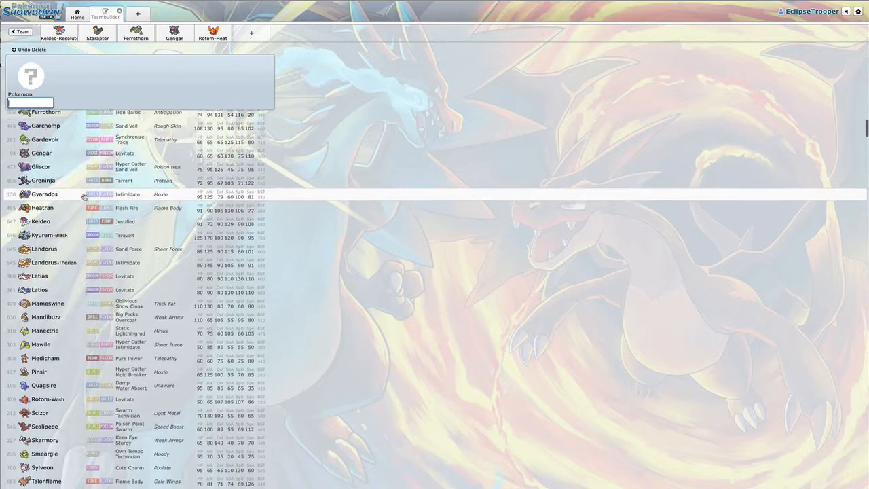
scroll(down, 3)
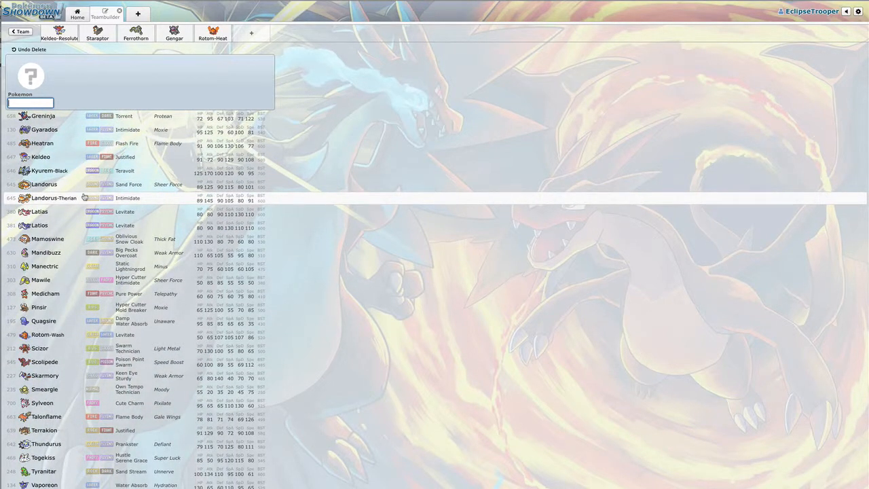
scroll(down, 3)
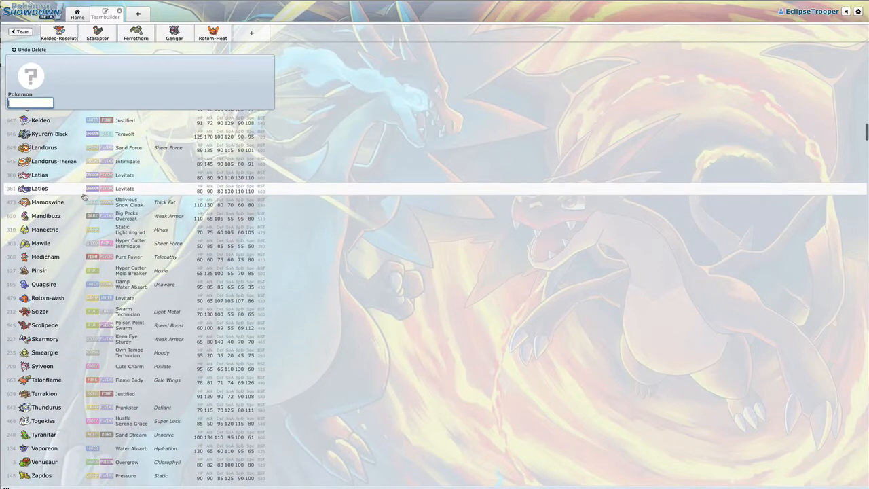
scroll(down, 3)
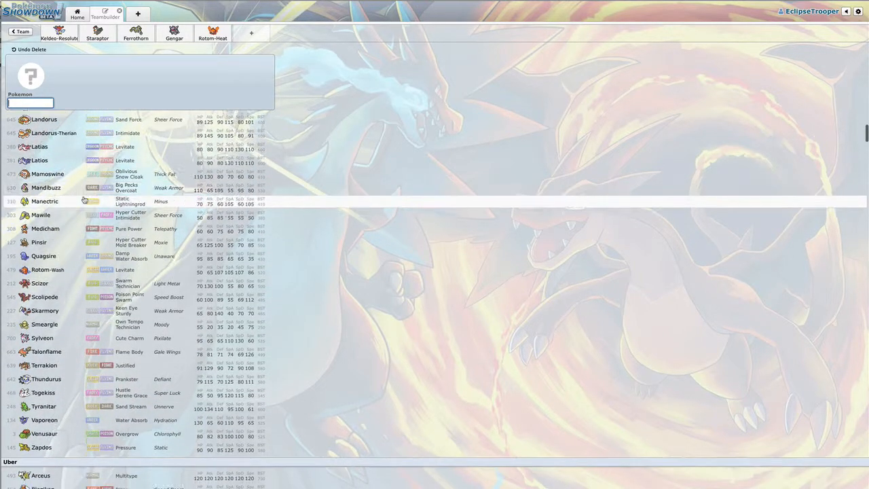
scroll(down, 3)
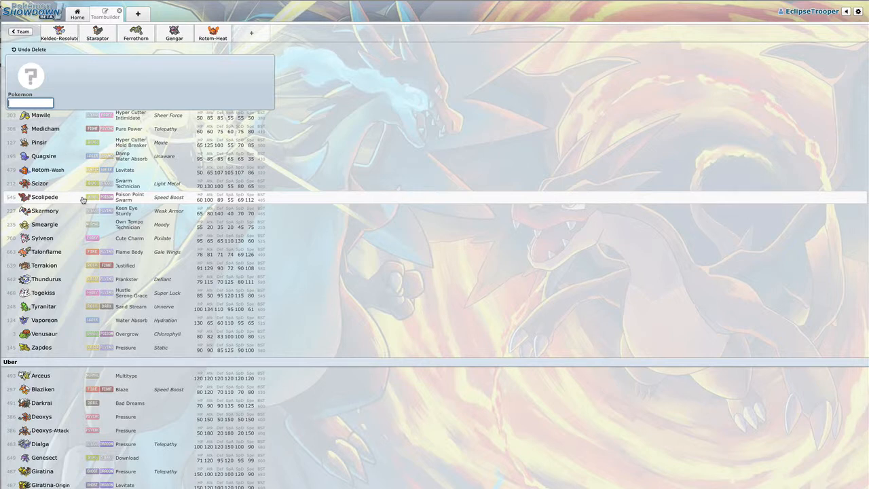
scroll(down, 3)
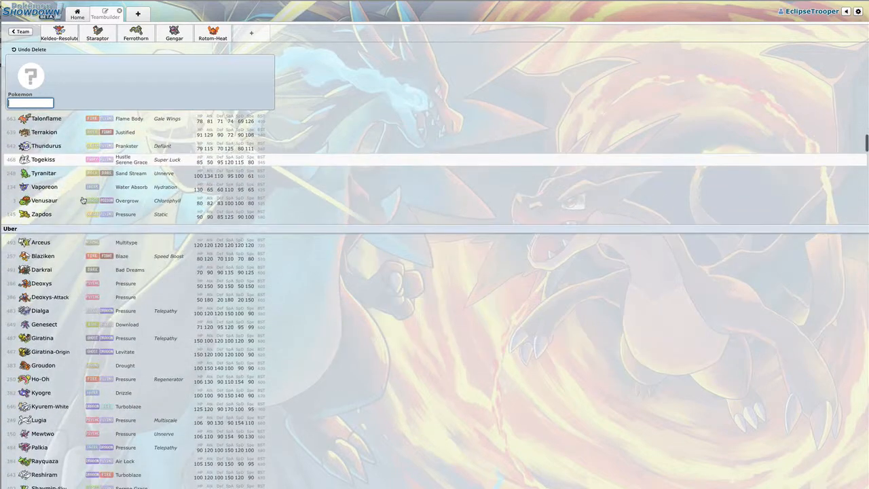
scroll(down, 3)
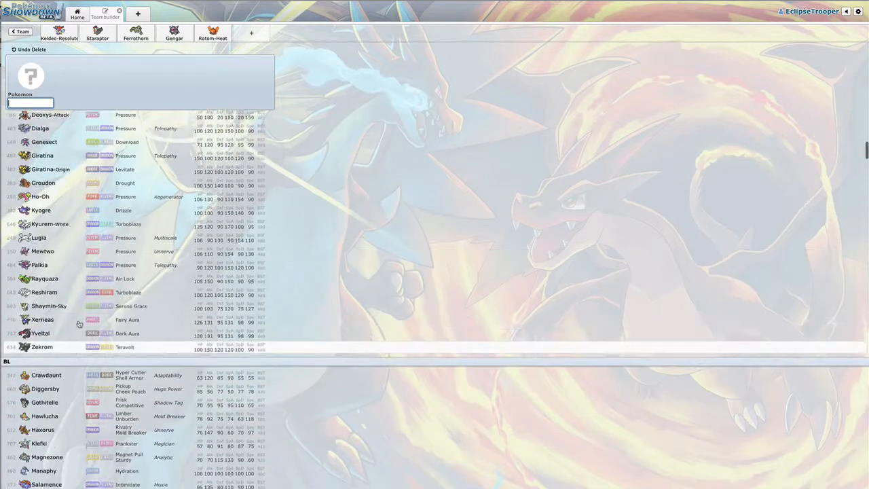
scroll(down, 3)
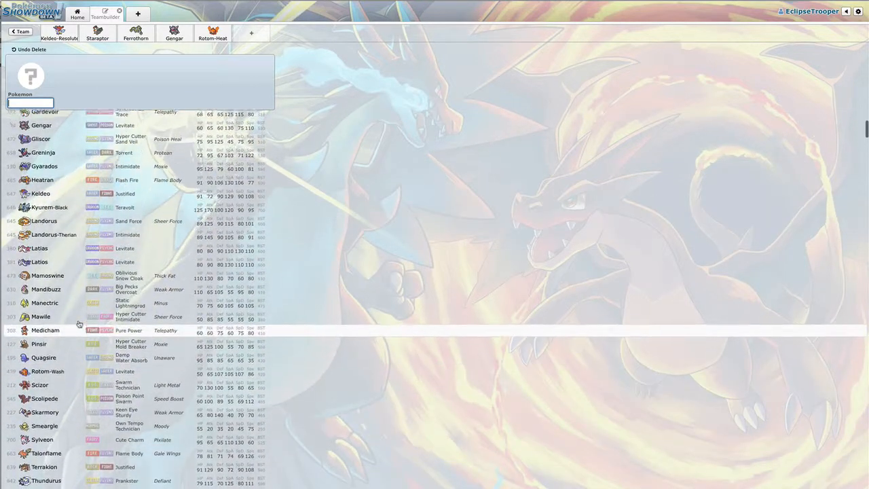
scroll(up, 3)
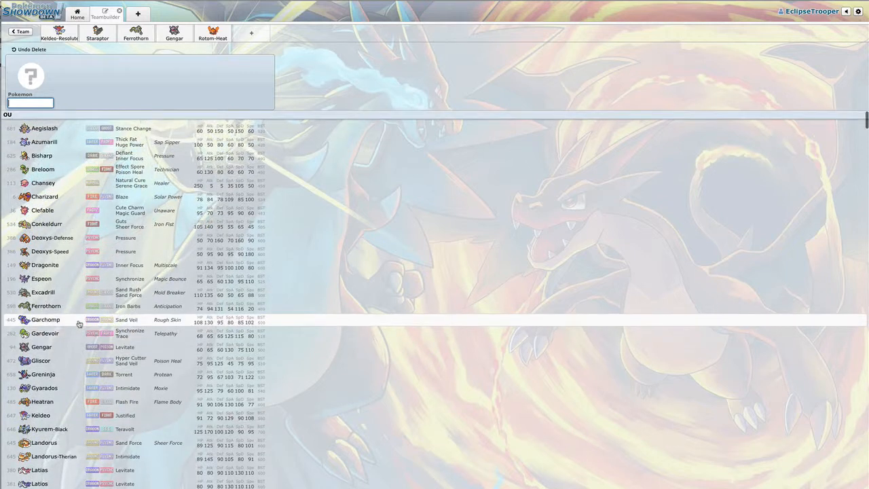
mouse_move(76, 333)
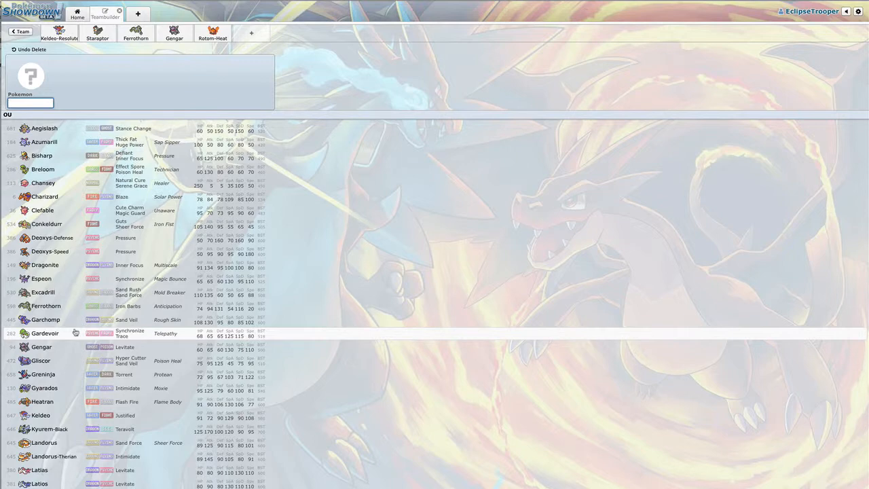
scroll(down, 3)
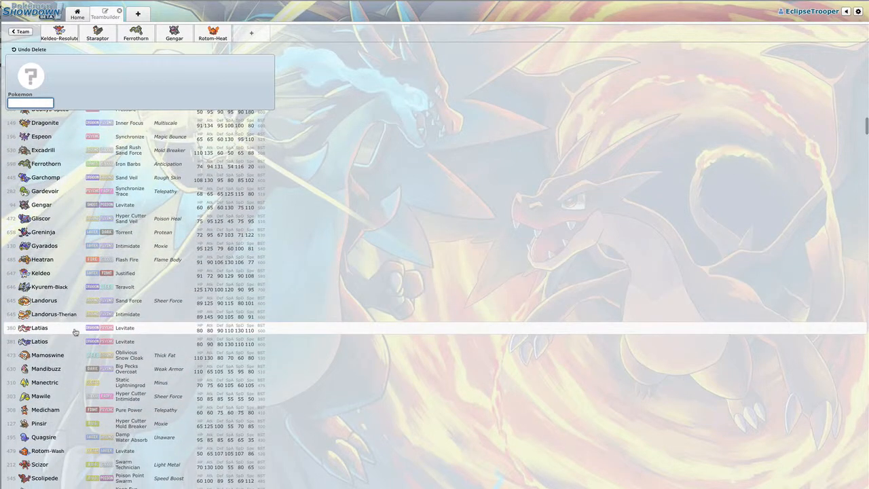
scroll(down, 3)
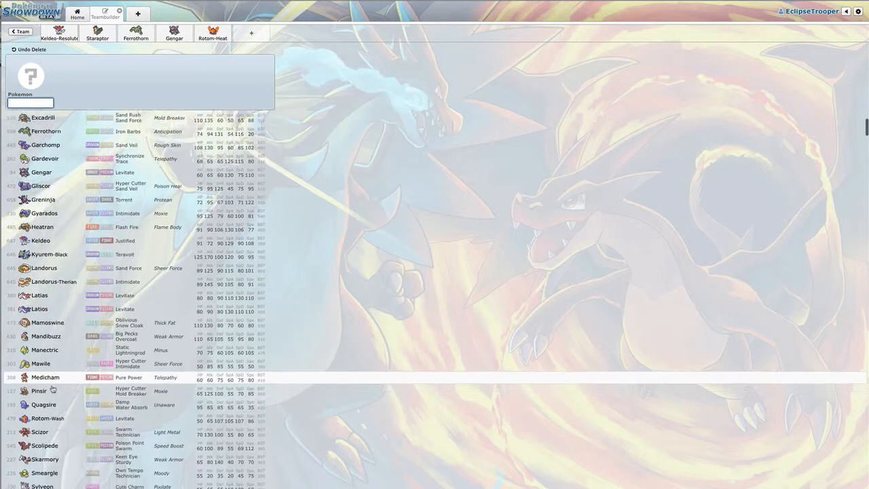
scroll(down, 3)
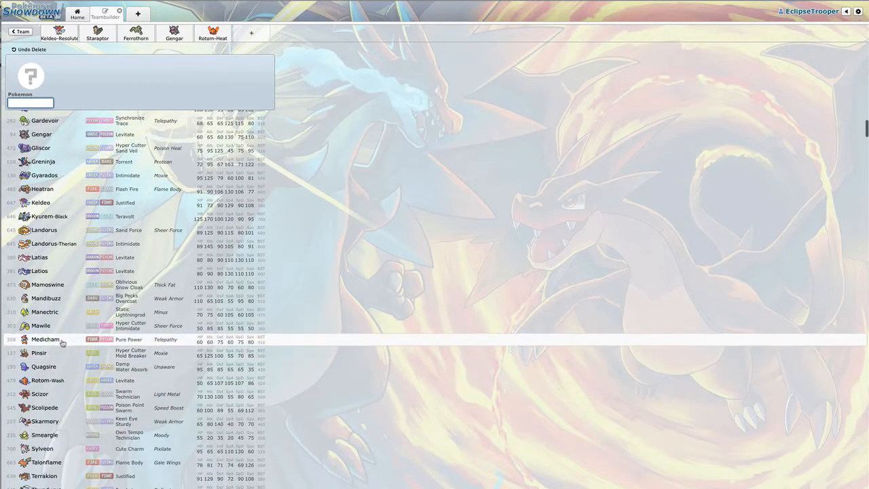
scroll(down, 3)
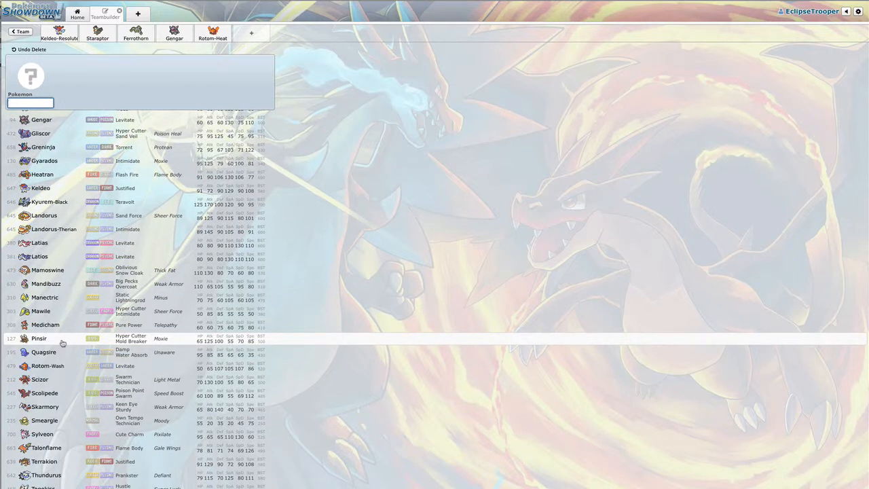
mouse_move(59, 324)
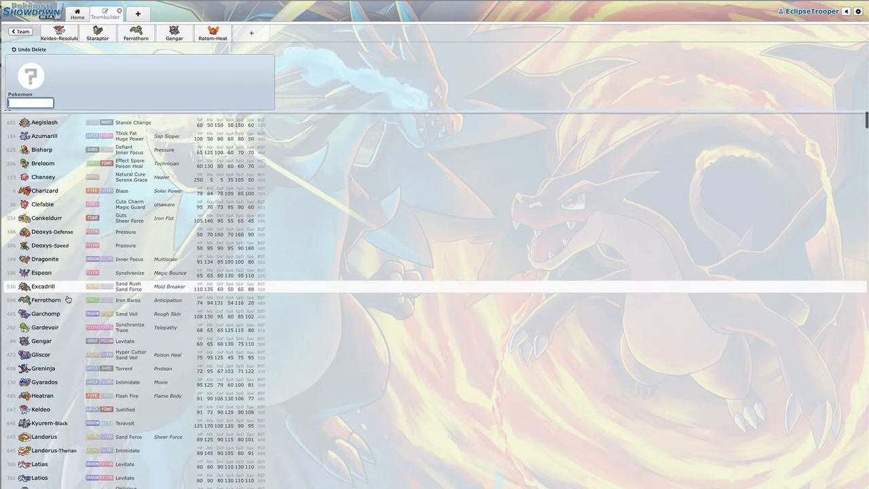
Search 'mega' and pick Mawile (Hyper Cutter) as the sixth team member.
text(m)
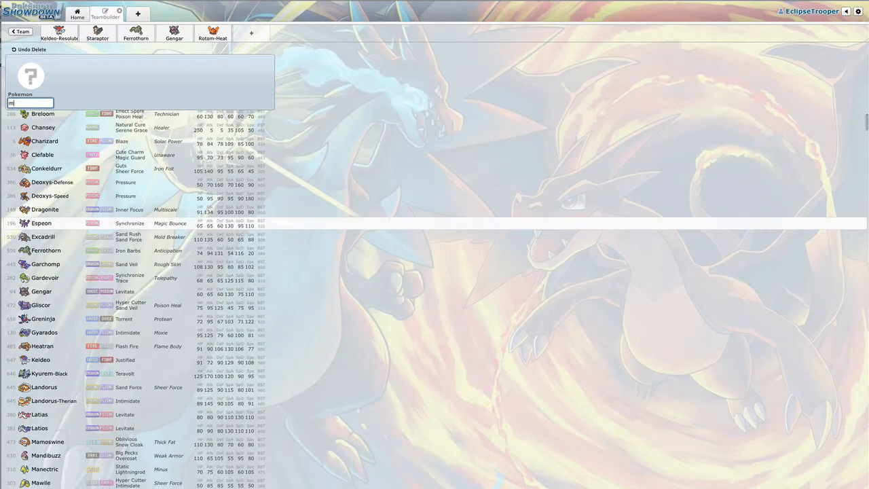
text(ega)
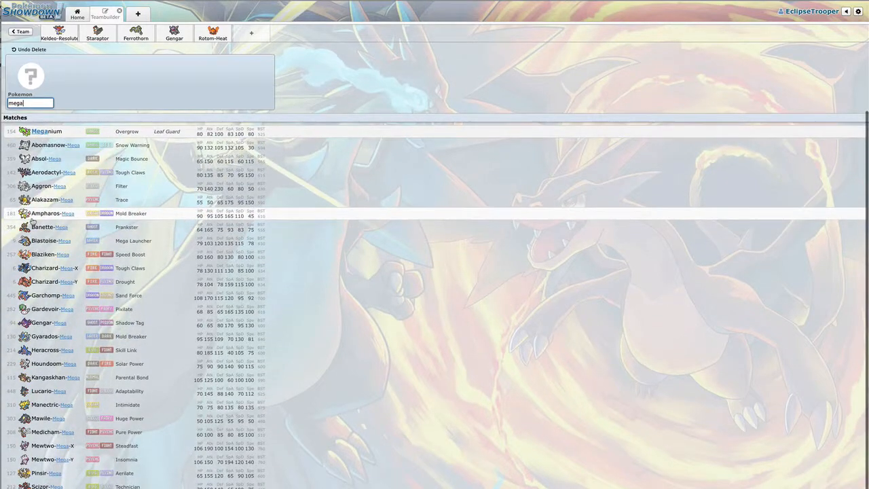
scroll(down, 3)
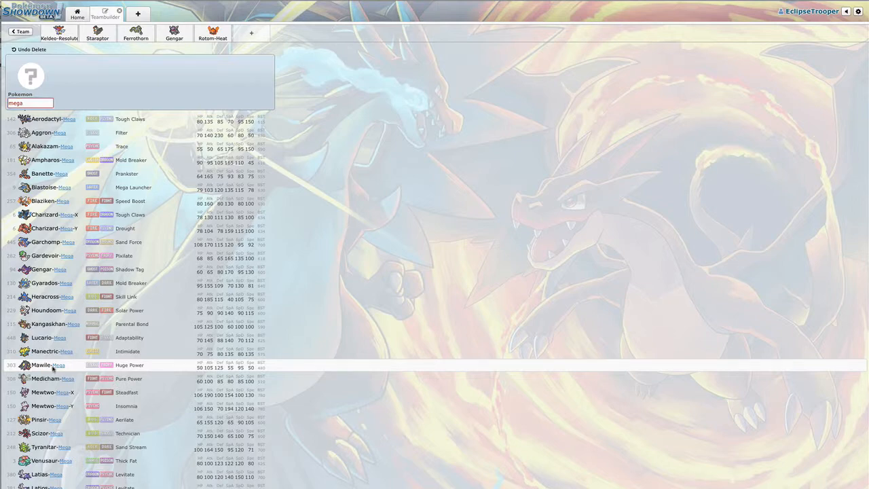
click(43, 364)
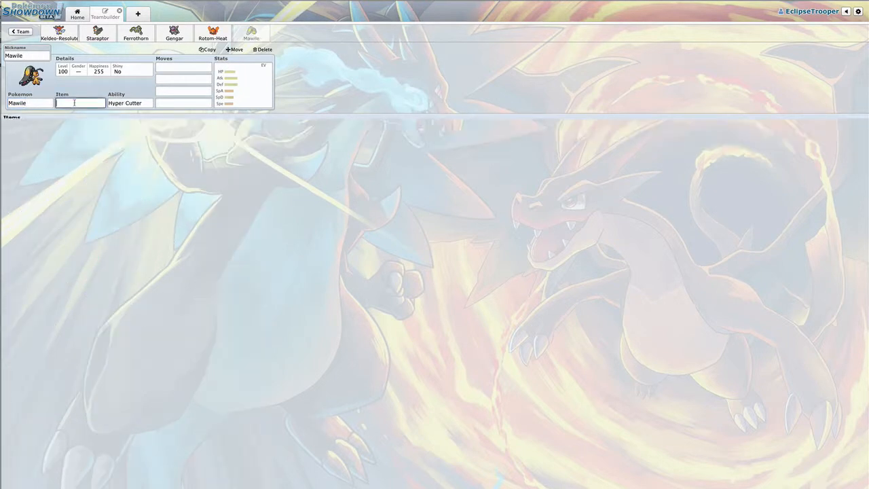
Give Mawile the Mawilite, changing its ability to Intimidate.
click(80, 103)
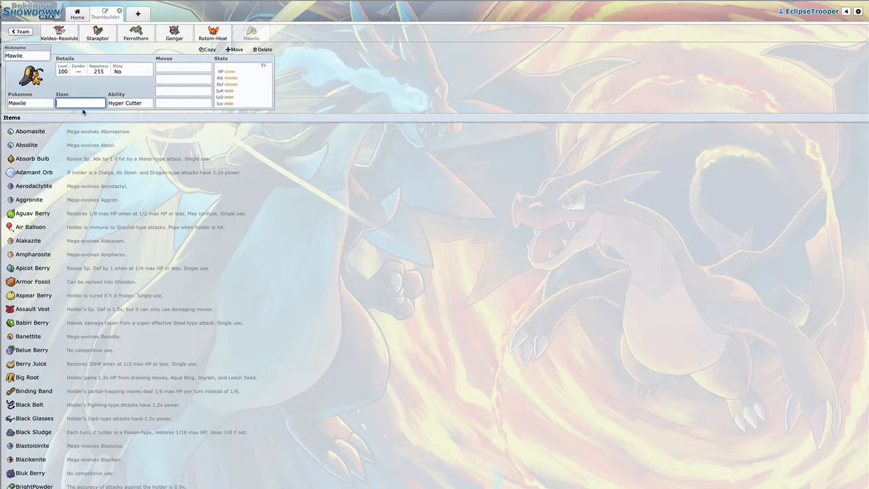
text(maw)
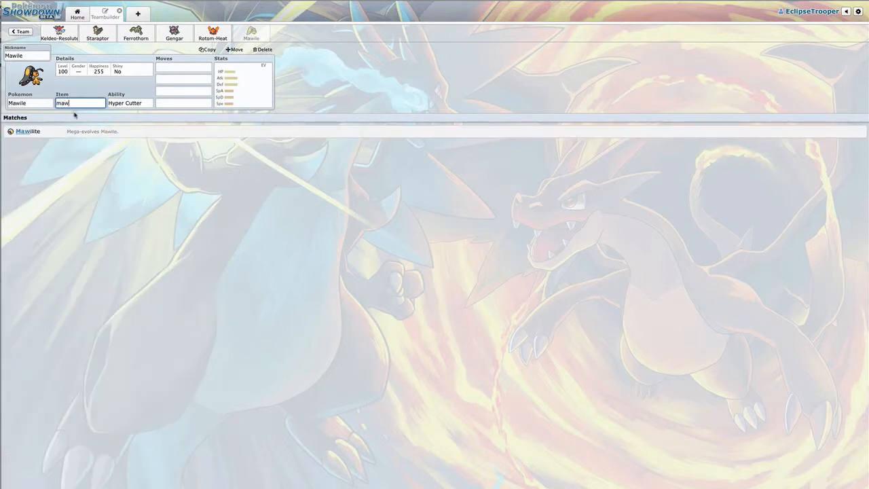
click(27, 131)
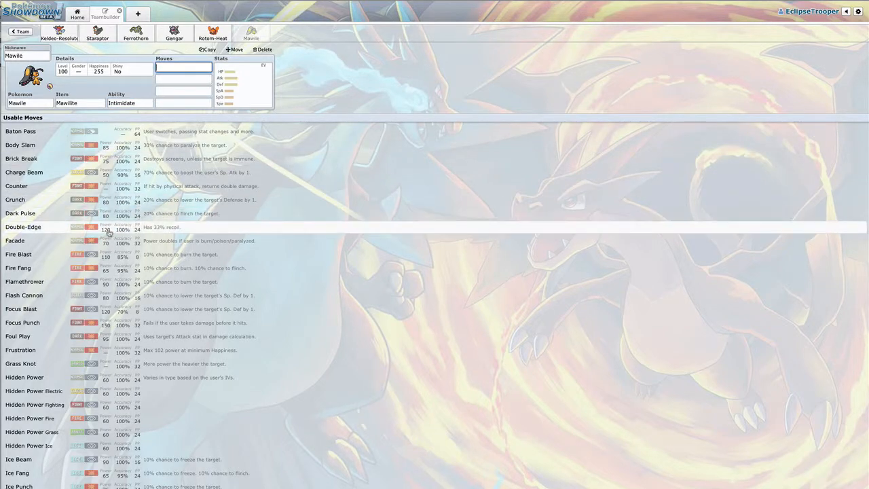
mouse_move(110, 269)
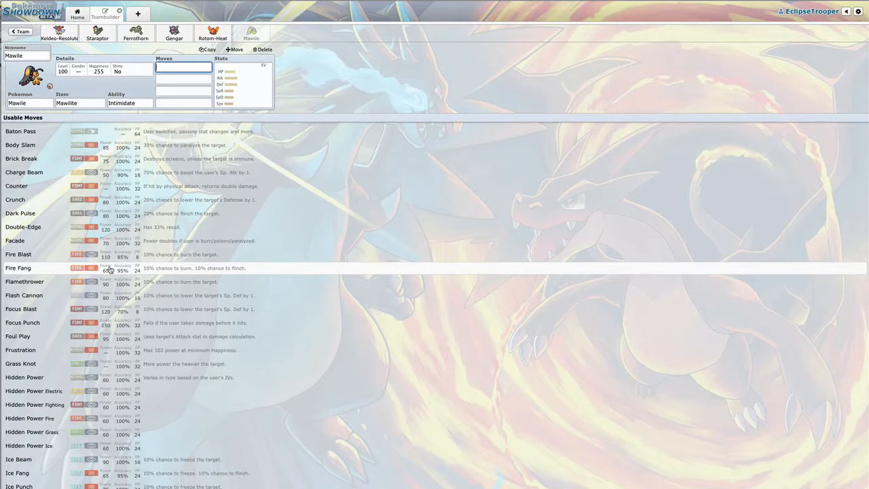
Give Mawile Fire Fang, checking Keldeo-Resolute's, Staraptor's and Rotom-Heat's sets along the way.
click(19, 268)
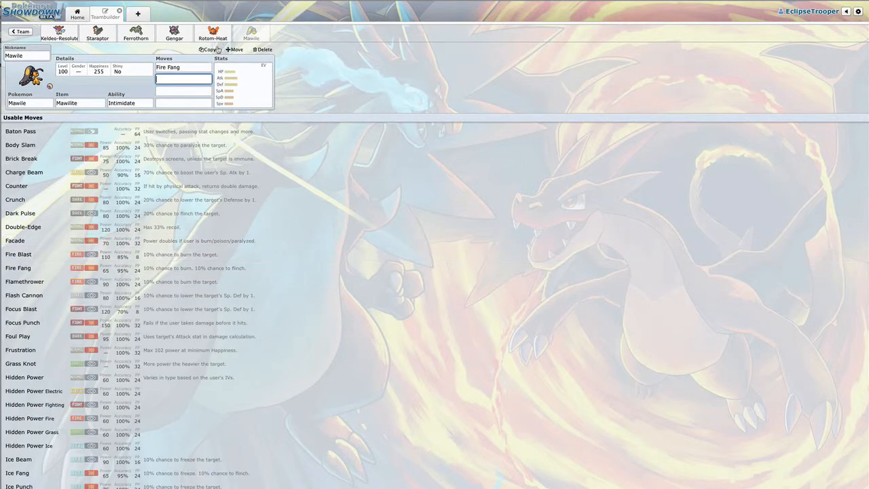
click(58, 32)
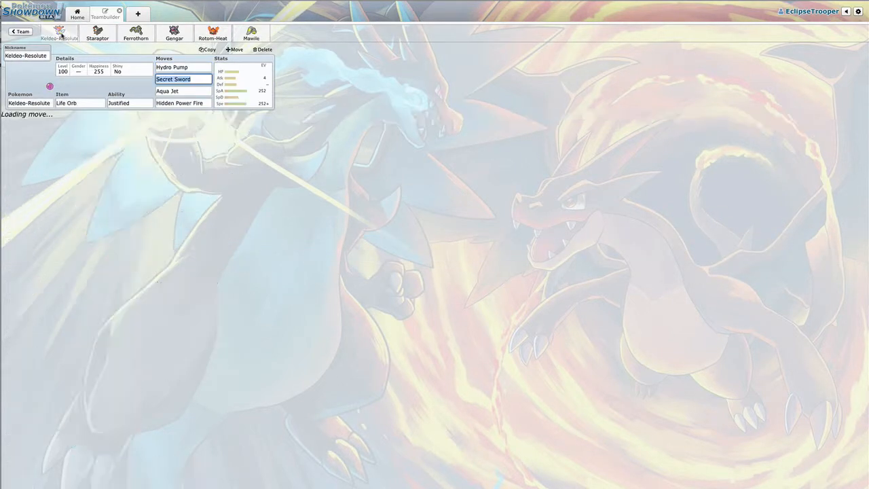
click(179, 103)
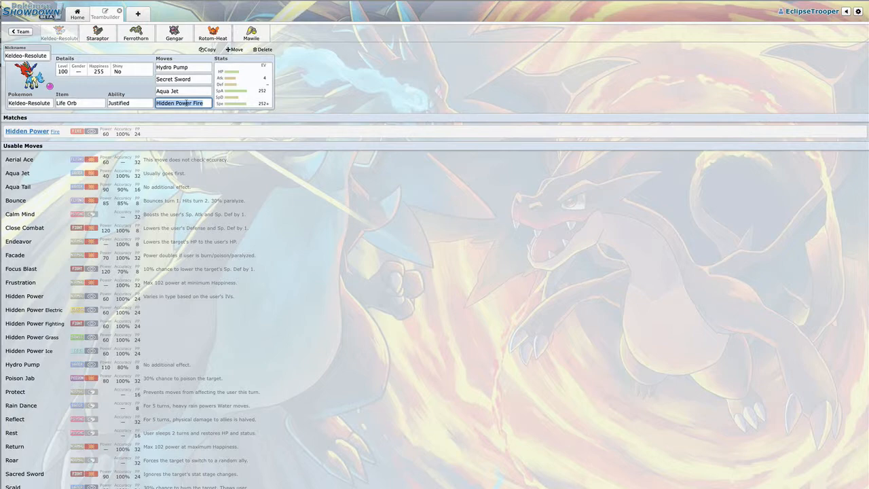
click(250, 33)
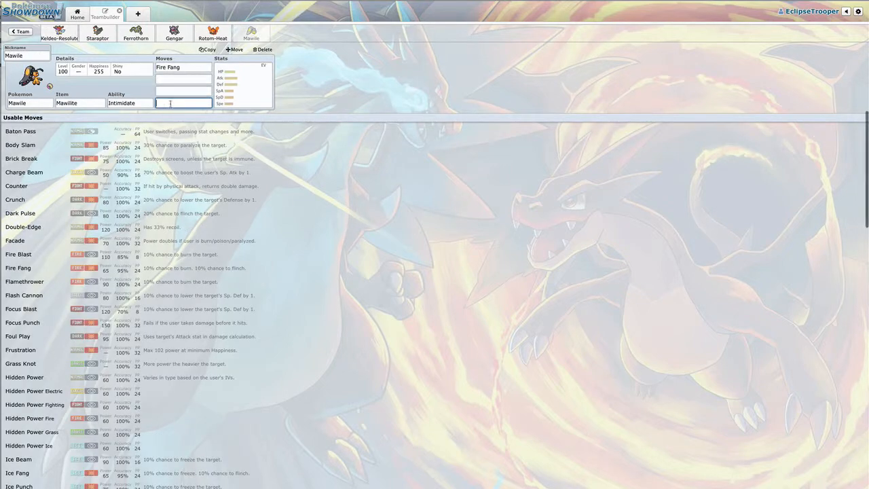
click(60, 33)
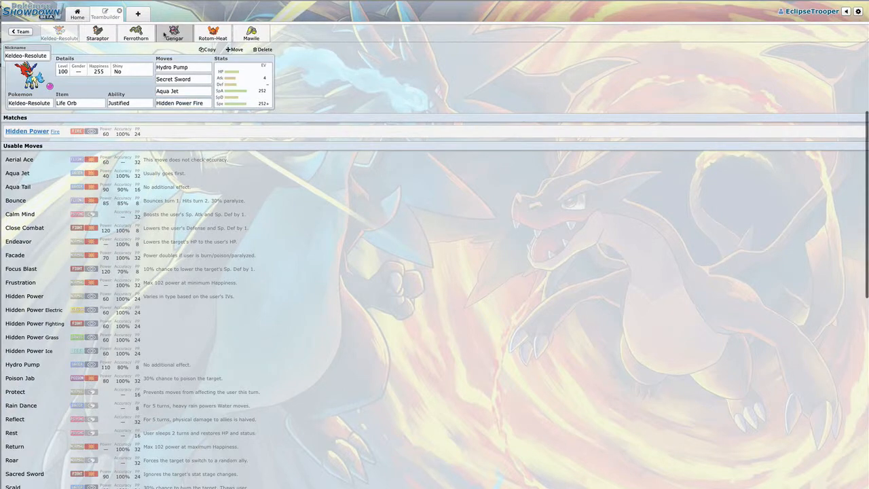
click(98, 32)
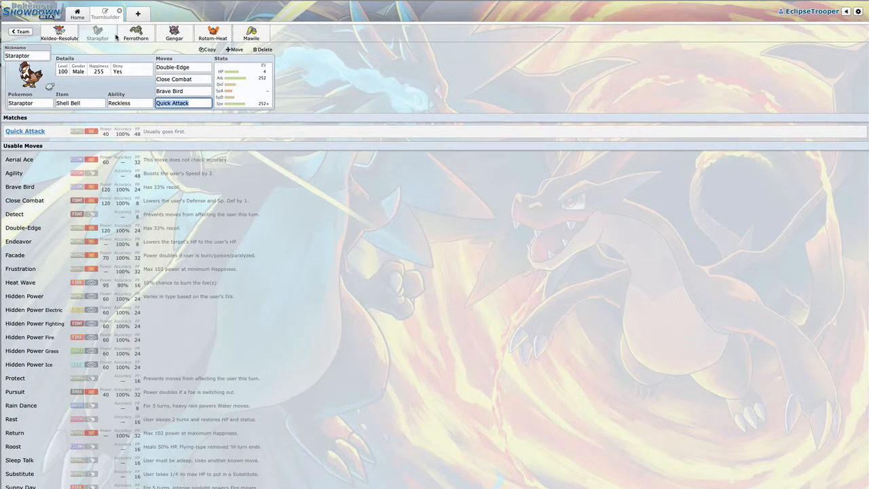
click(212, 33)
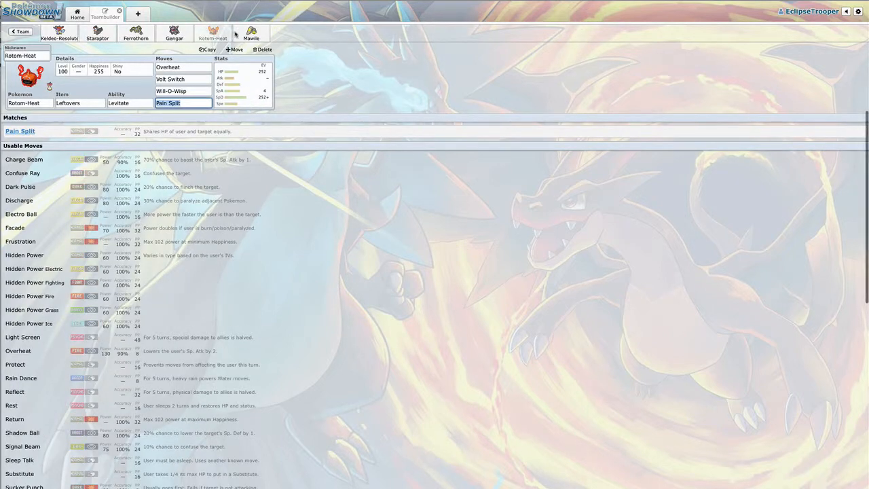
click(251, 33)
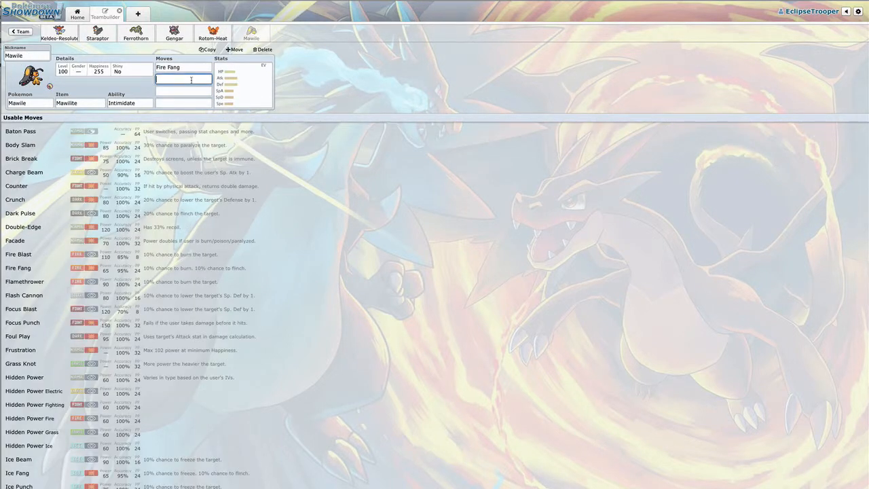
Add Sucker Punch as Mawile's fourth move after Iron Head and Play Rough.
scroll(down, 3)
text(Iron Head)
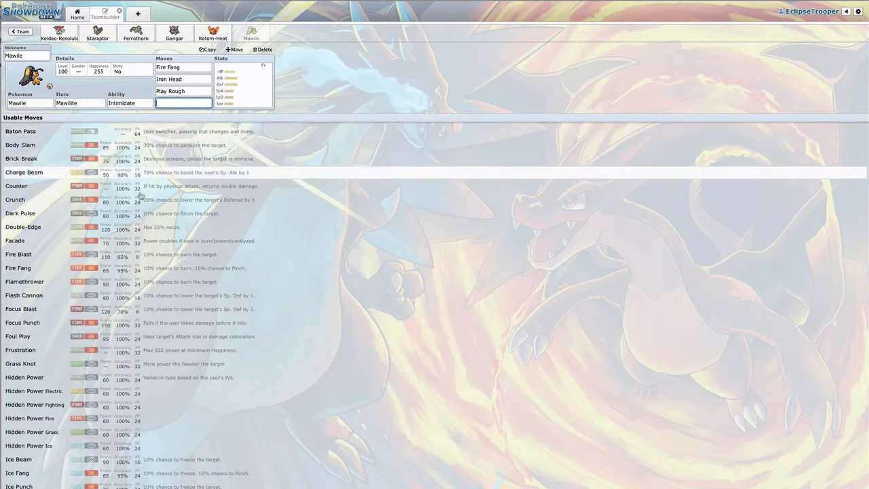
scroll(down, 3)
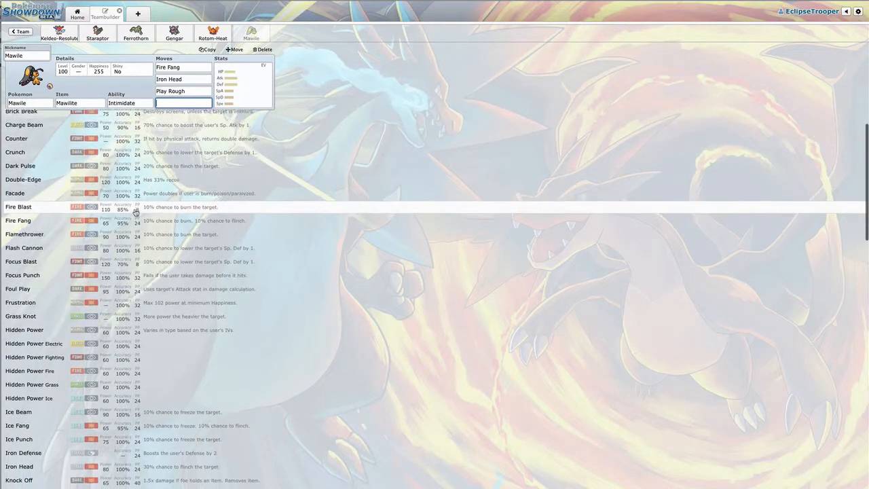
scroll(down, 3)
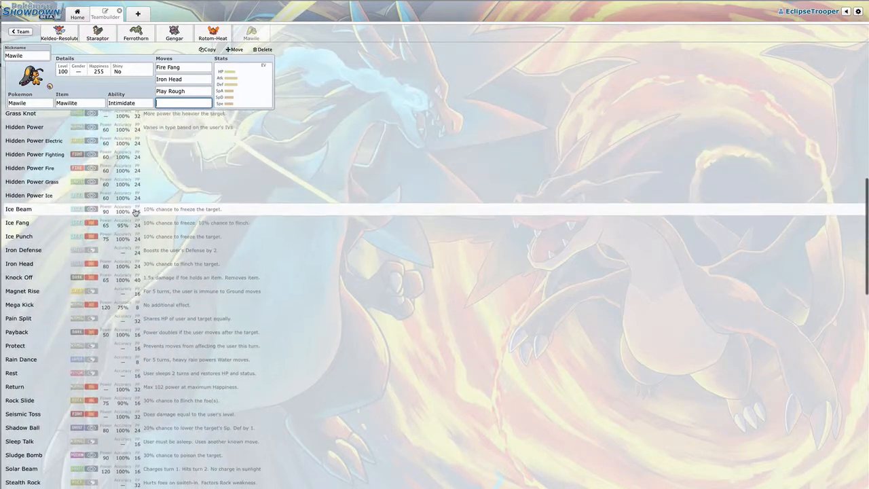
scroll(down, 3)
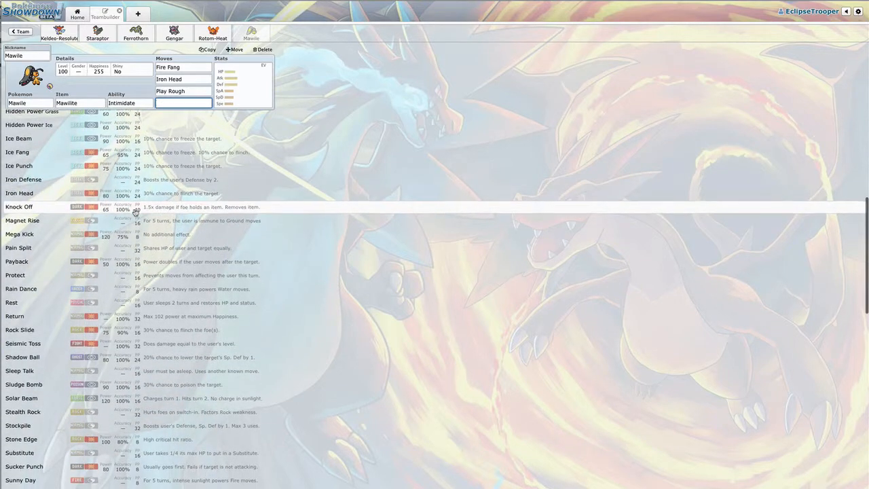
click(25, 467)
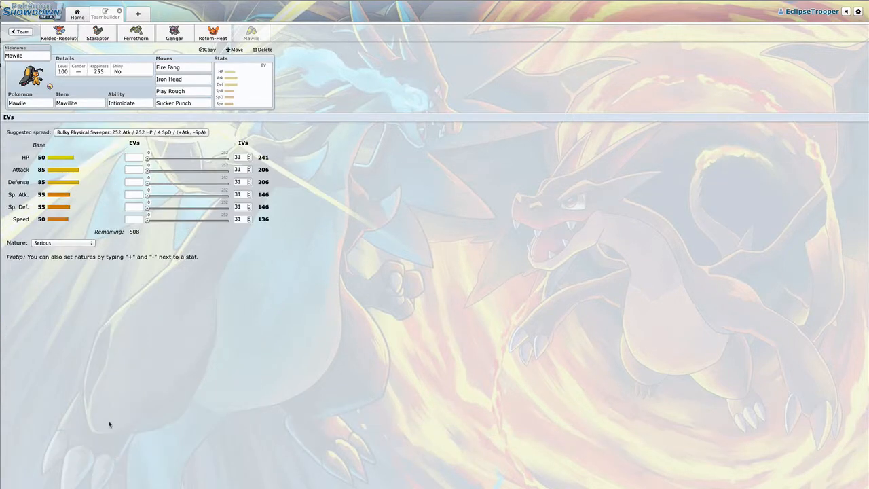
Give Mawile 252 Attack EVs with an Adamant nature.
click(131, 132)
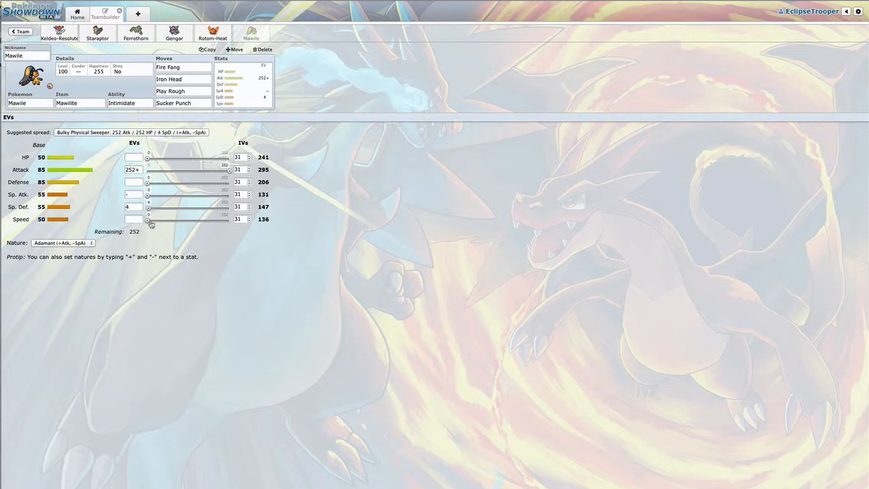
text(252)
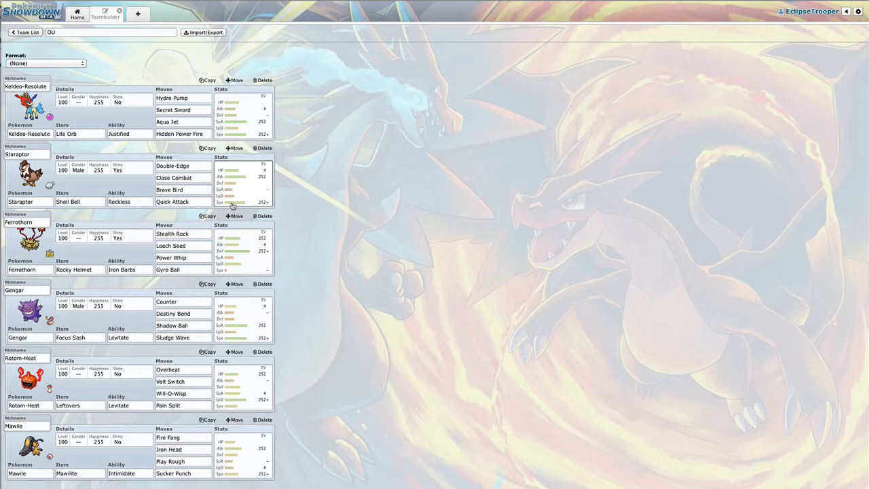
click(25, 33)
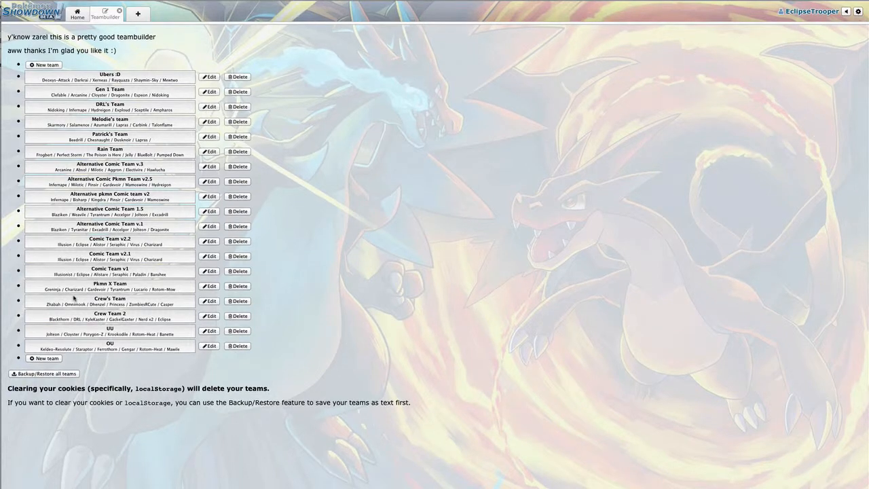
mouse_move(133, 291)
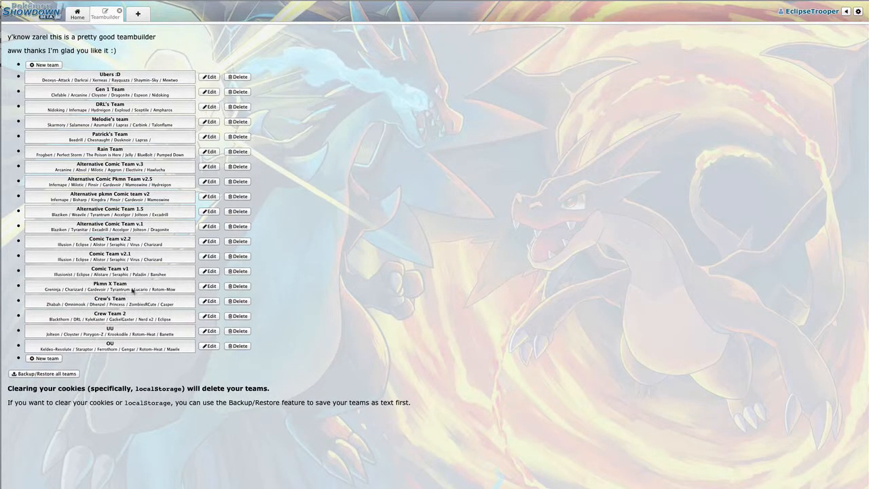
mouse_move(124, 290)
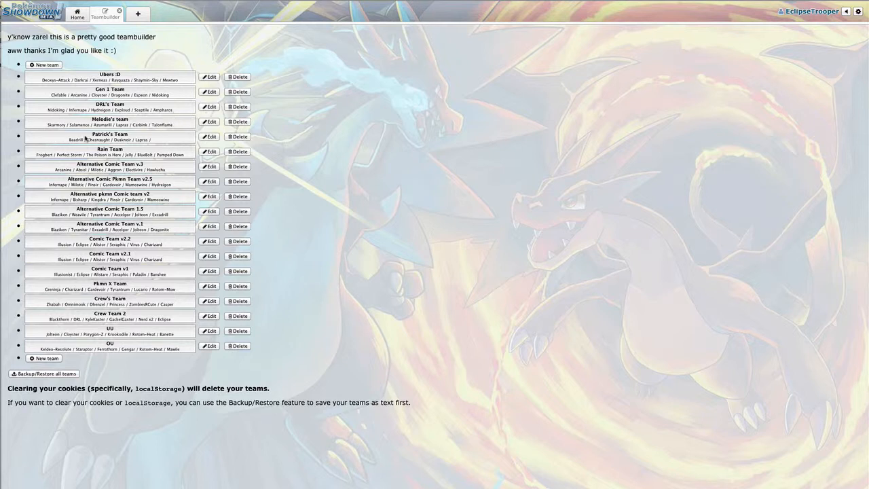
mouse_move(125, 160)
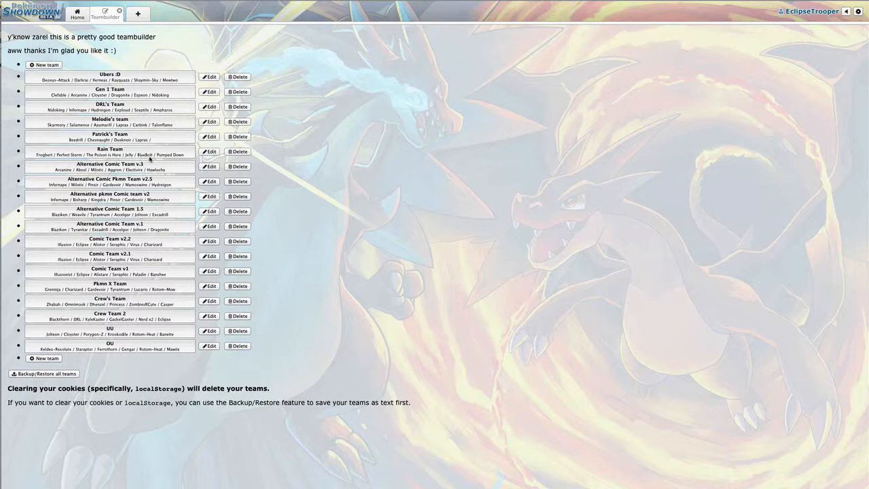
View the Rain Team, then reopen the six-member OU team from the team list.
click(209, 152)
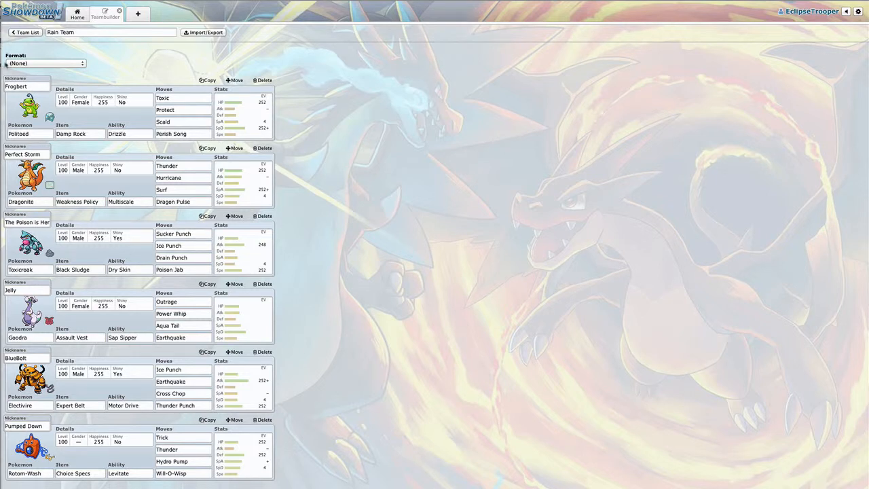
mouse_move(67, 154)
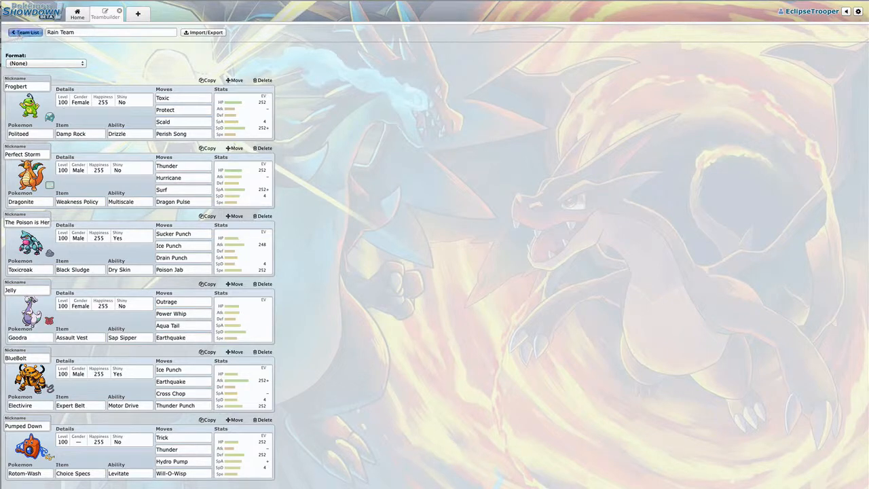
click(24, 33)
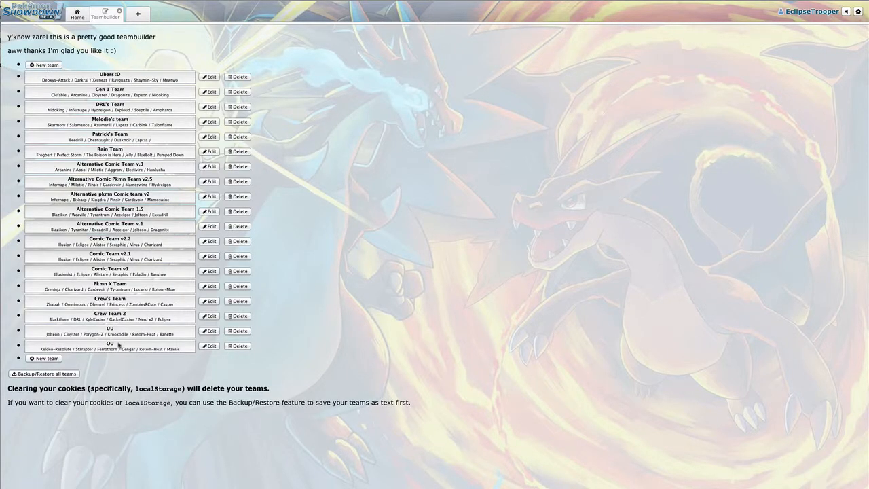
click(209, 347)
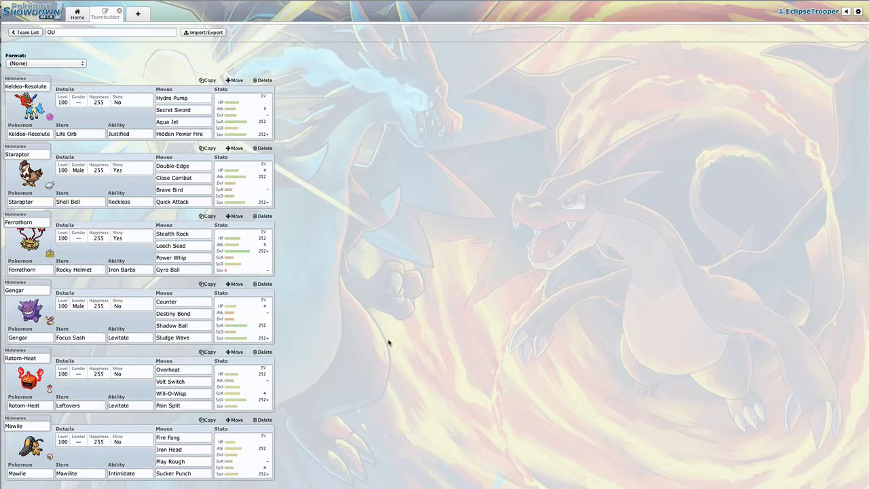